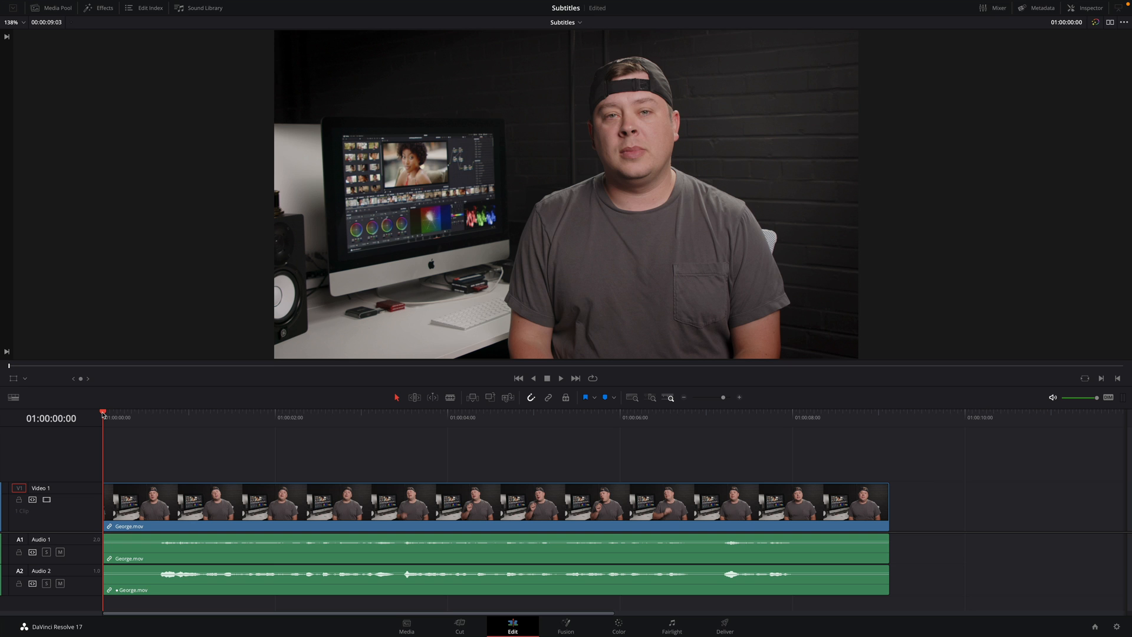
Preview the talking-head clip, then drag the Subtitle title from Toolbox > Titles onto the timeline
left_click(560, 377)
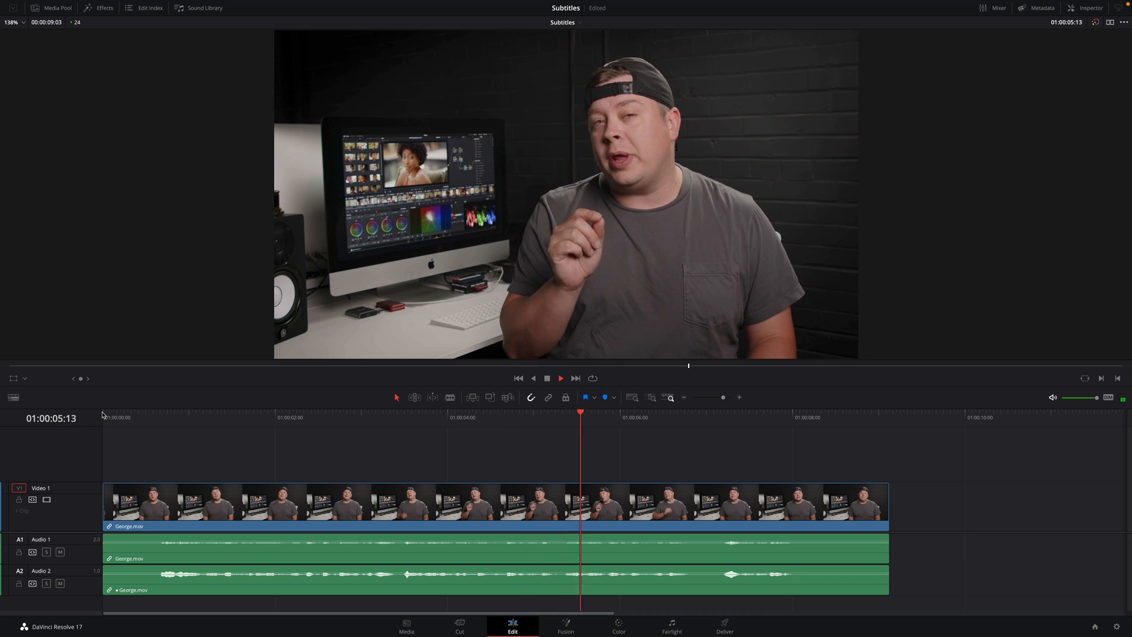
left_click(561, 377)
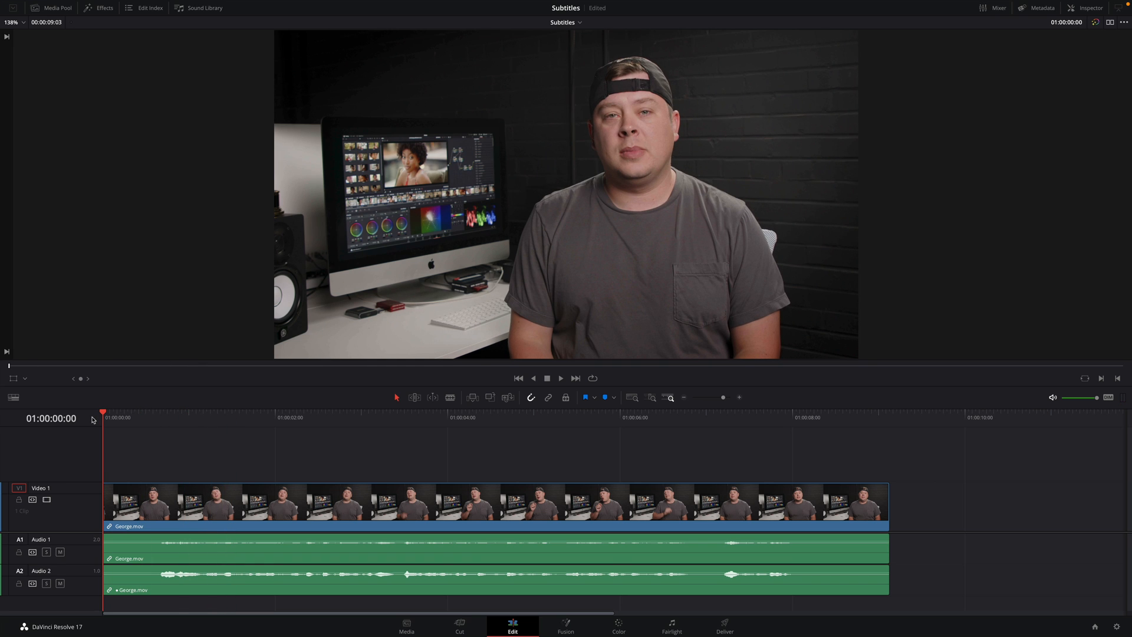
left_click(103, 7)
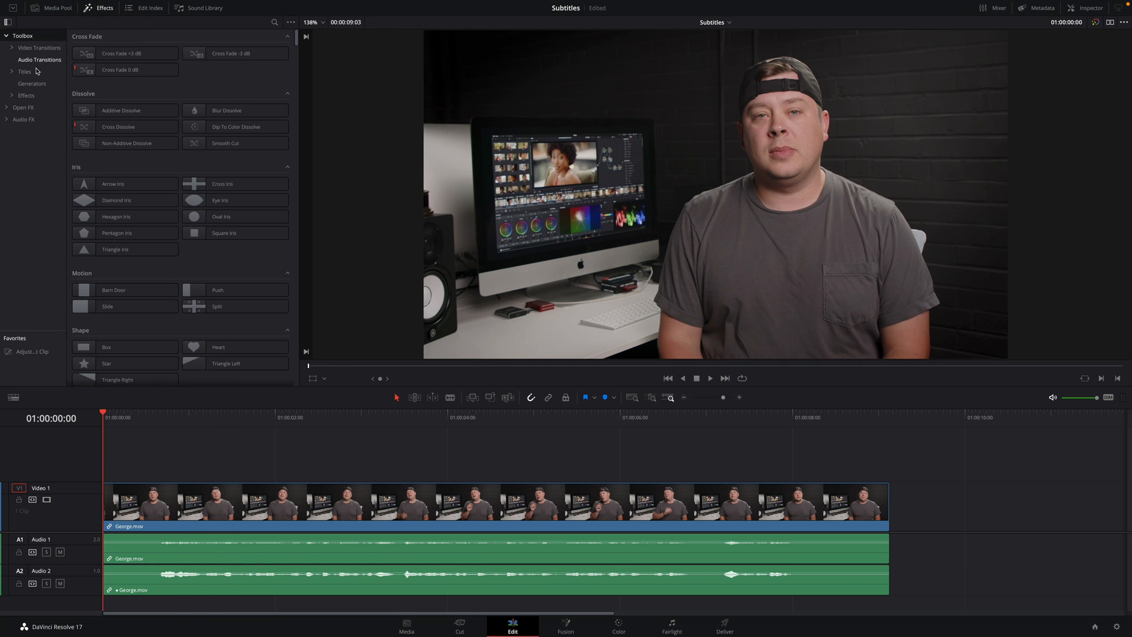
left_click(25, 71)
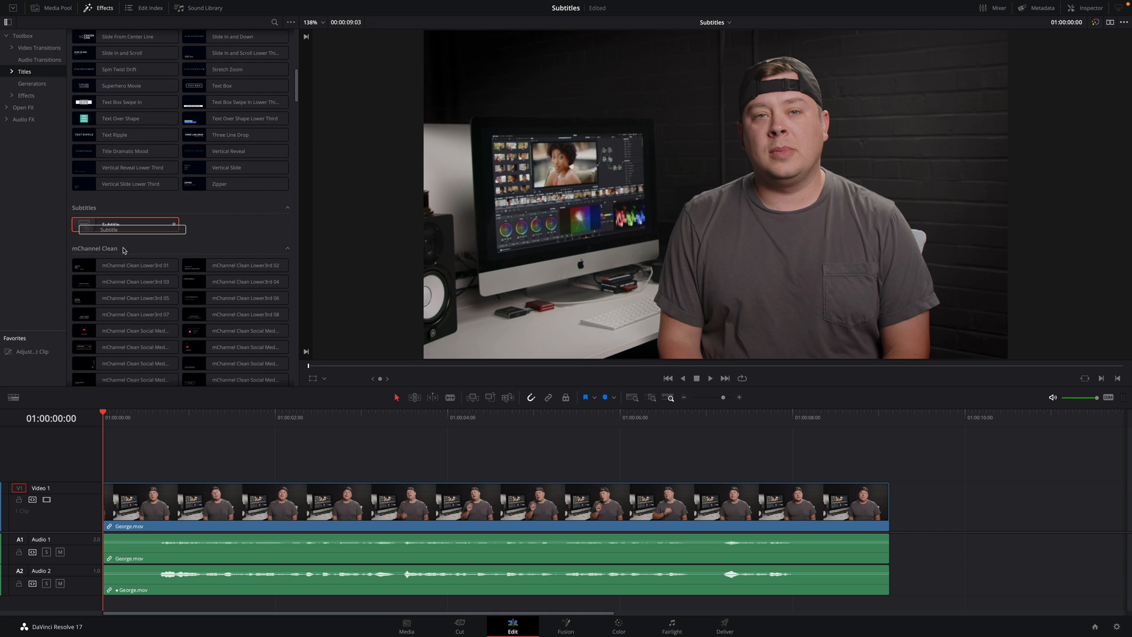
left_click_drag(130, 225, 169, 449)
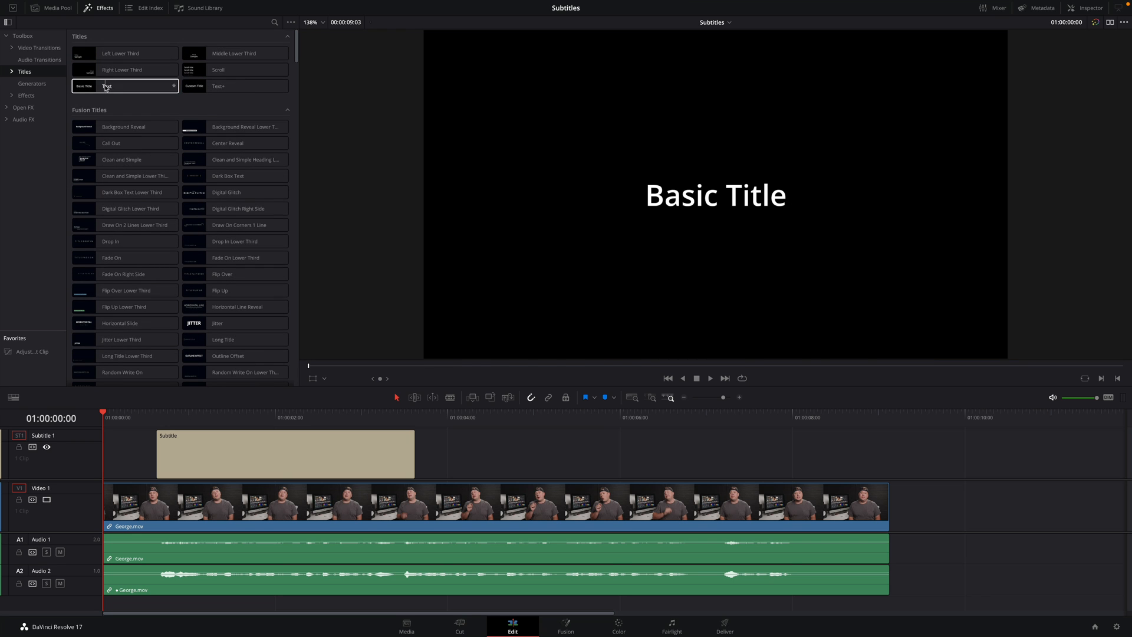
left_click_drag(84, 86, 476, 444)
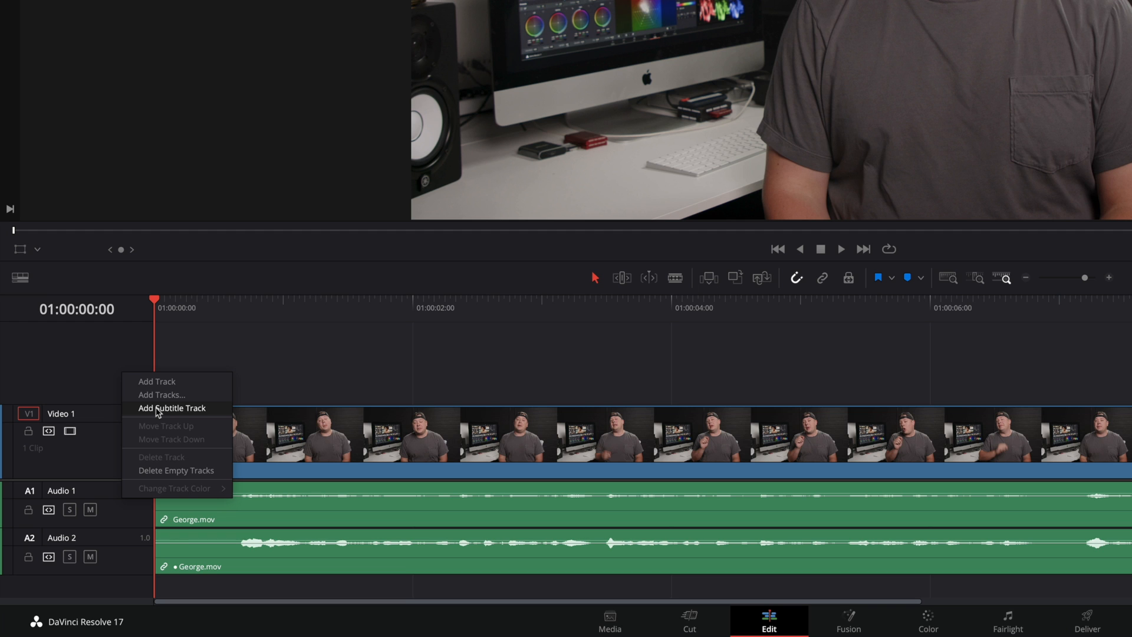
Add a subtitle track and place a default Subtitle caption at the playhead
left_click(171, 408)
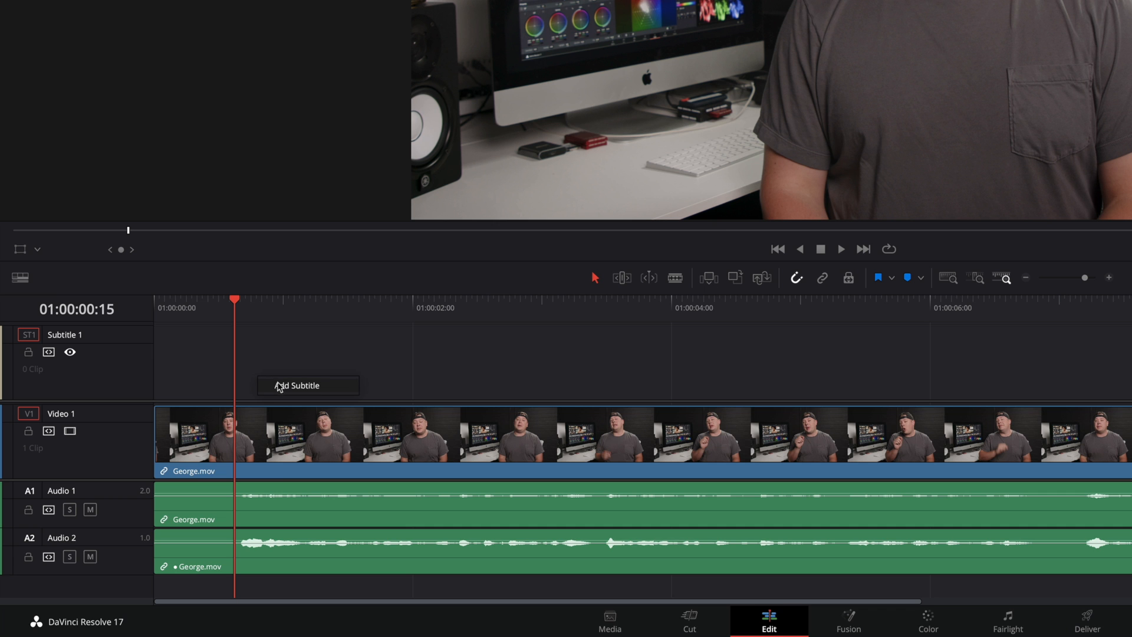
mouse_move(282, 390)
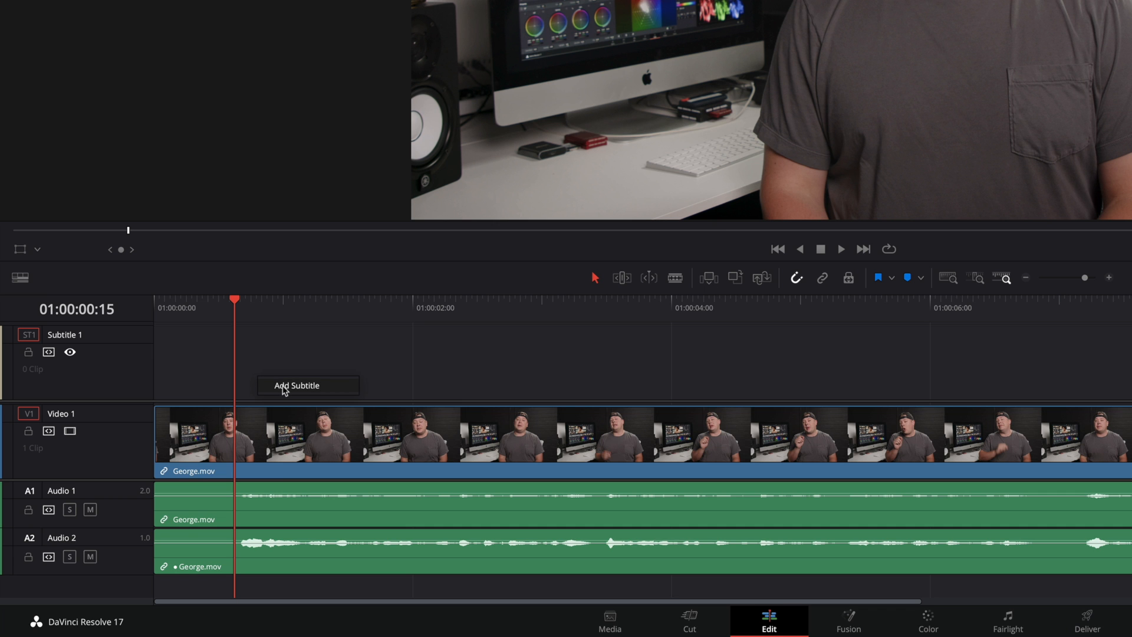
left_click(296, 385)
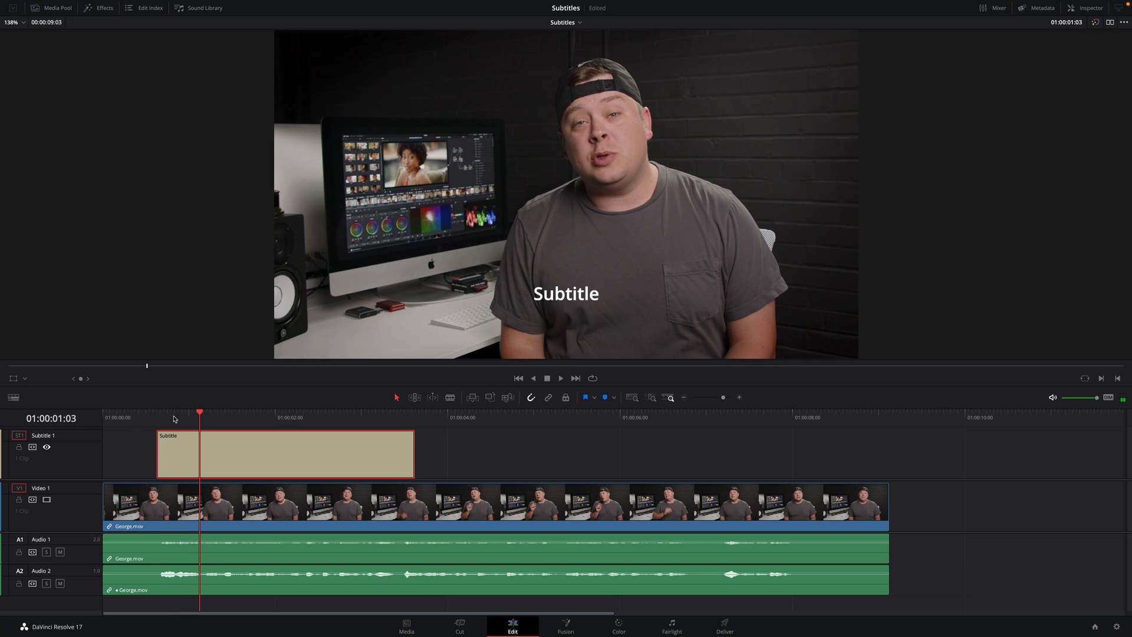
Trim the Subtitle caption's end edge to the playhead at 01:00:02:23
left_click(560, 377)
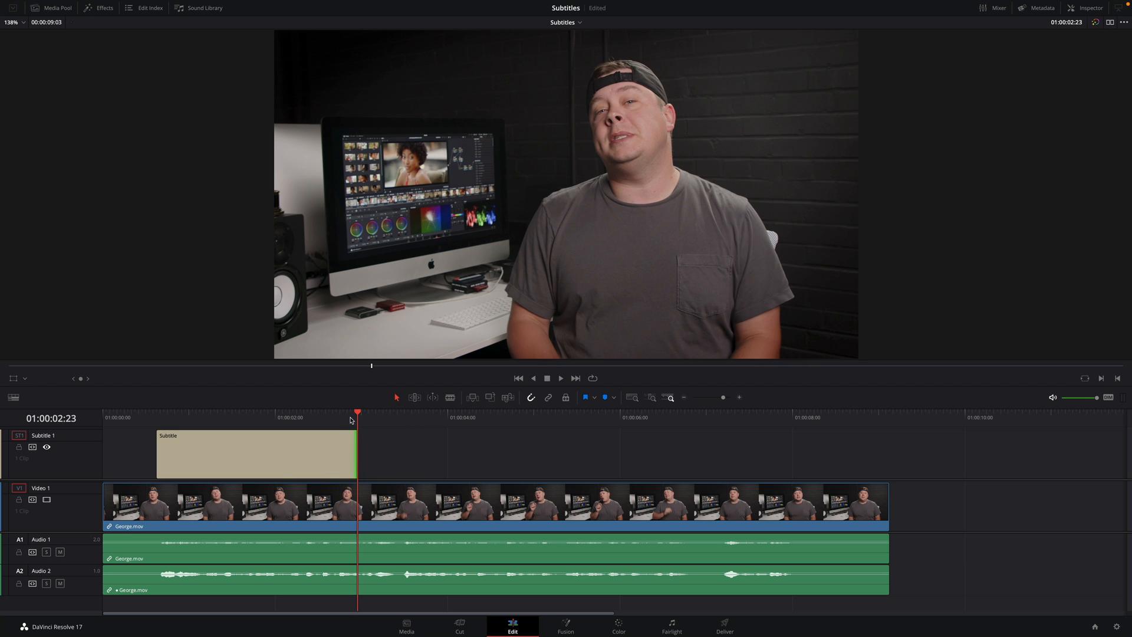
left_click(236, 418)
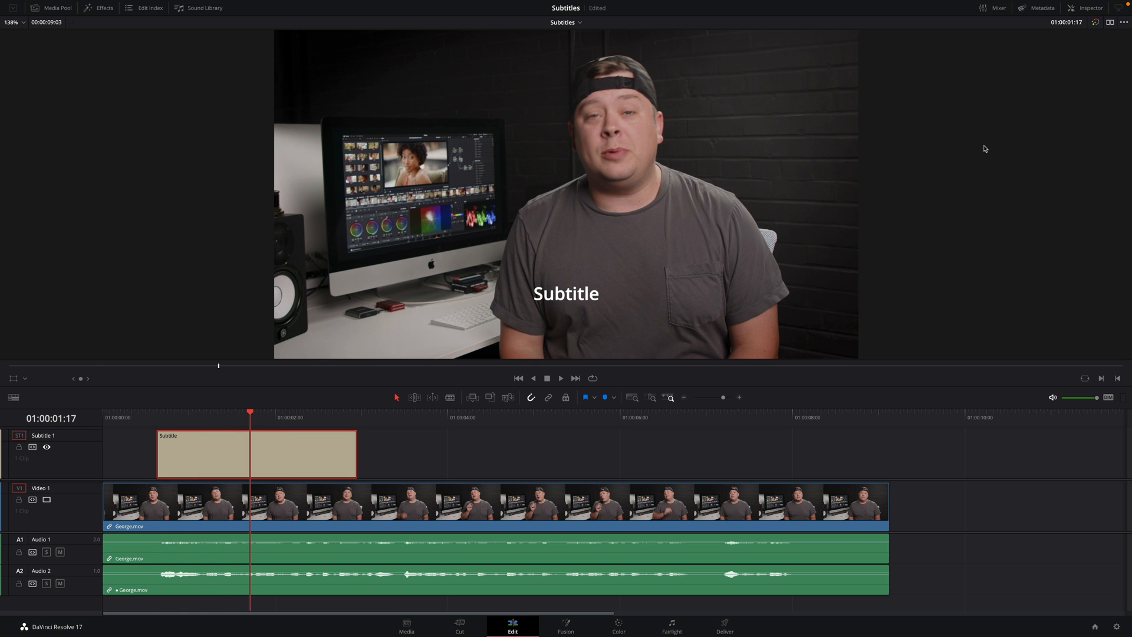
In the Inspector, replace the placeholder caption with 'Hello my name is George Edmonson on MotionVFX.com'
left_click(1086, 8)
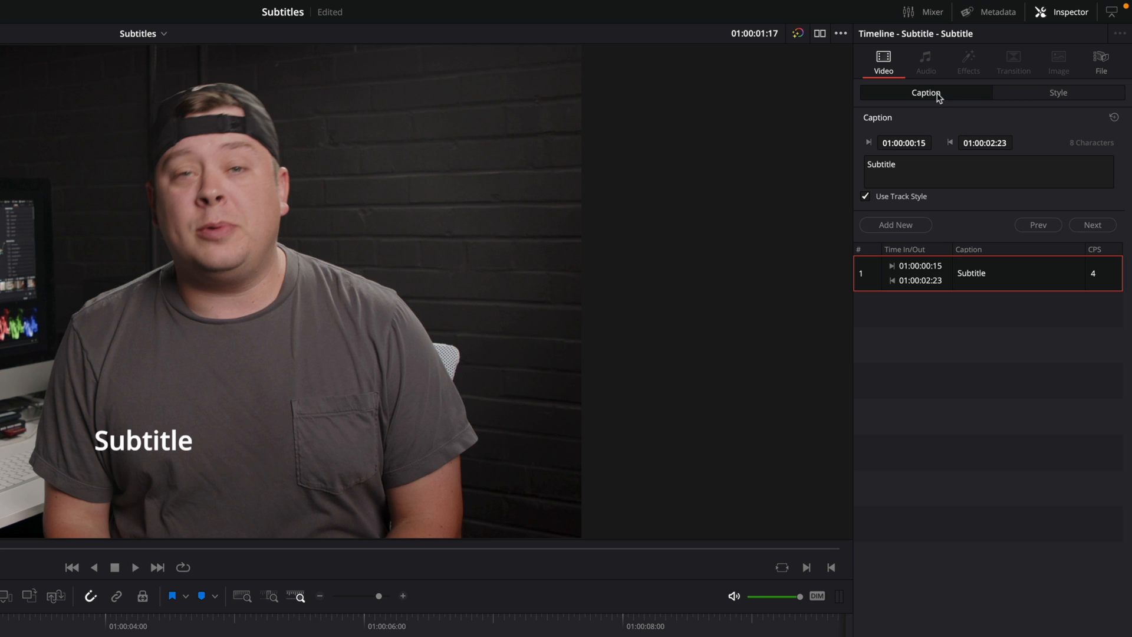
mouse_move(954, 146)
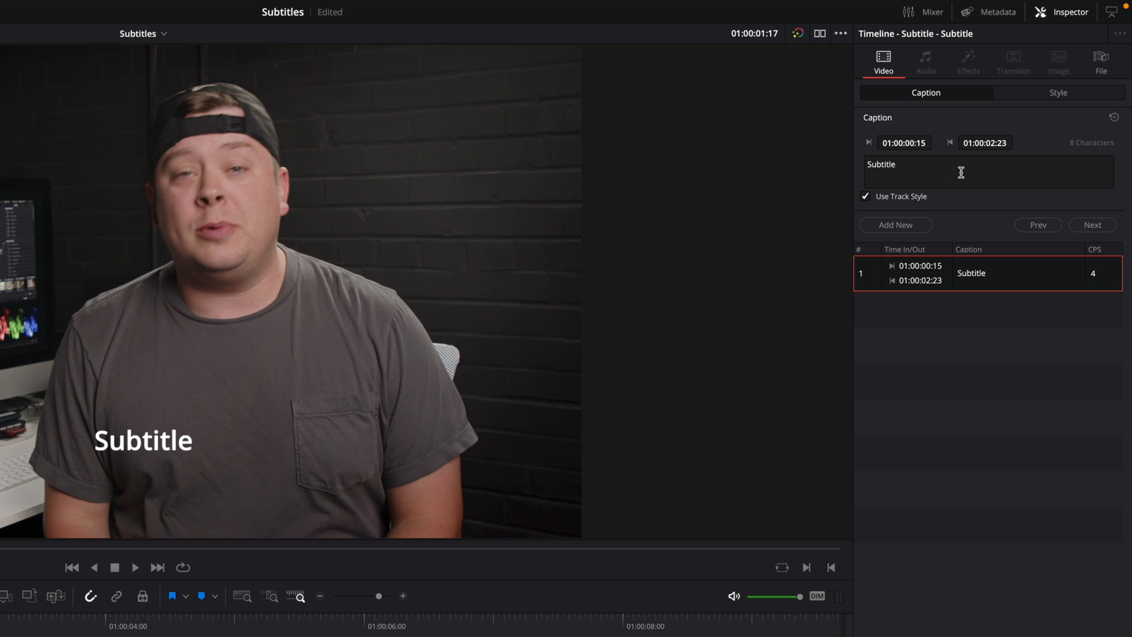
left_click(1058, 92)
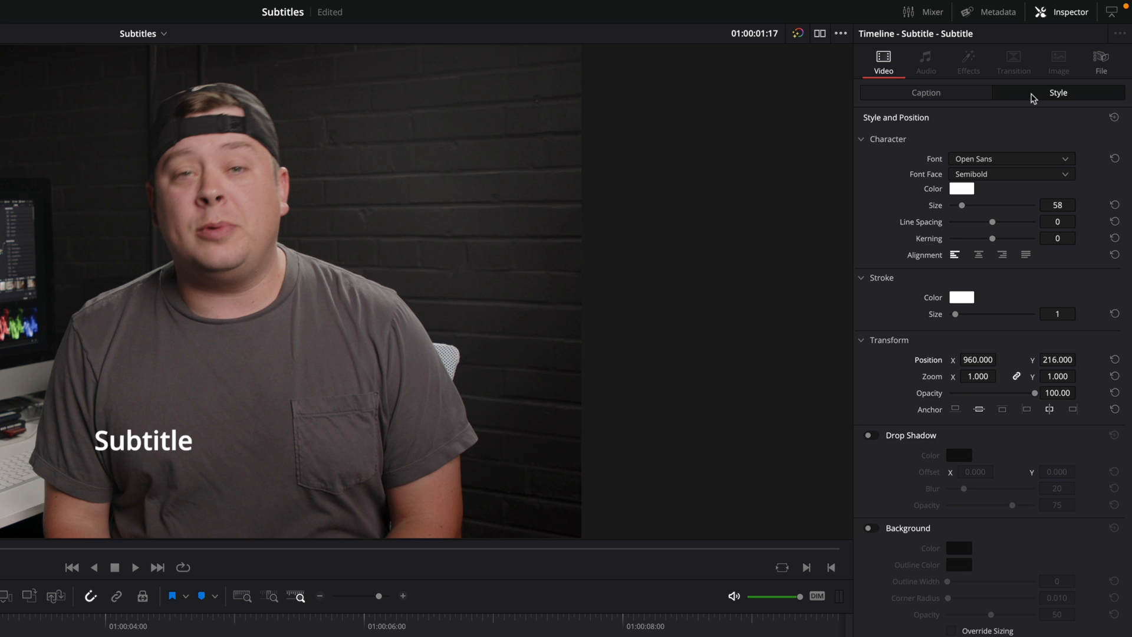
left_click(926, 92)
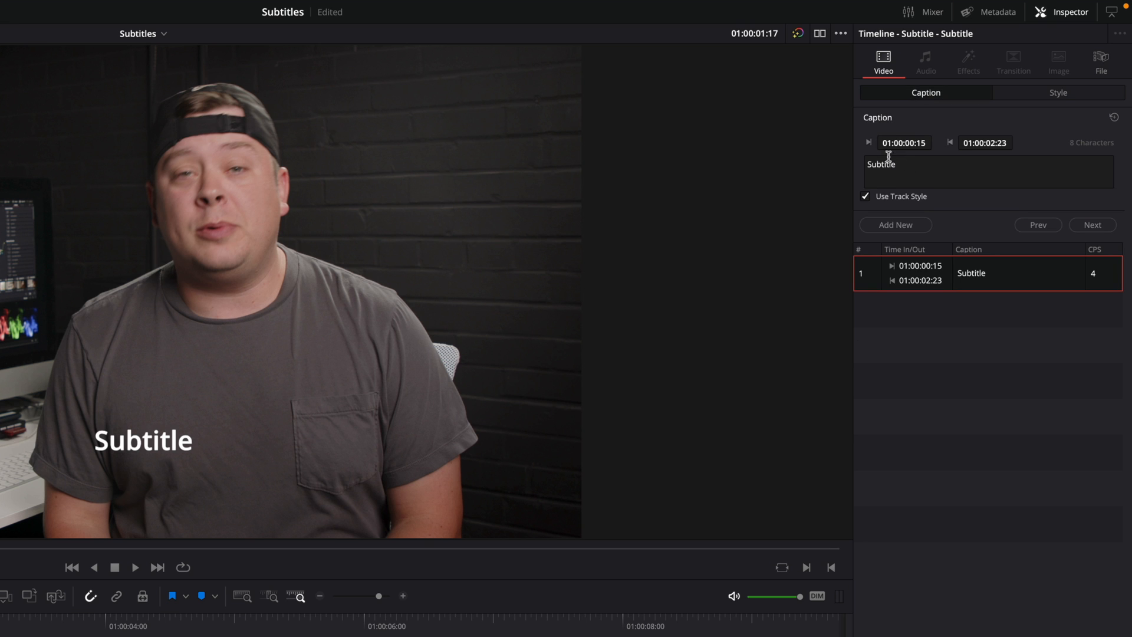
mouse_move(990, 156)
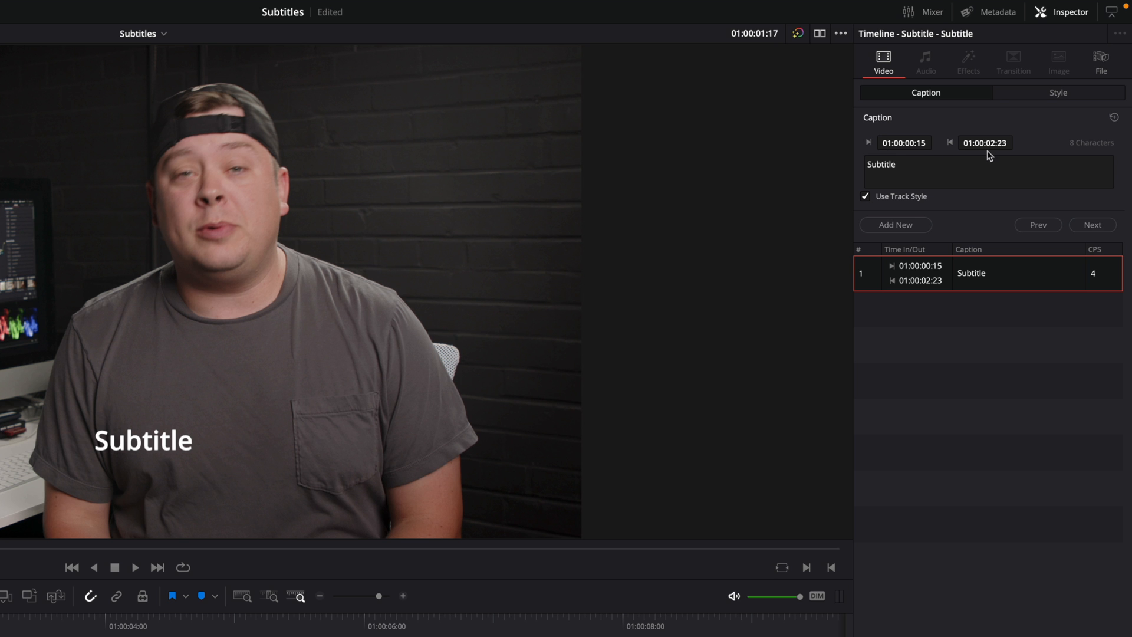
double_click(881, 164)
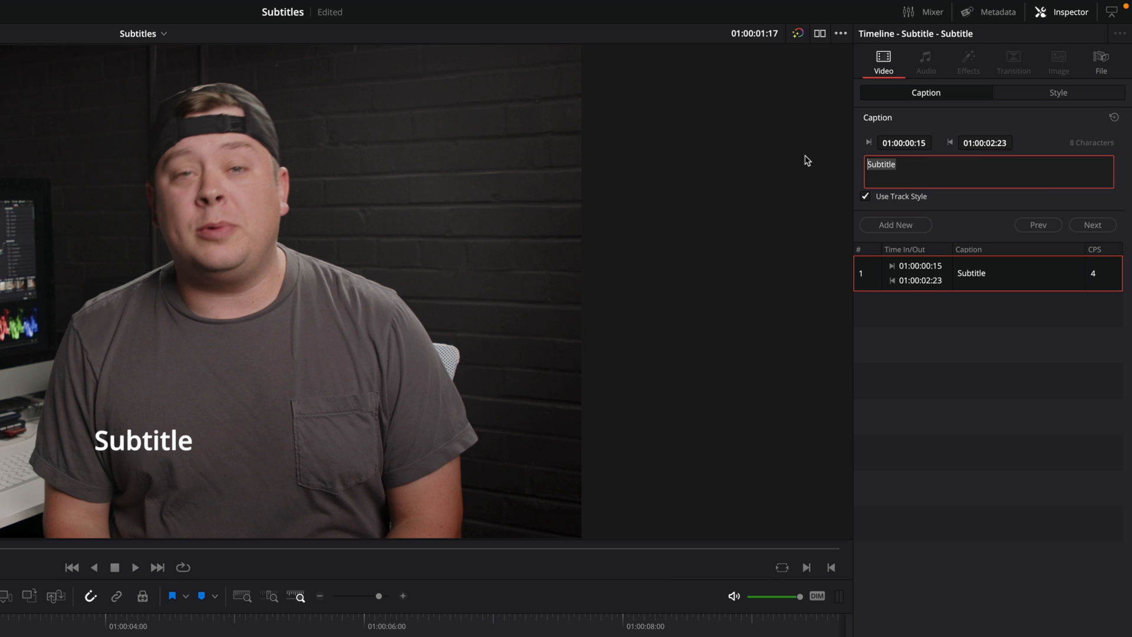
type("Hello my name is George Edmonson on MotionVFX.com")
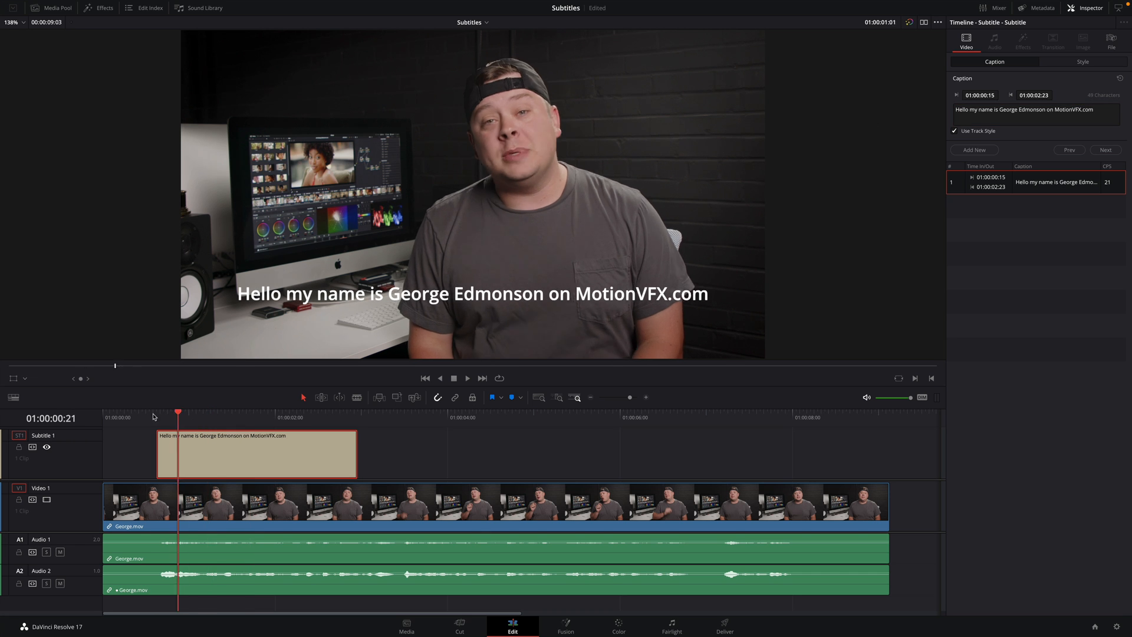
left_click(467, 377)
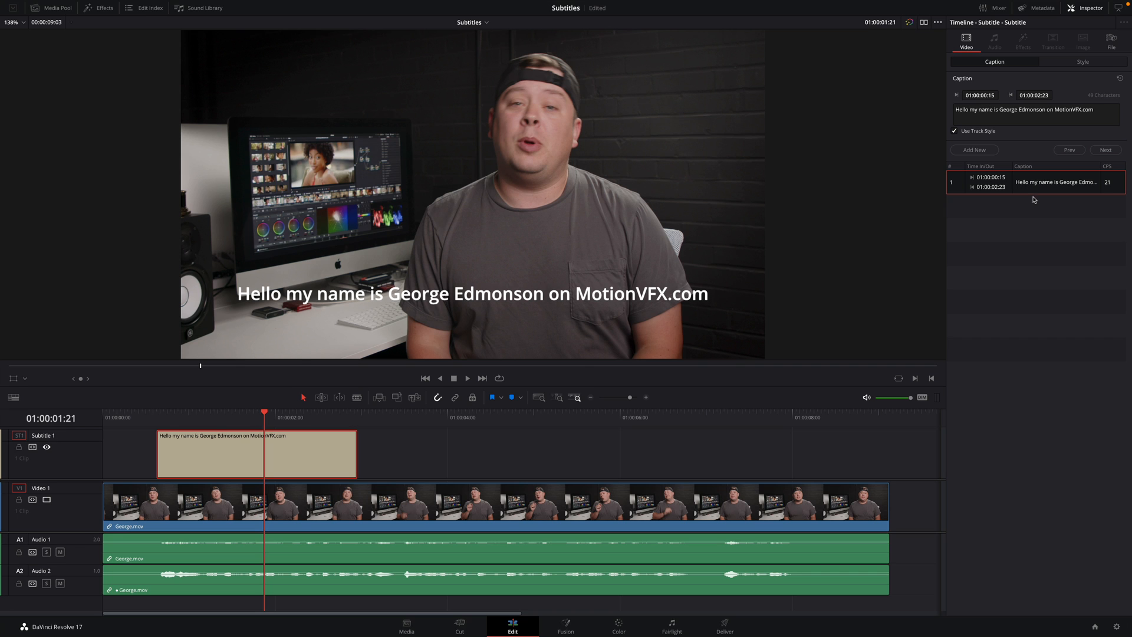
mouse_move(1100, 193)
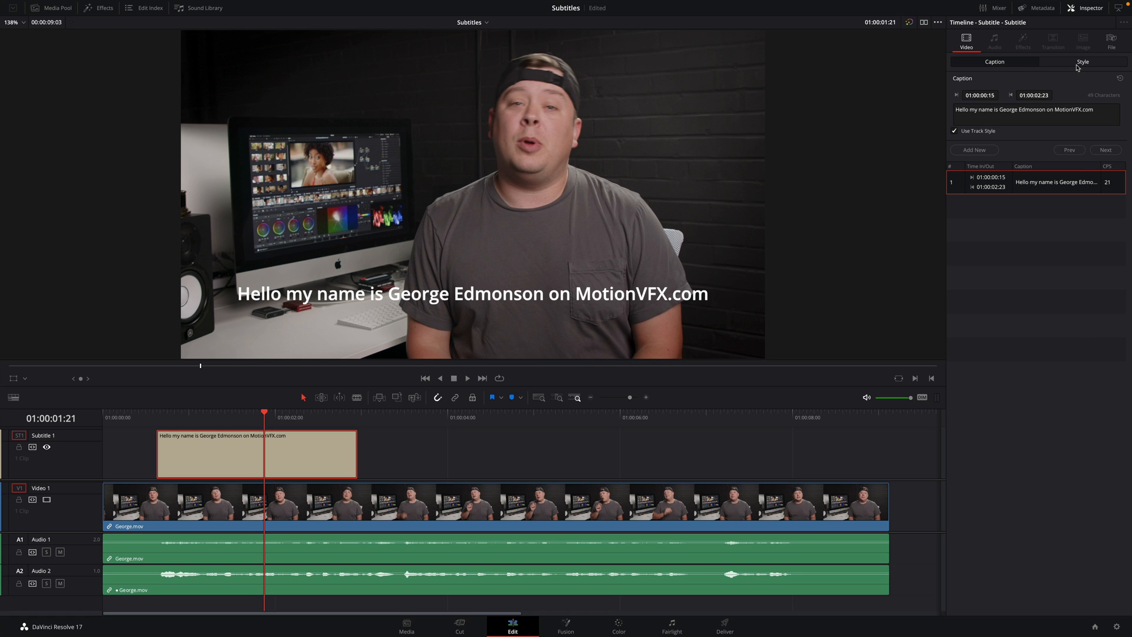
Change the subtitle's Transform Position Y from 216 to about 209 in the Style tab
left_click(1083, 61)
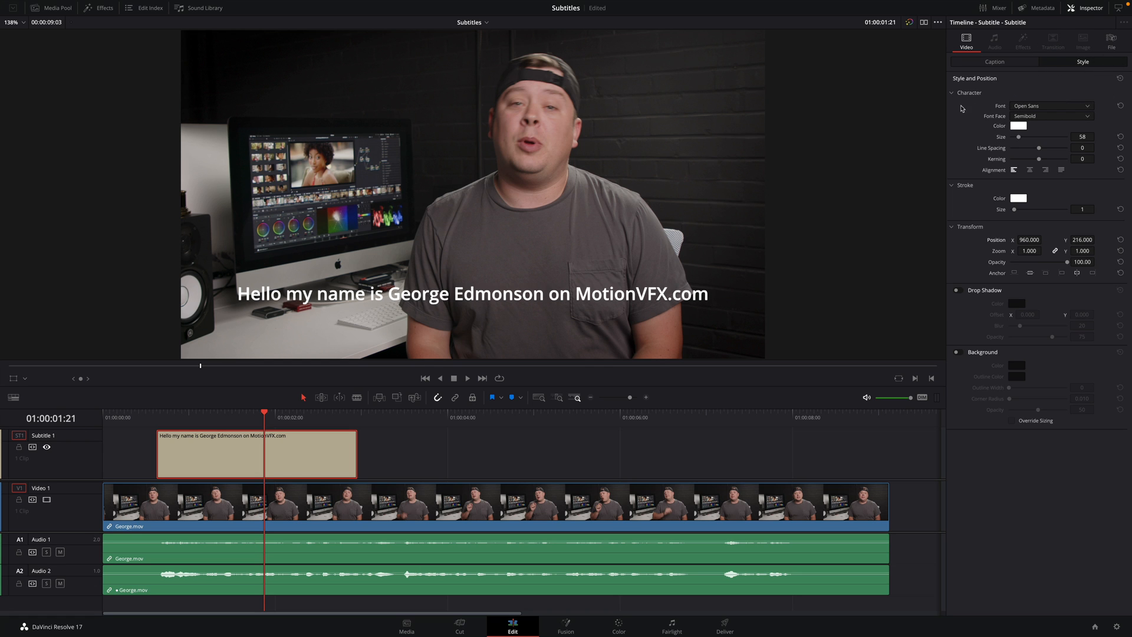
mouse_move(963, 154)
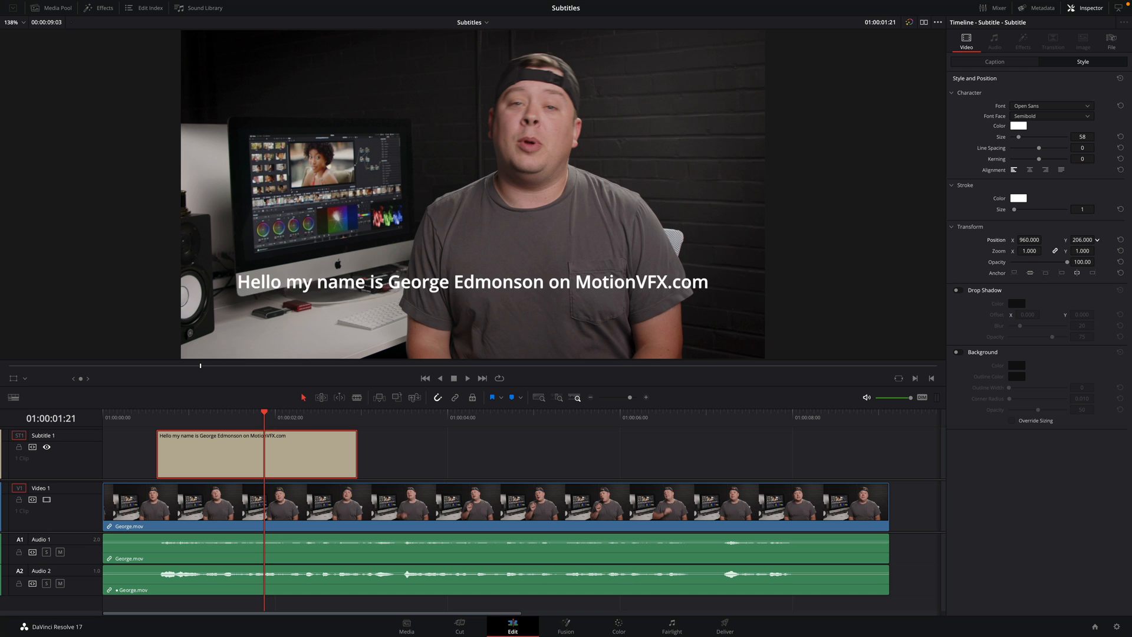
left_click_drag(1083, 239, 1082, 249)
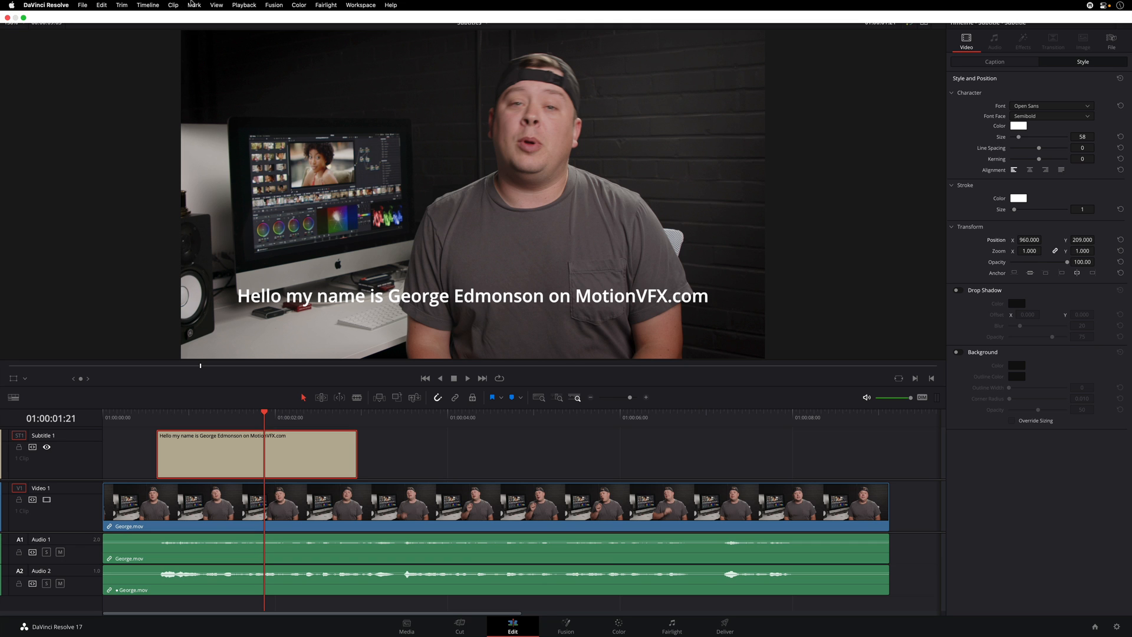
Turn on the viewer's Safe Area guides to check the caption placement
left_click(215, 5)
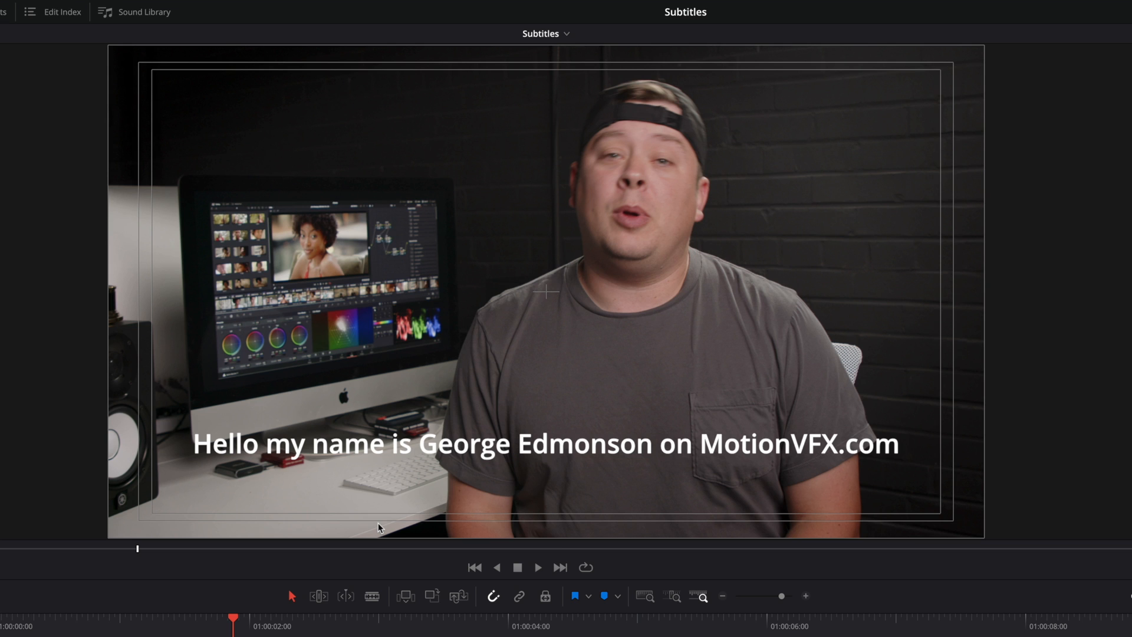
mouse_move(614, 516)
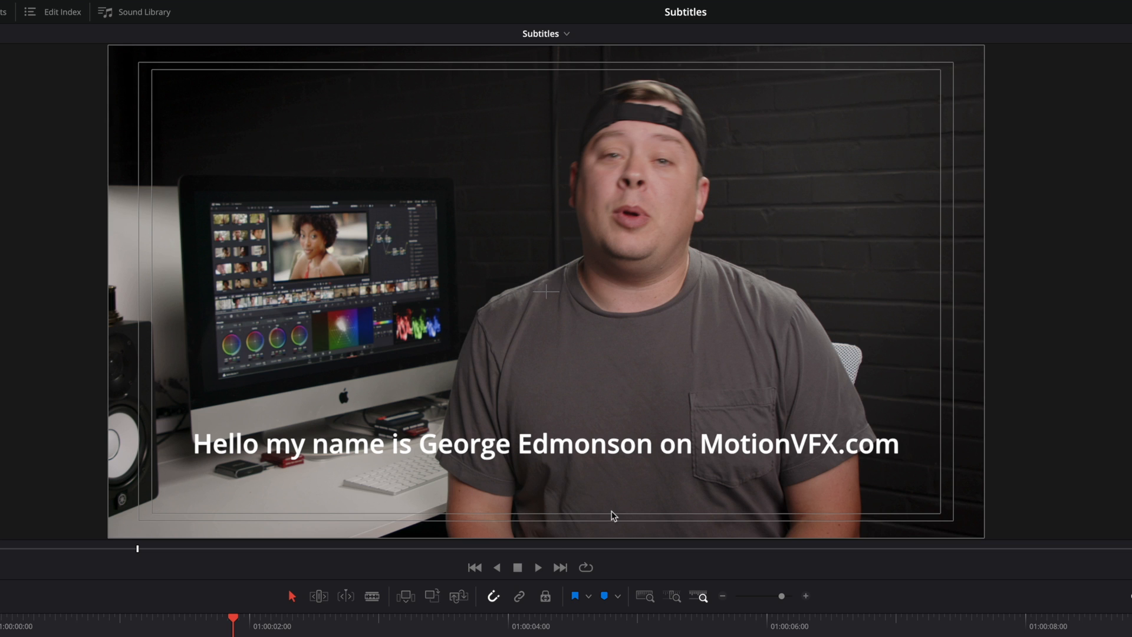
mouse_move(584, 518)
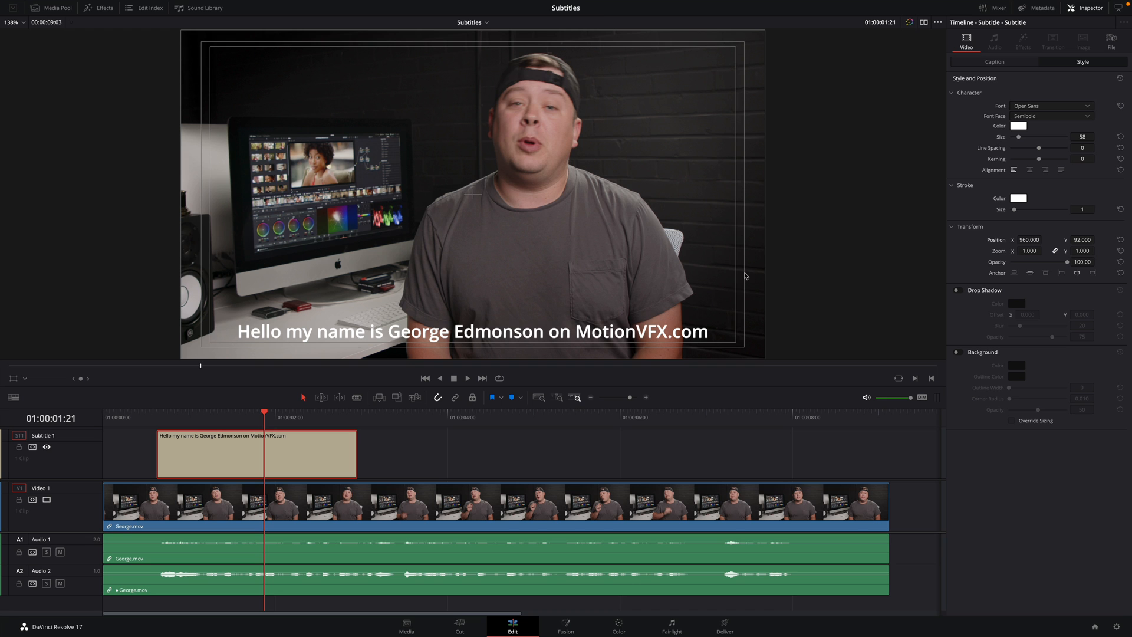
mouse_move(552, 337)
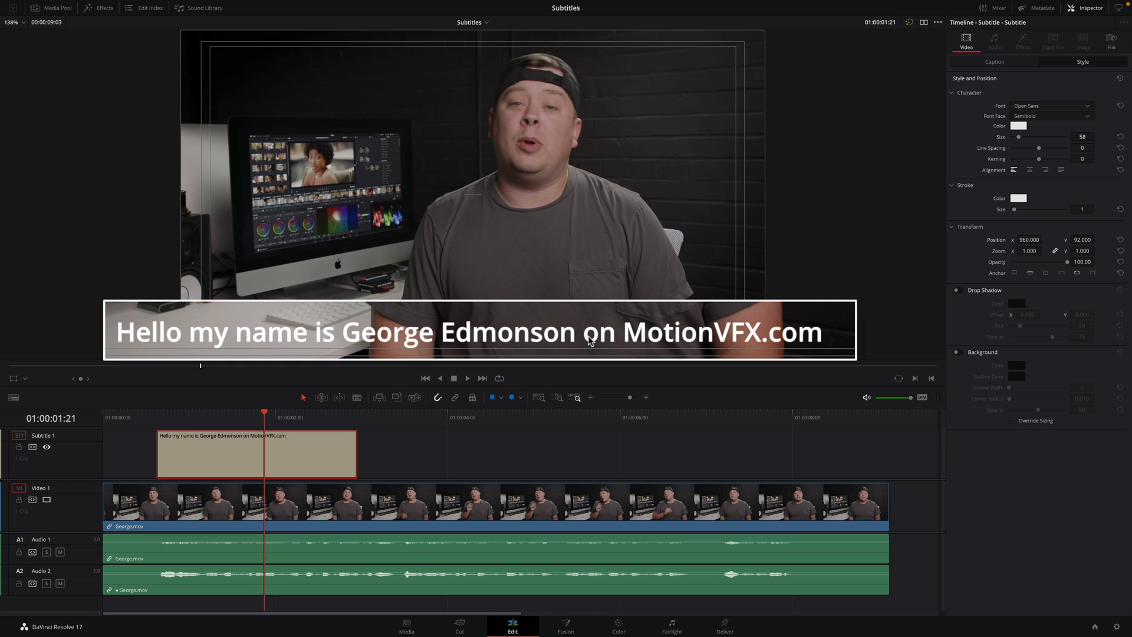
mouse_move(964, 267)
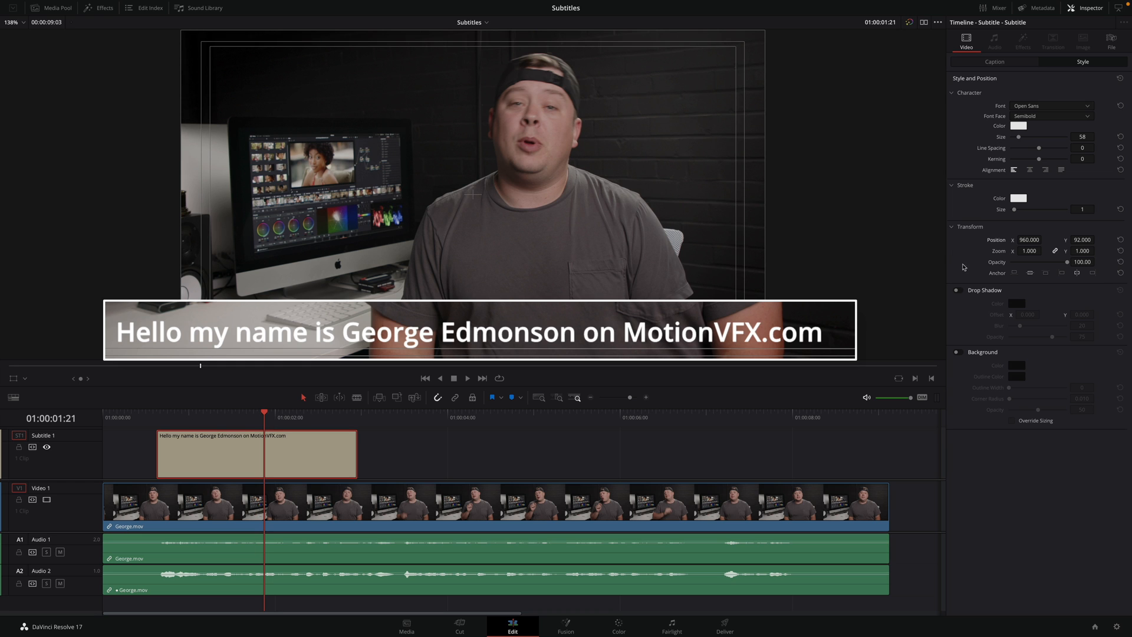
mouse_move(170, 352)
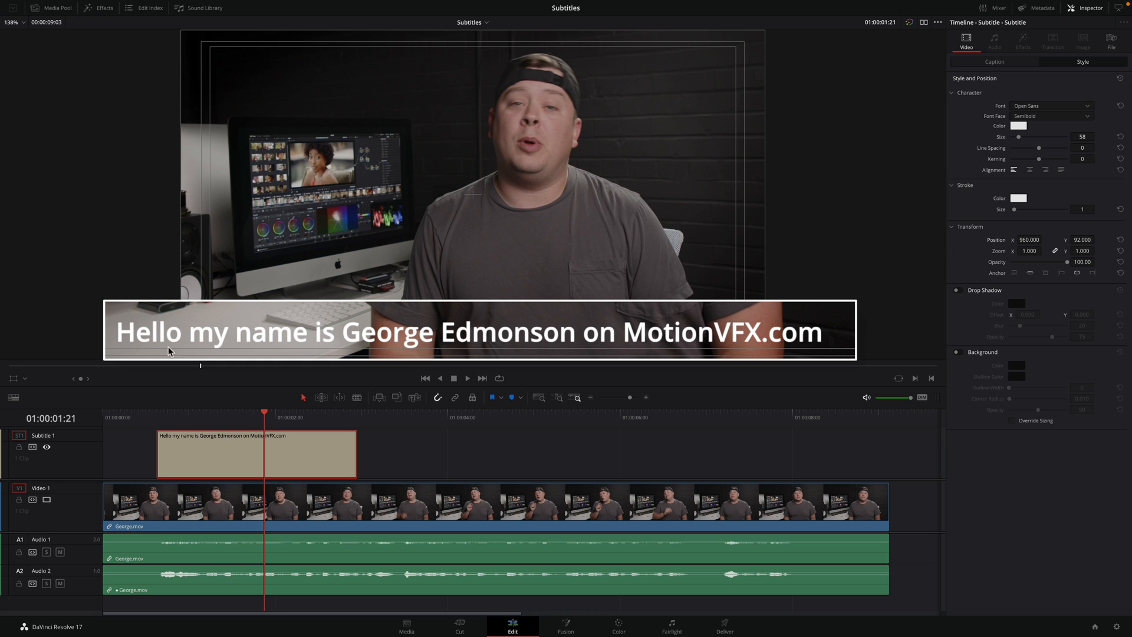
mouse_move(952, 295)
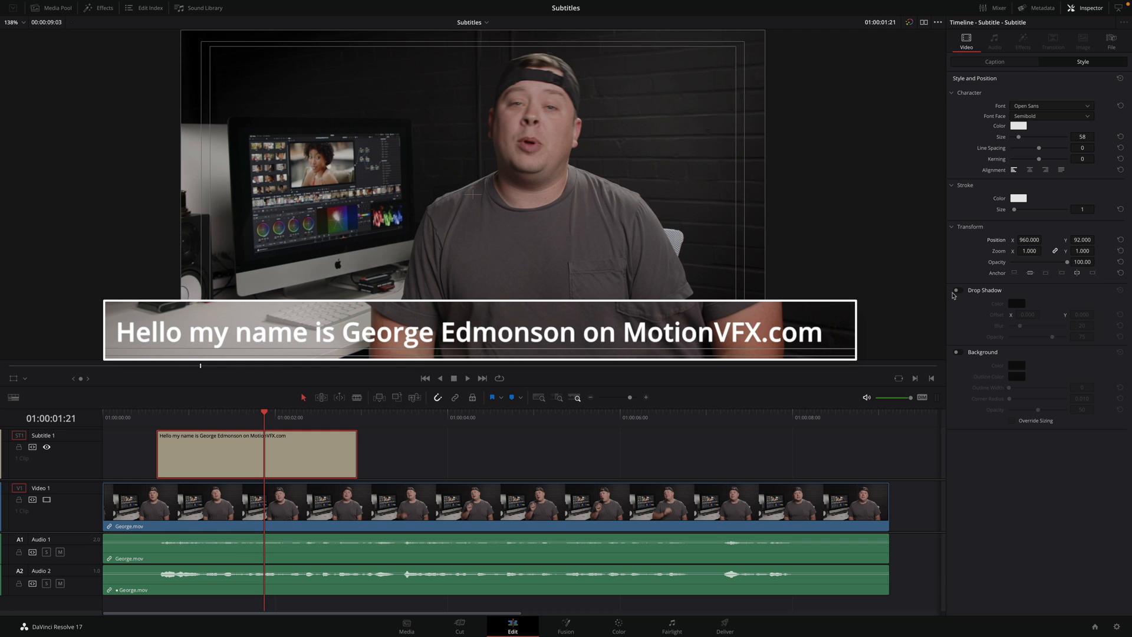
Turn on the subtitle's drop shadow and enter a value of 3.000
left_click(955, 289)
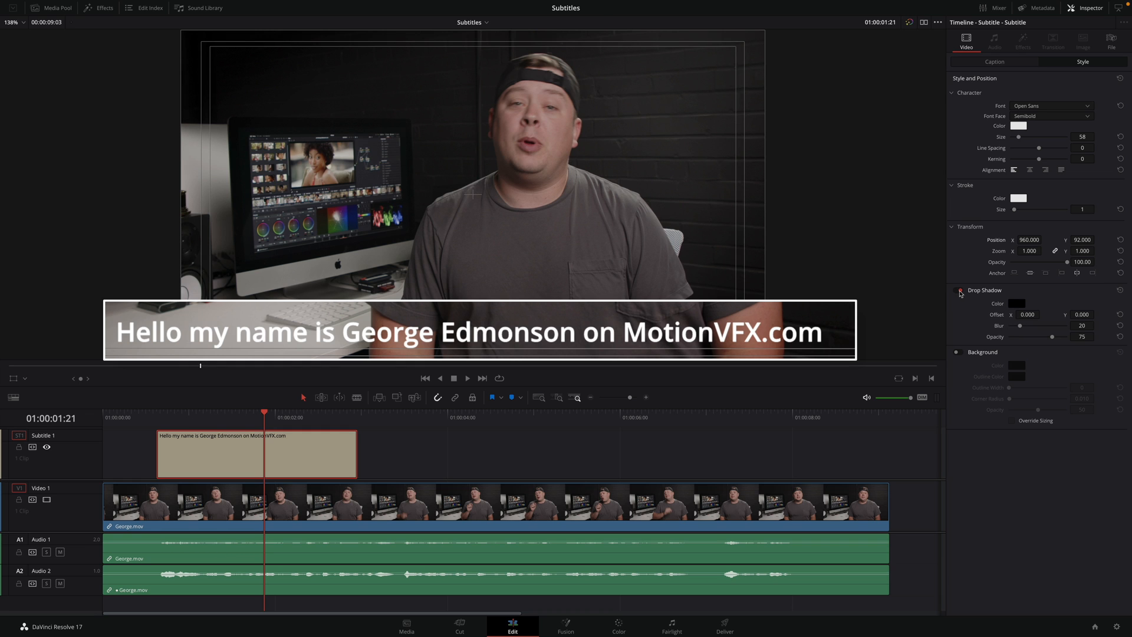
type("3.000")
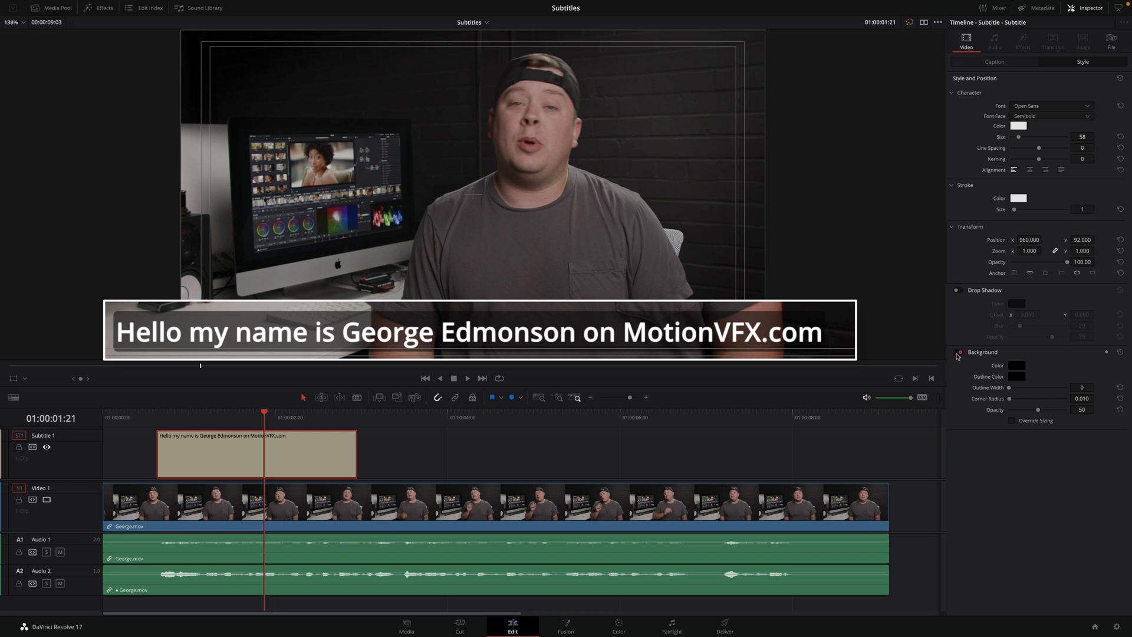
Retype the caption as 'Hello my name is George Edmonson on MotionVFX.com' in the Caption tab
left_click(993, 61)
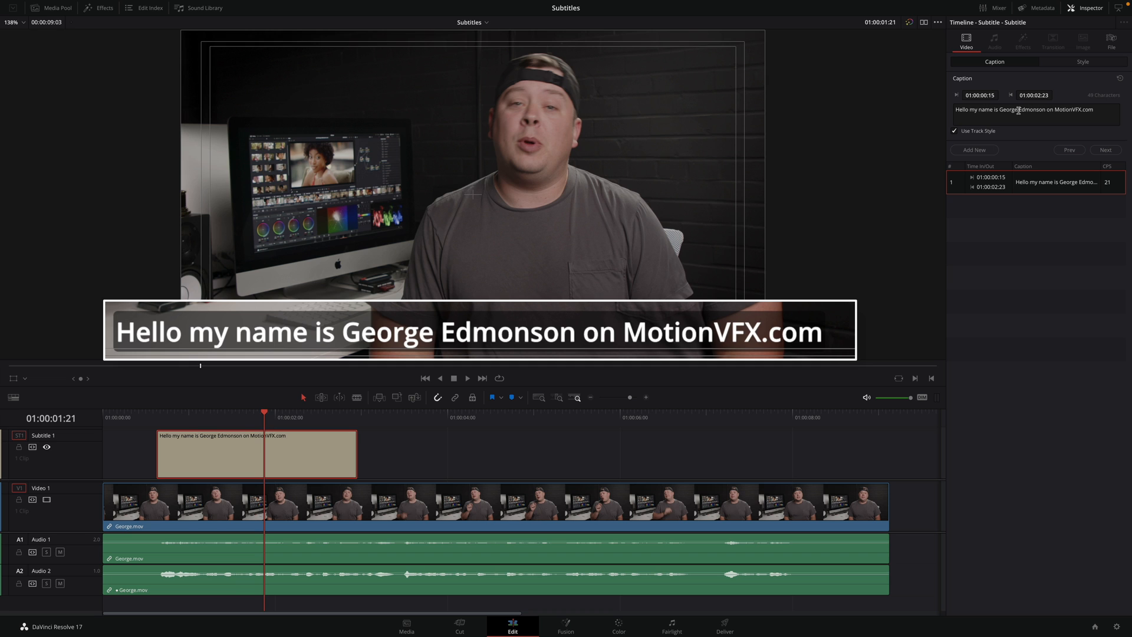
type("Hello my name is George")
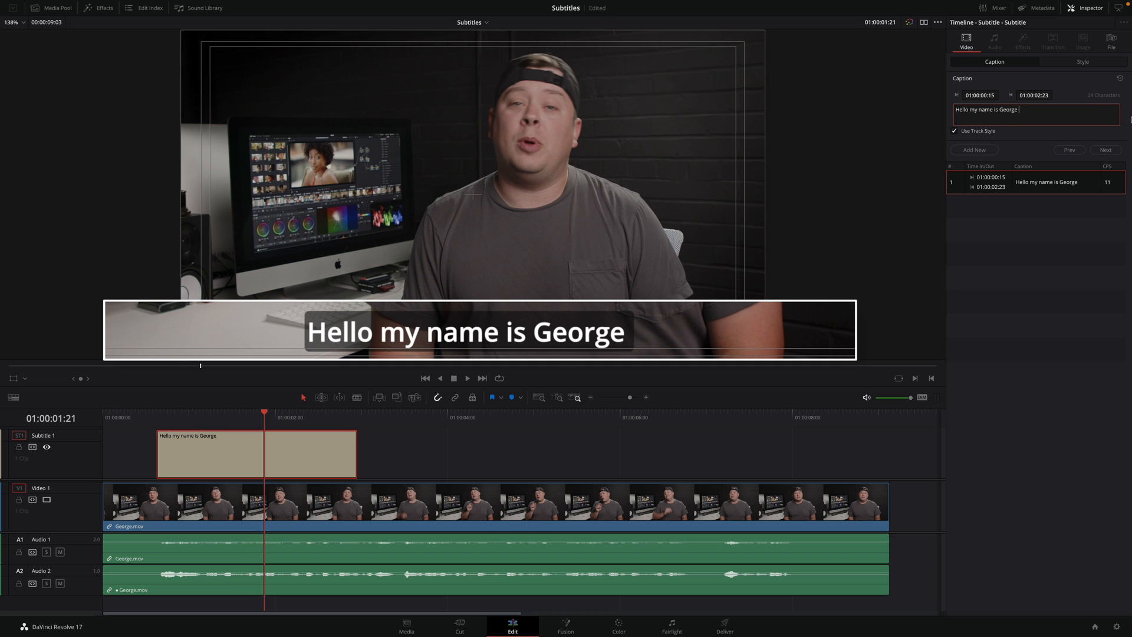
type("Edmonson on MotionVFX.com")
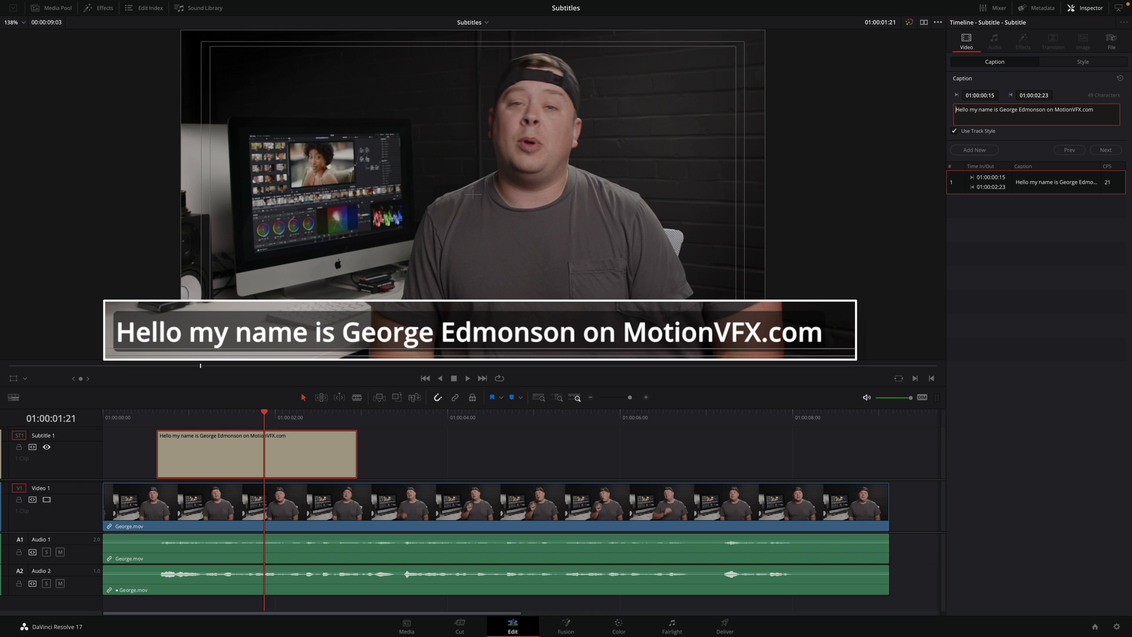
mouse_move(732, 260)
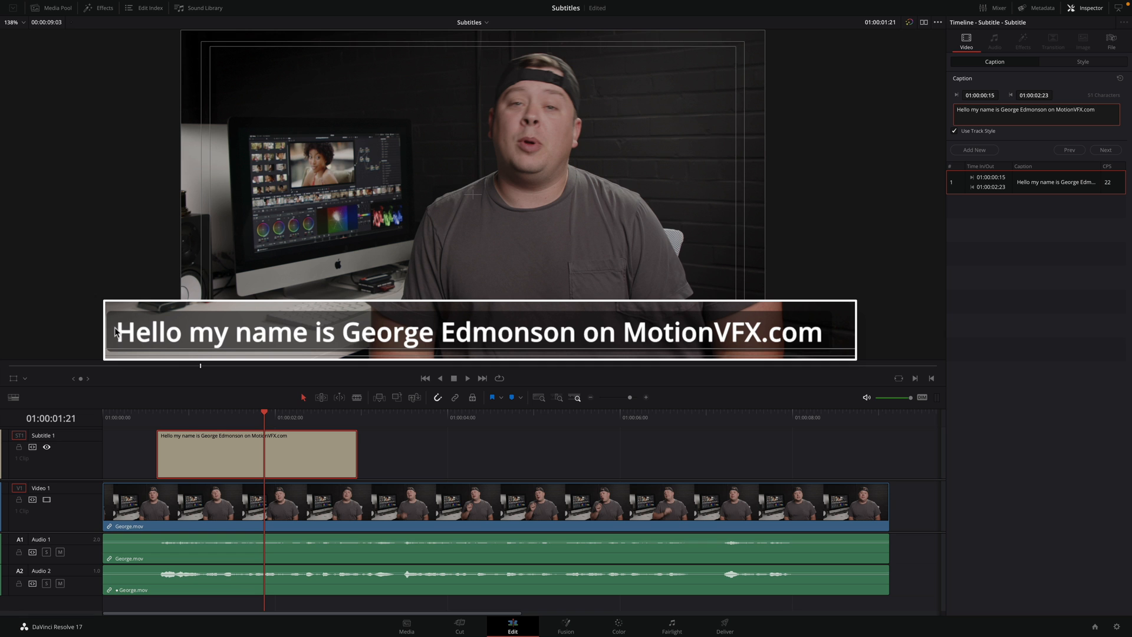
Enable Override Sizing for the subtitle background and drag its Height to 0.076
left_click(1081, 62)
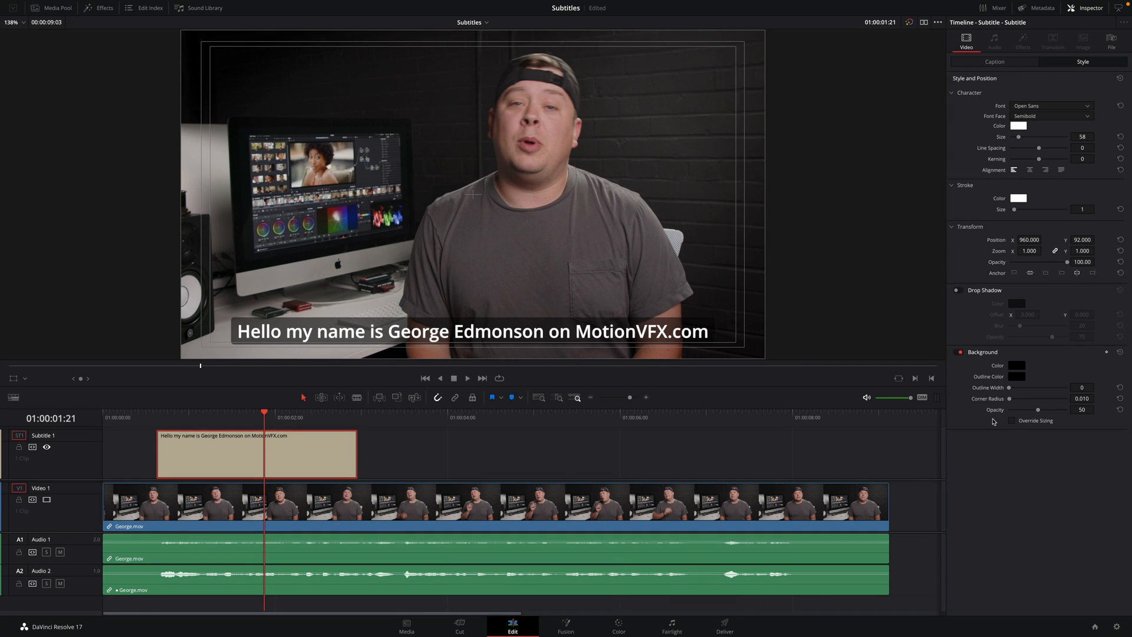
mouse_move(1012, 423)
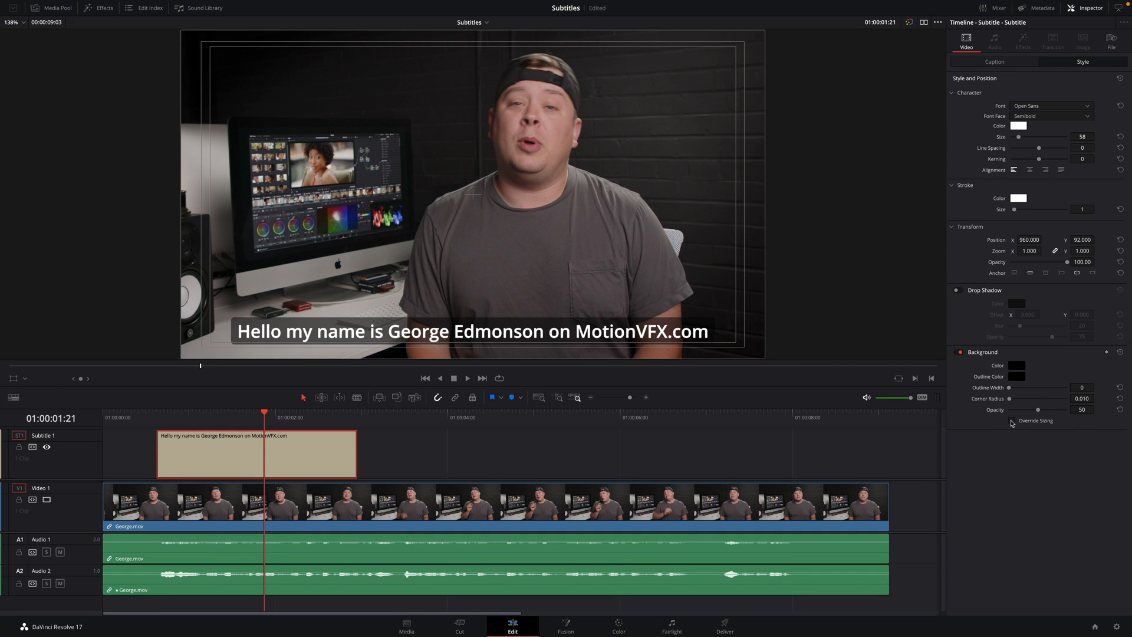
left_click(1012, 420)
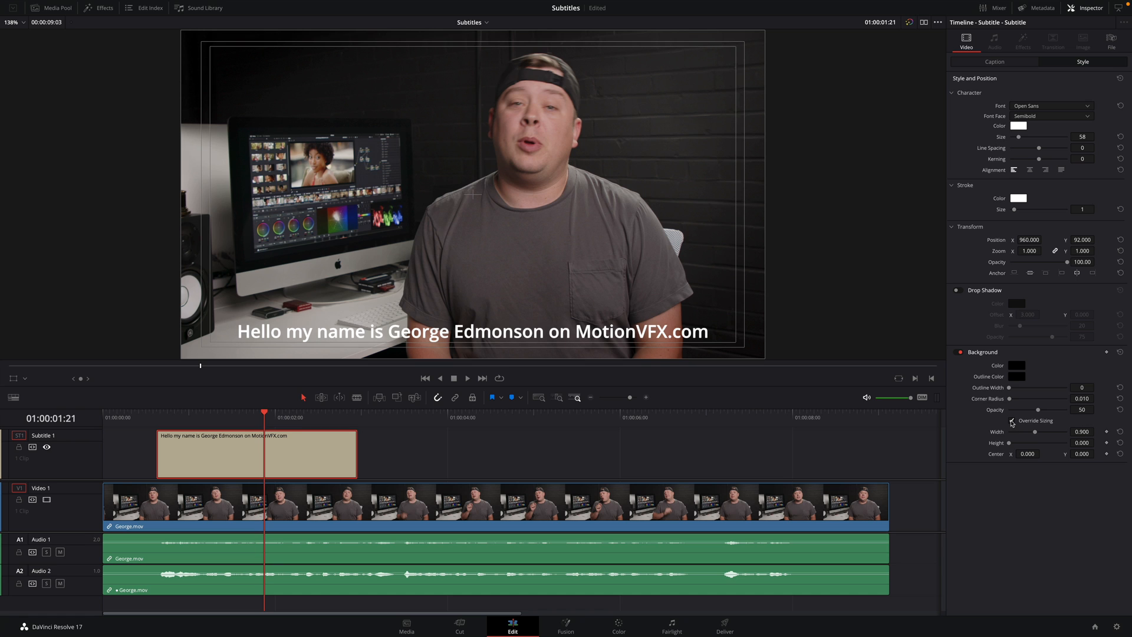
left_click(1011, 421)
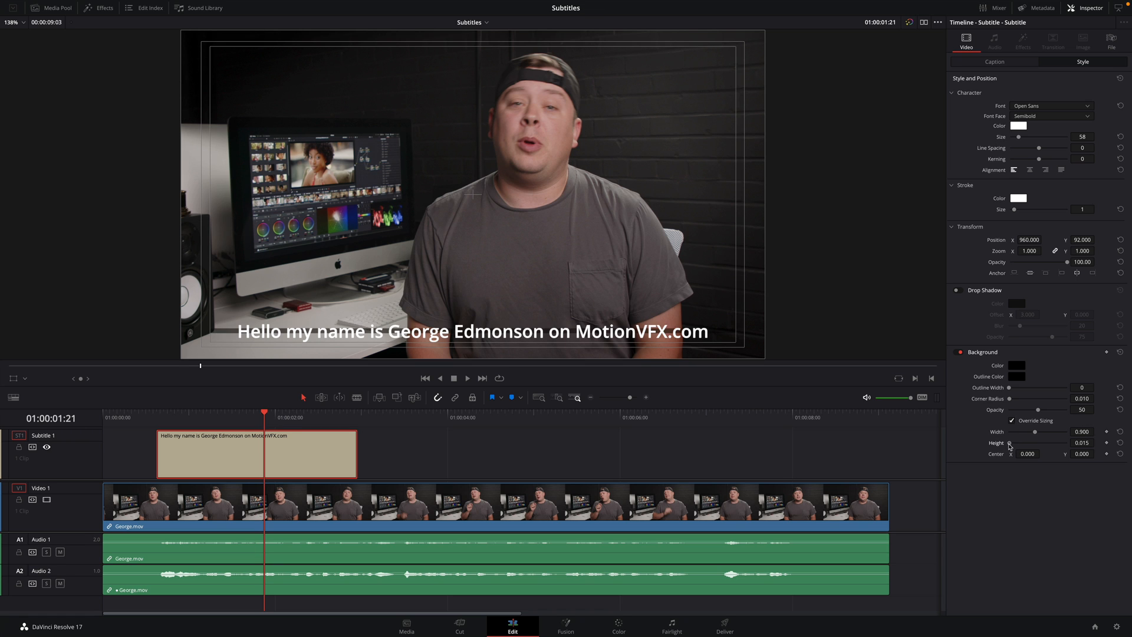
left_click_drag(1009, 443, 1025, 443)
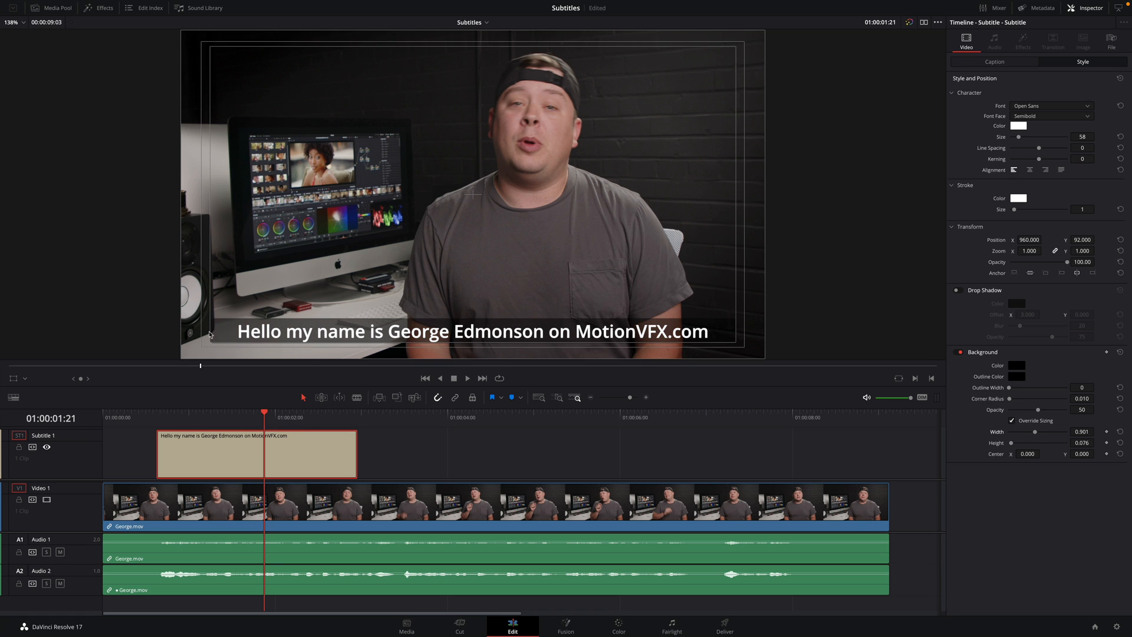
left_click(994, 61)
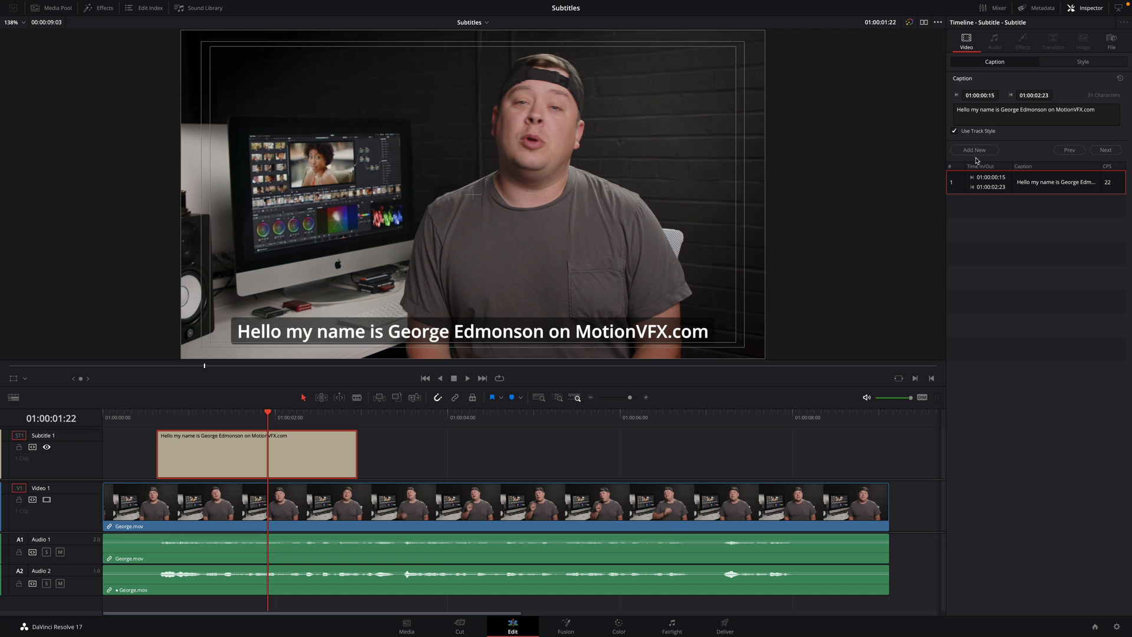
Add a new subtitle right after the first caption, undoing a misplaced first attempt
left_click(974, 150)
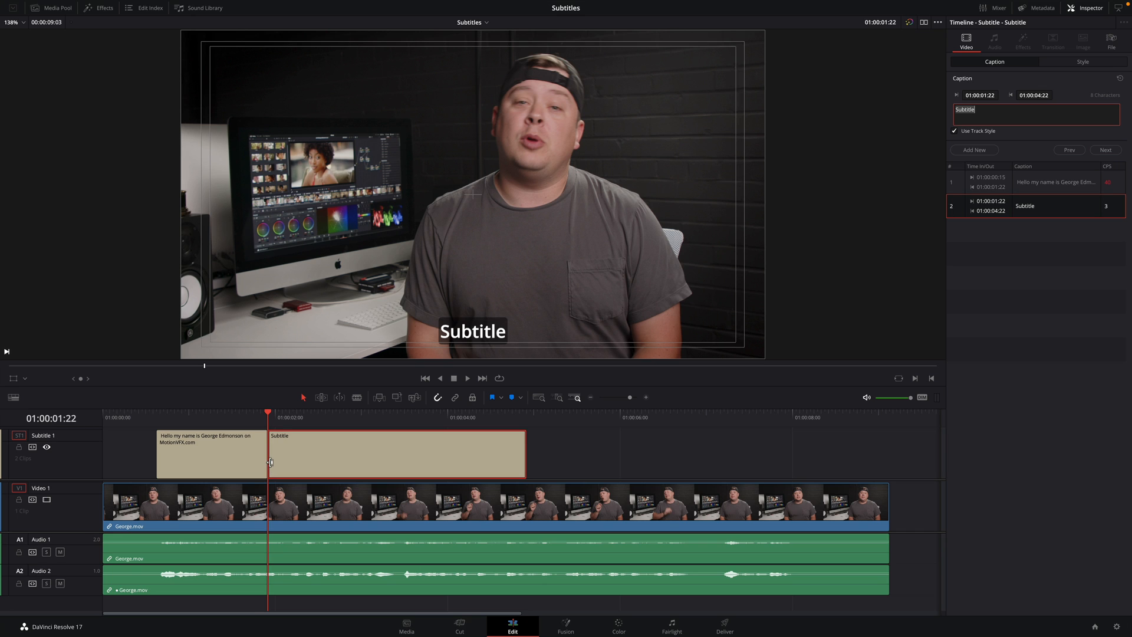
key("cmd+z")
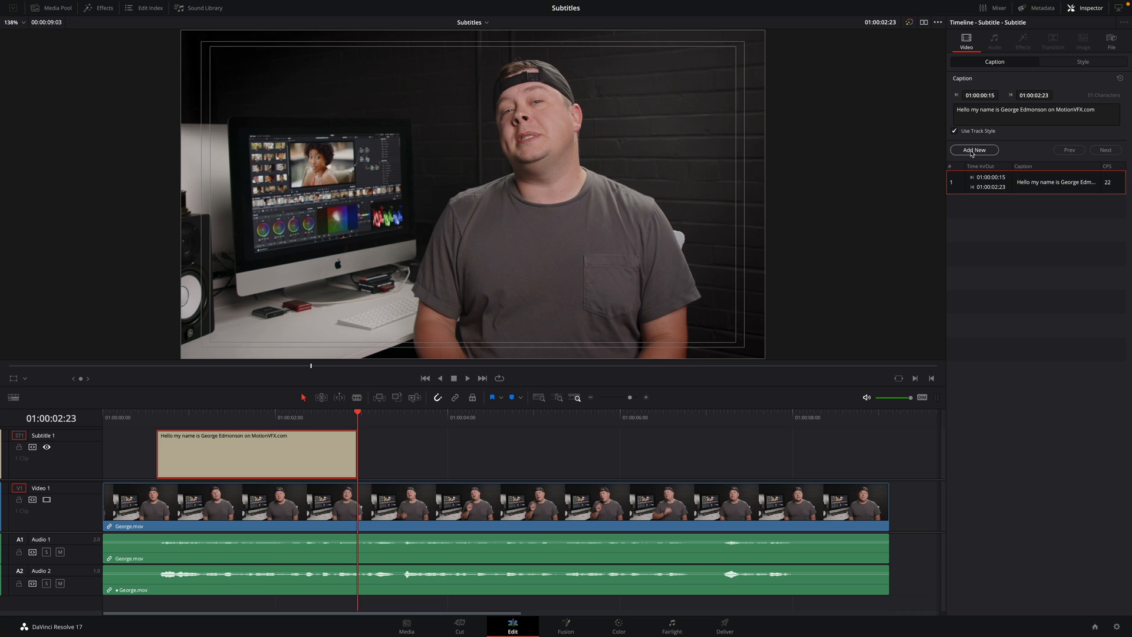
left_click(974, 150)
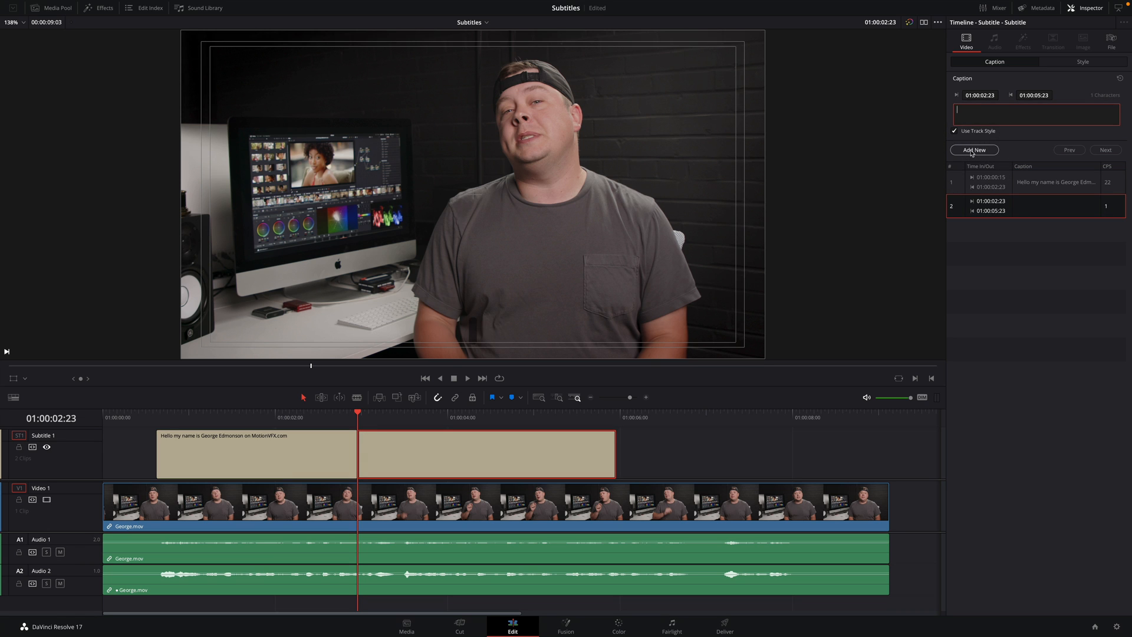
type("Subtitle")
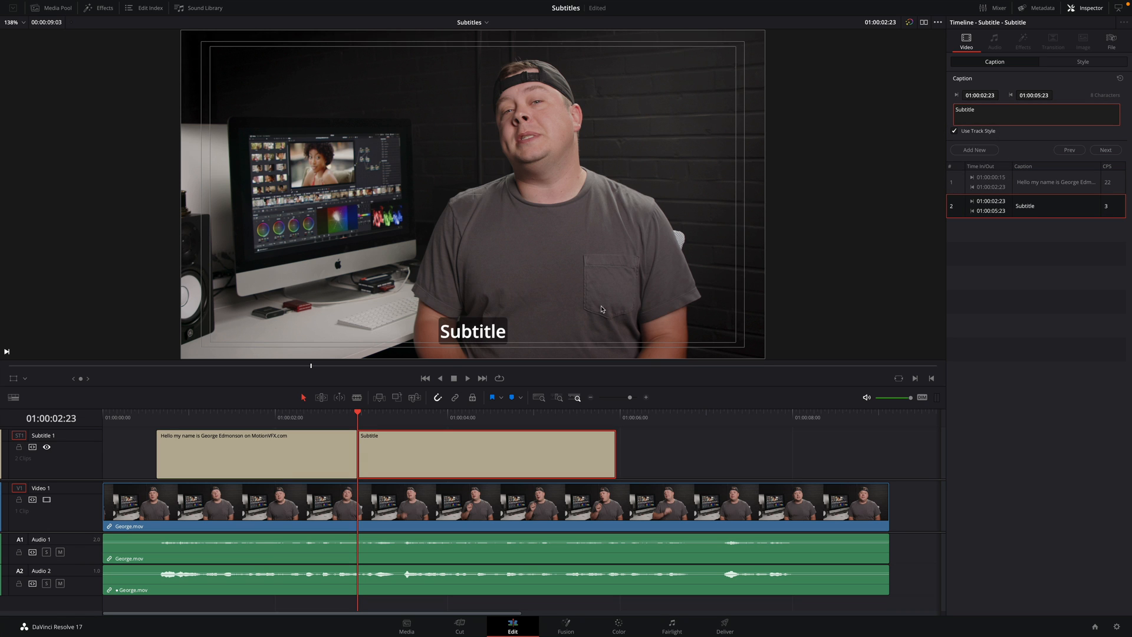
left_click(467, 377)
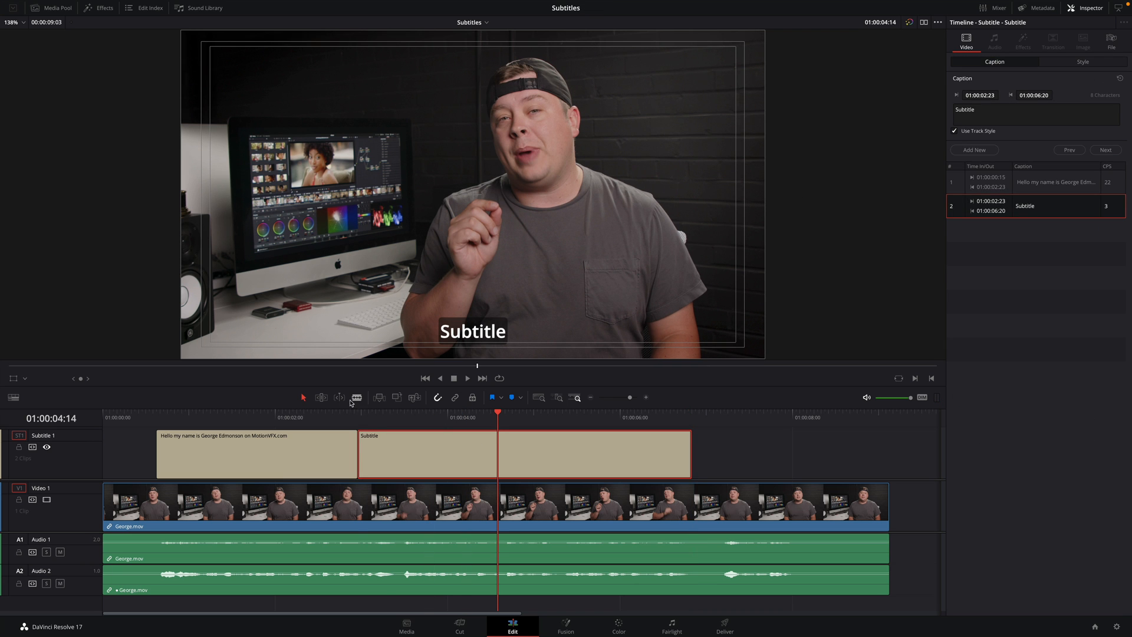
Type the second caption 'Today Erwan is going to show you how to sync audio in DaVinci Resolve'
left_click(467, 378)
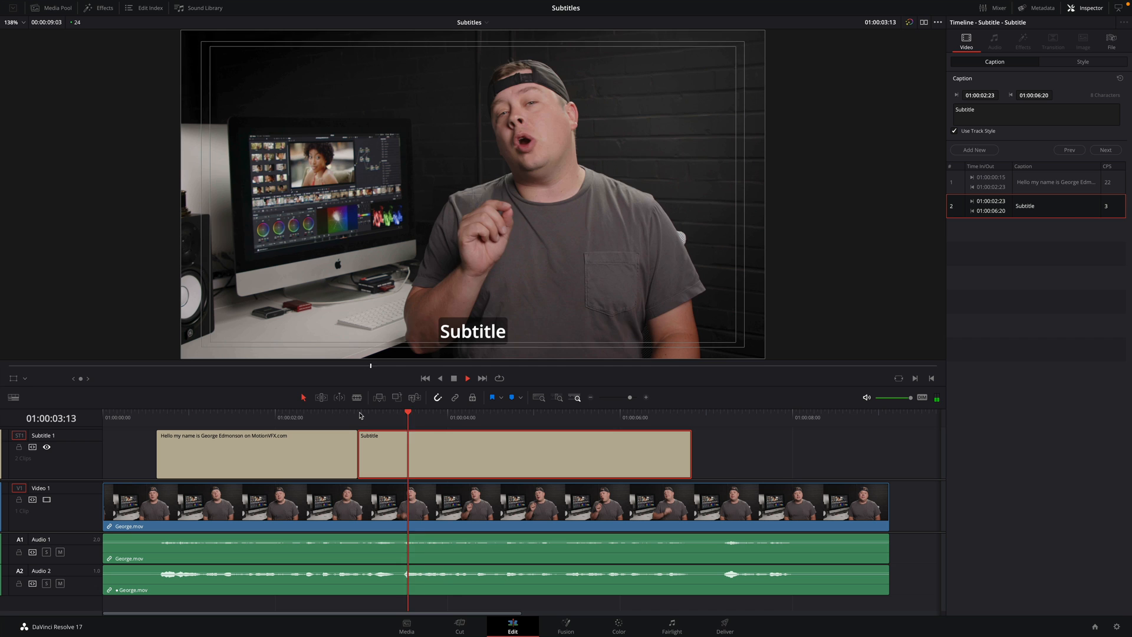
left_click(478, 421)
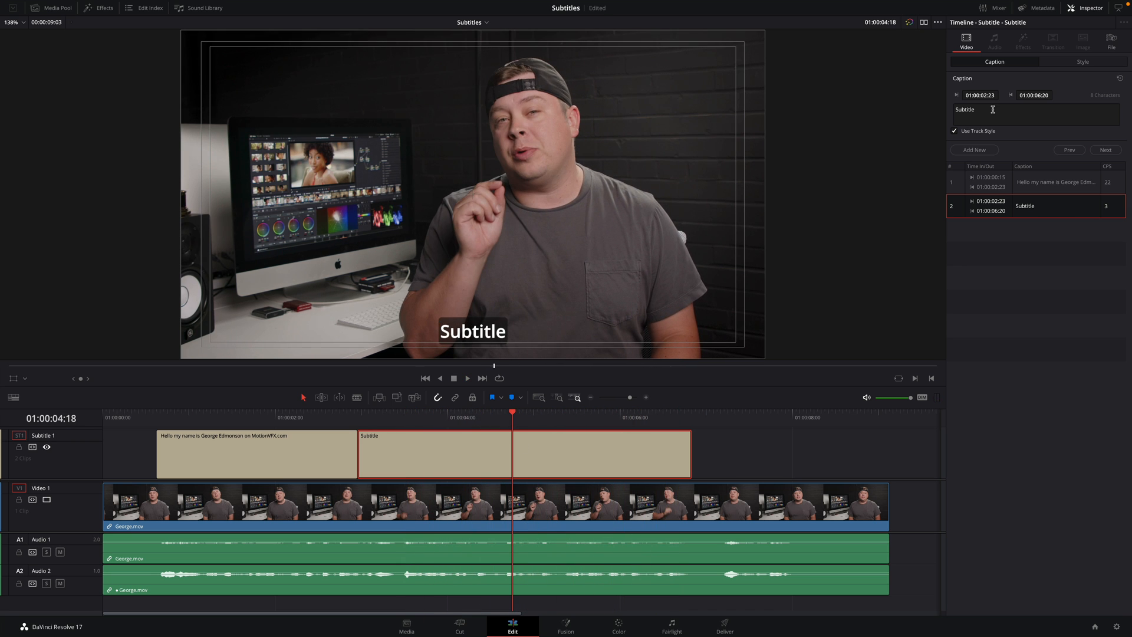
type("Today Erwan is going to show you")
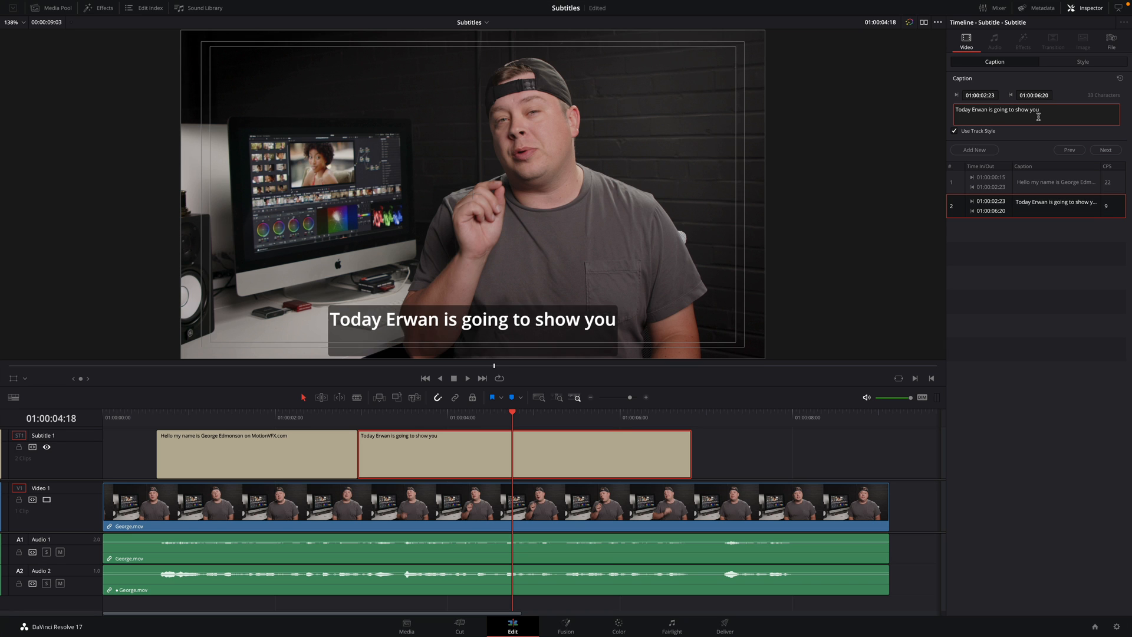
type("how to sync audio in DaVinci Resolve")
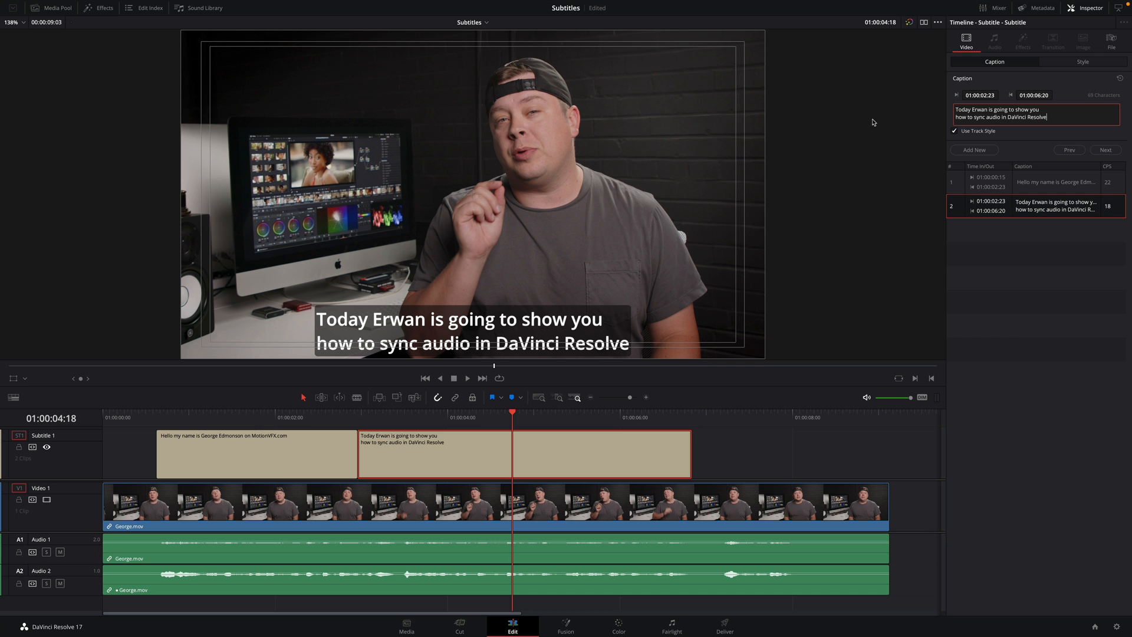
left_click(1083, 61)
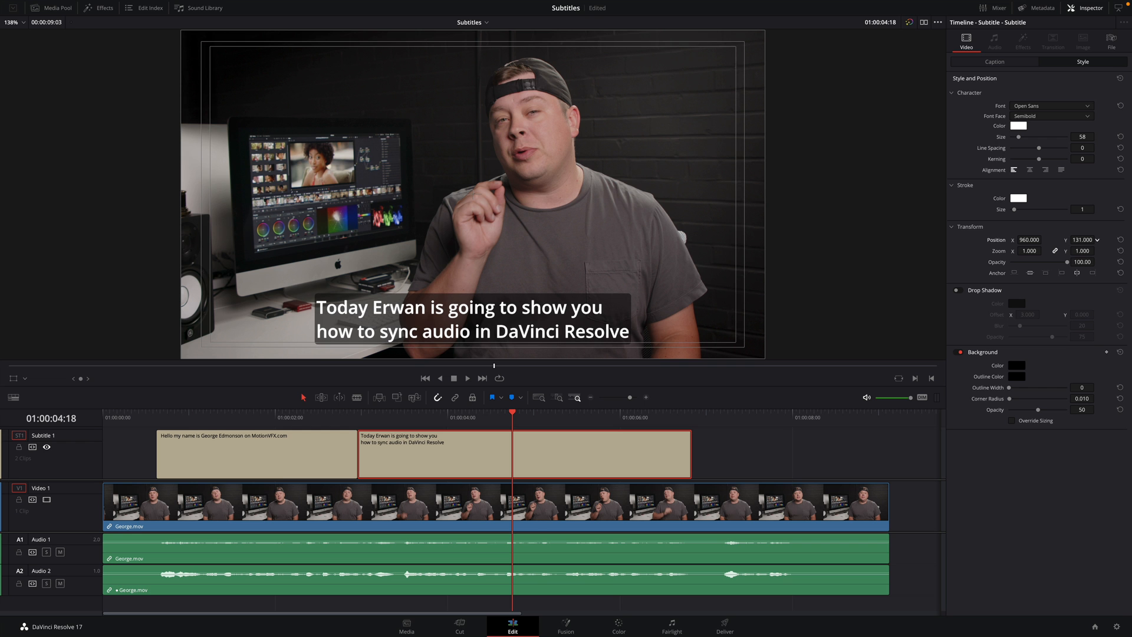
Set the caption stroke to white at size 1, keeping background opacity at 50
left_click(994, 61)
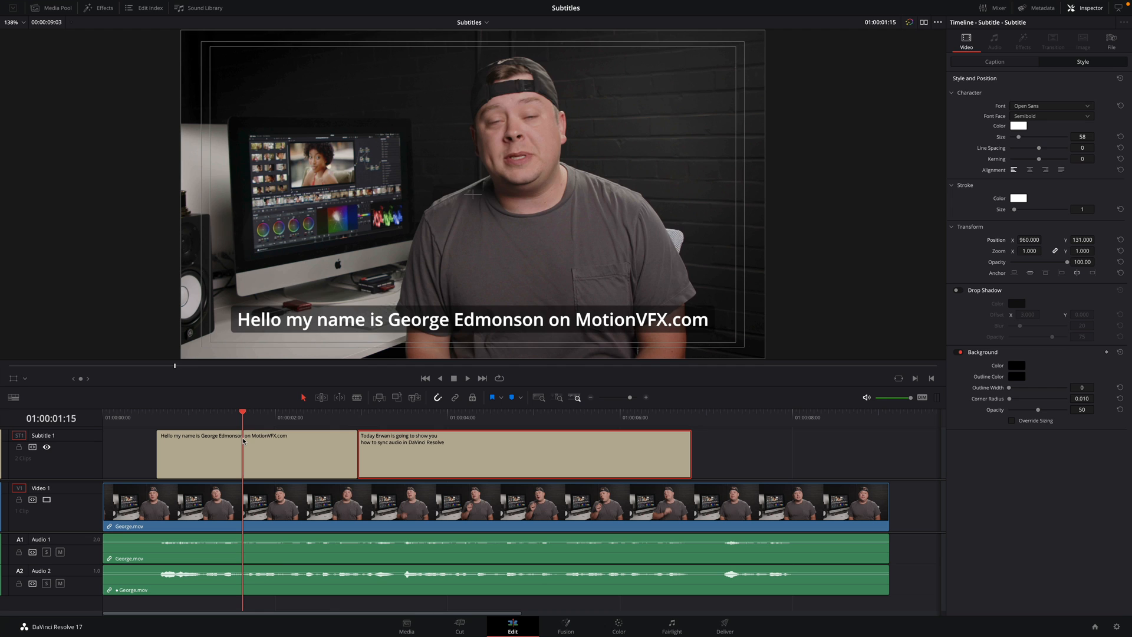
left_click(426, 454)
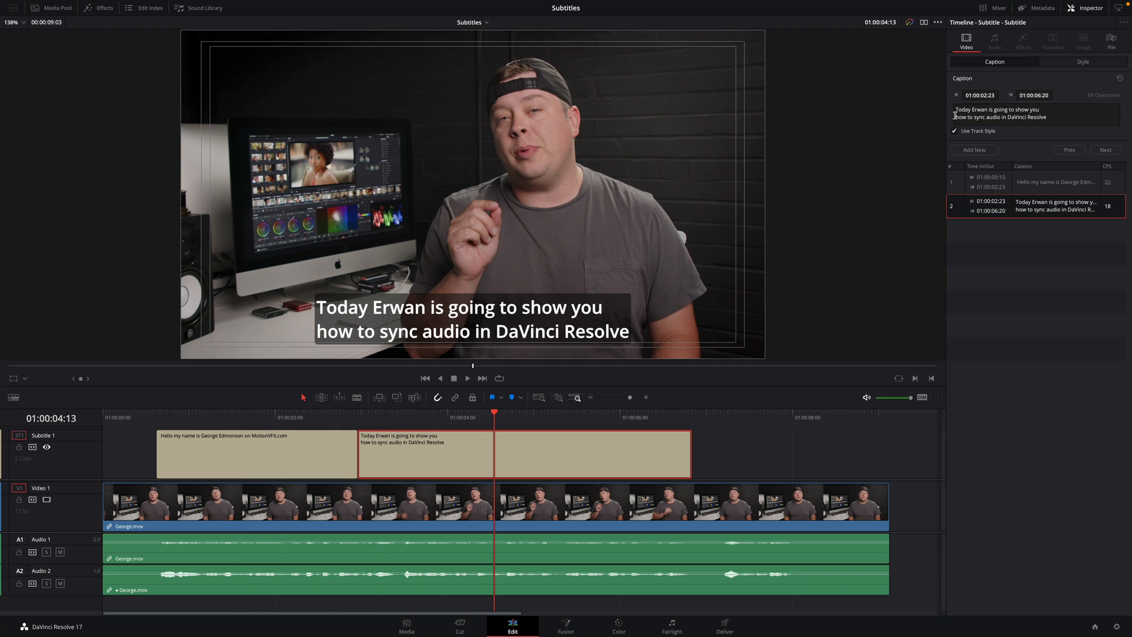
left_click(1033, 113)
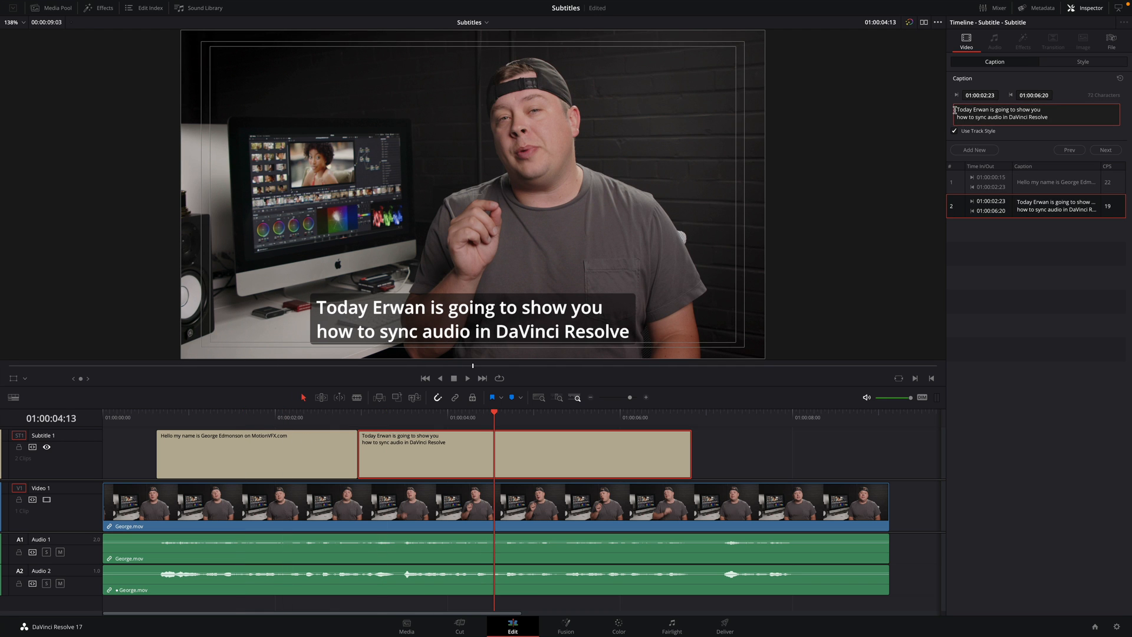
left_click(1083, 61)
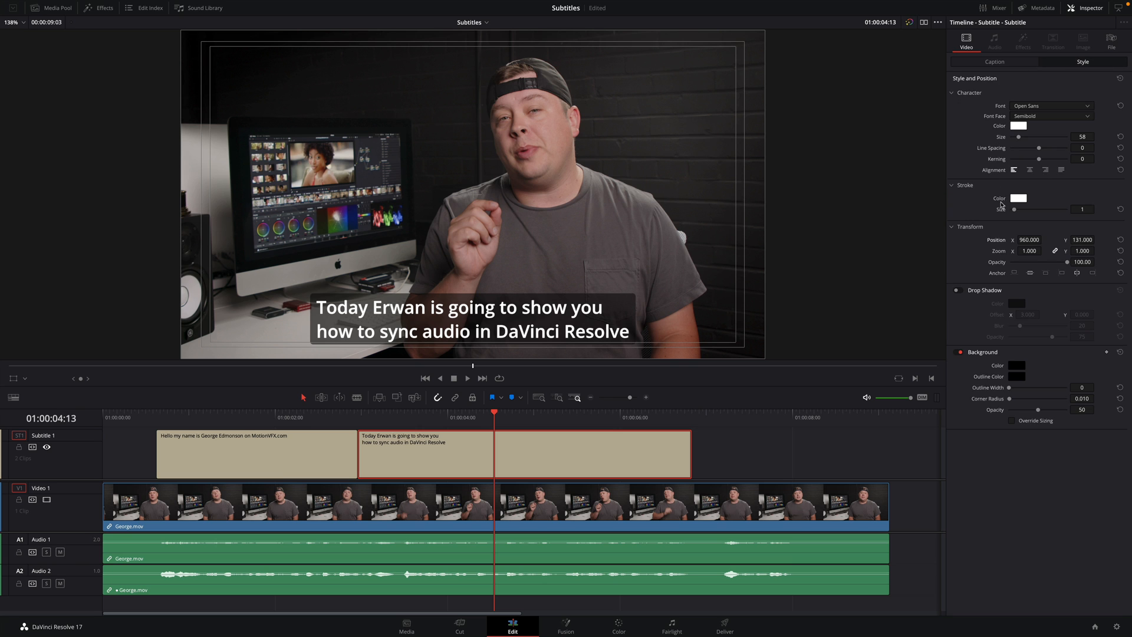
left_click(1030, 169)
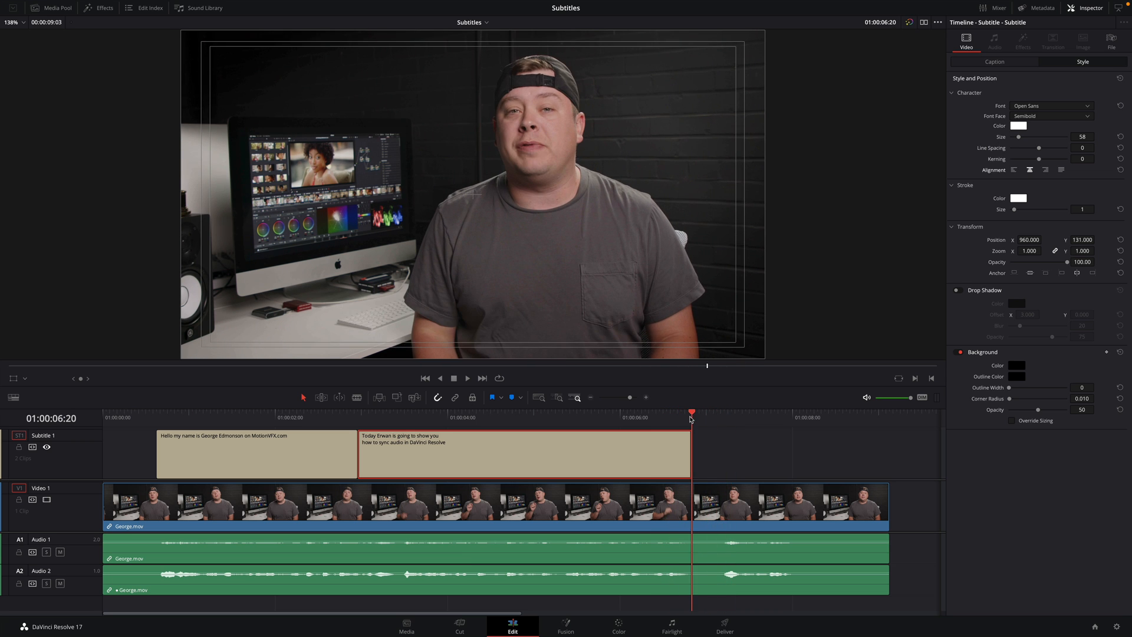
Add a caption 'Alright, let's get started' at 01:00:07:04 and play it back
left_click(756, 417)
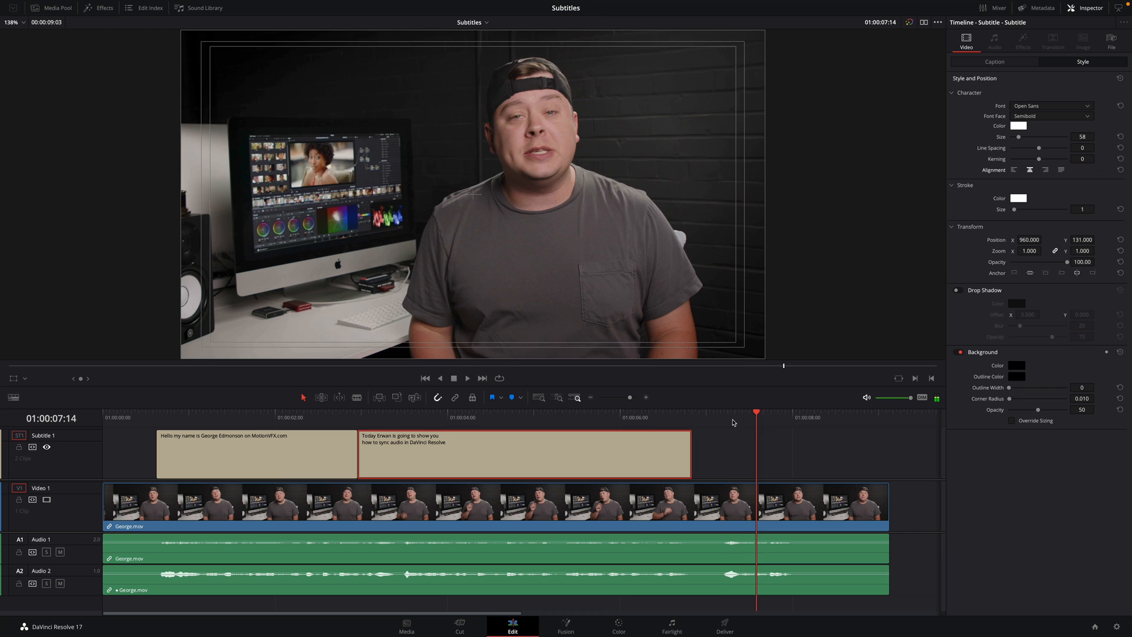
left_click(974, 150)
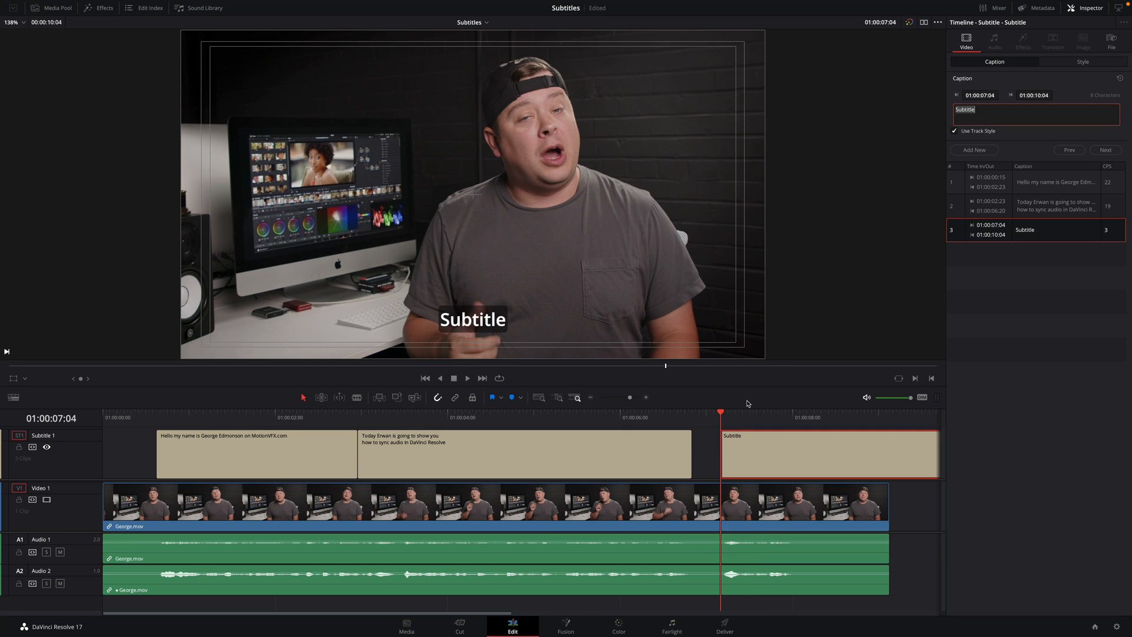
left_click(467, 377)
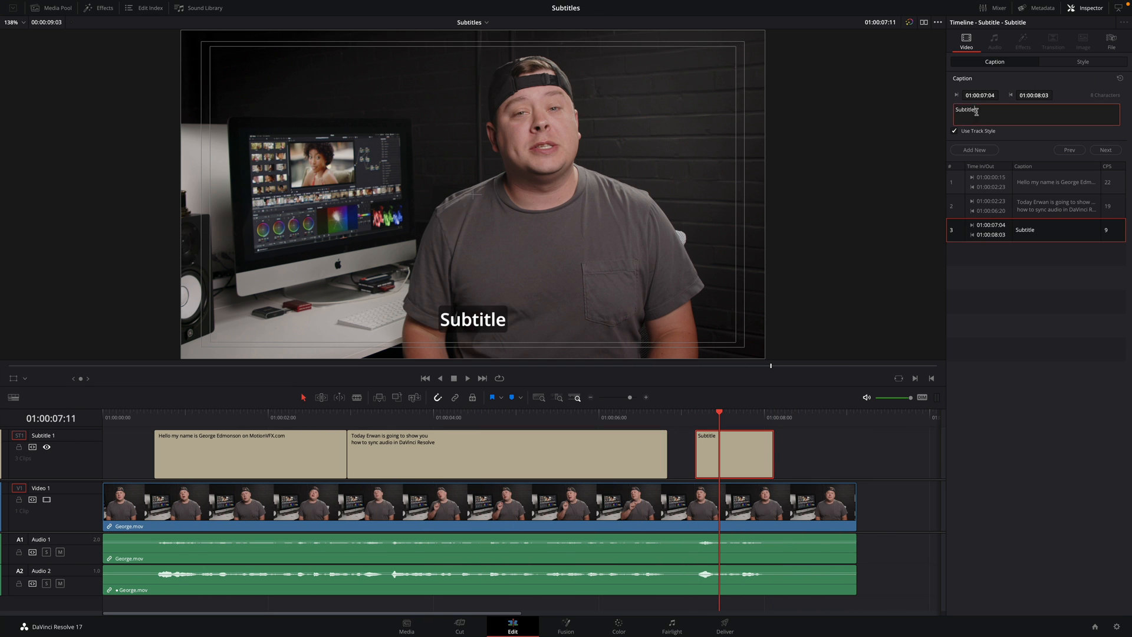
type("Alright, let's get started")
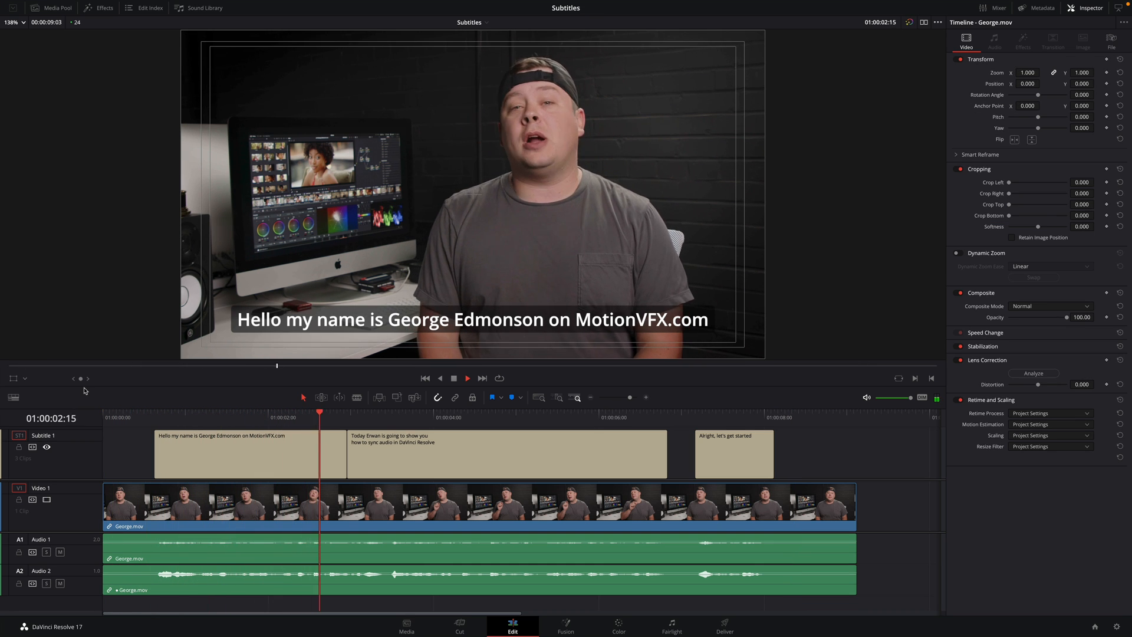
left_click(467, 377)
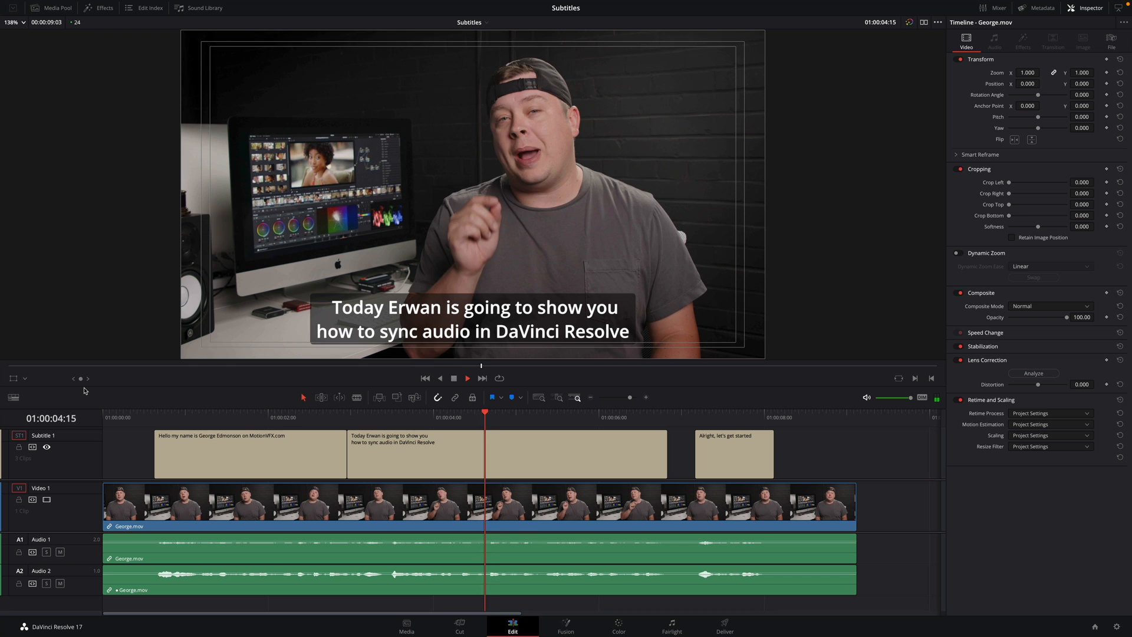
left_click(466, 377)
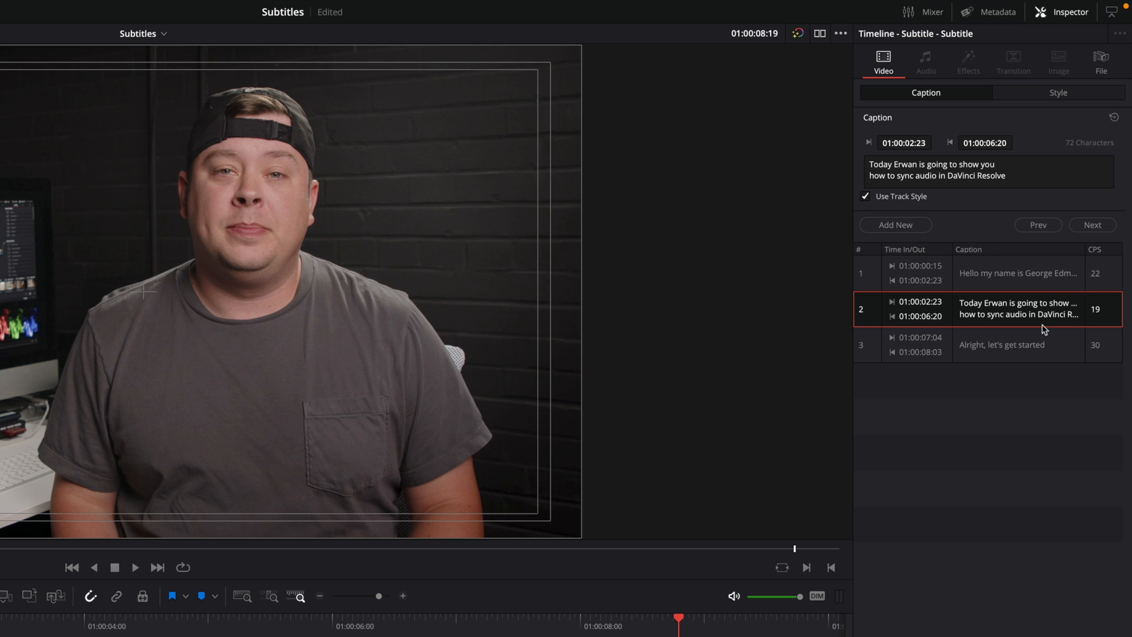
mouse_move(1094, 352)
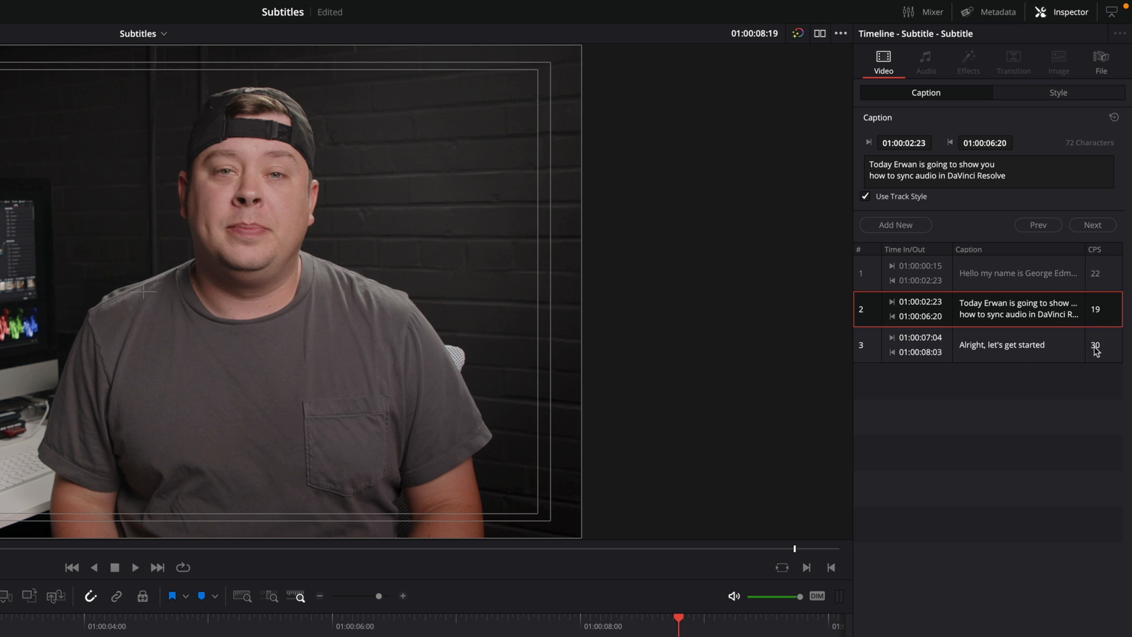
Browse the captions with Prev/Next and duplicate the third caption's text to trigger the CPS warning
left_click(1000, 344)
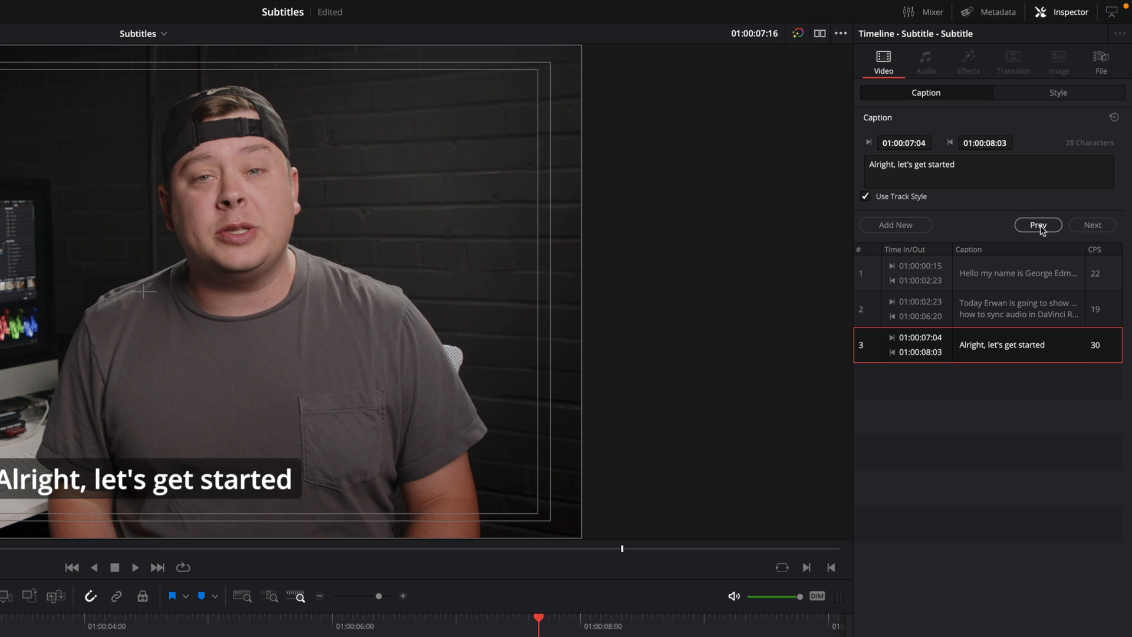
left_click(1038, 225)
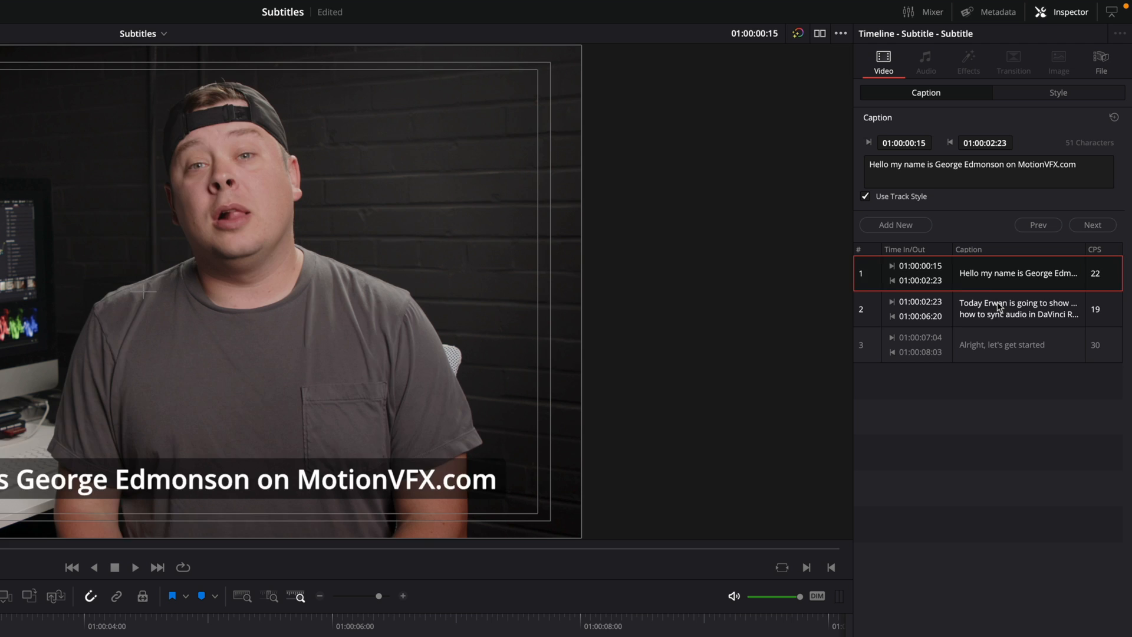
left_click(1001, 344)
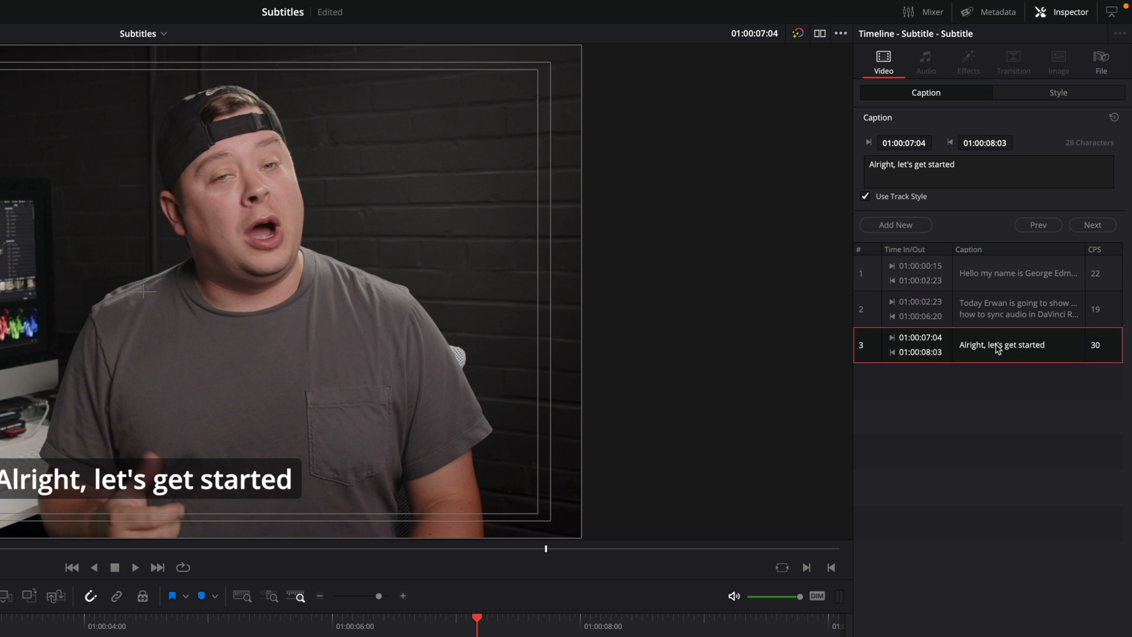
mouse_move(1105, 161)
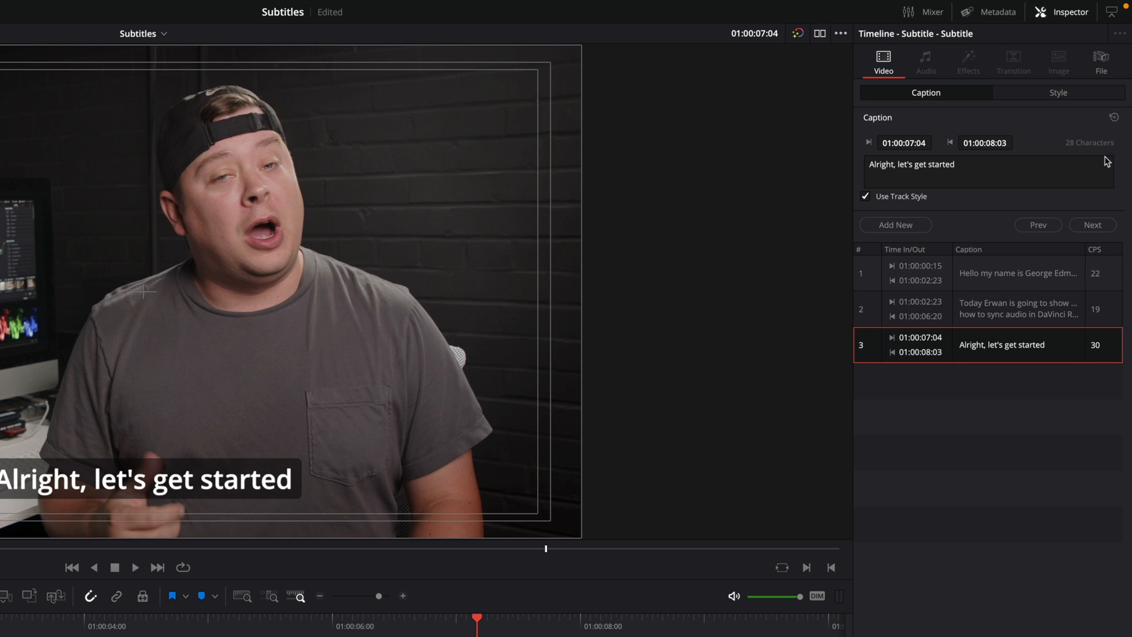
mouse_move(1079, 160)
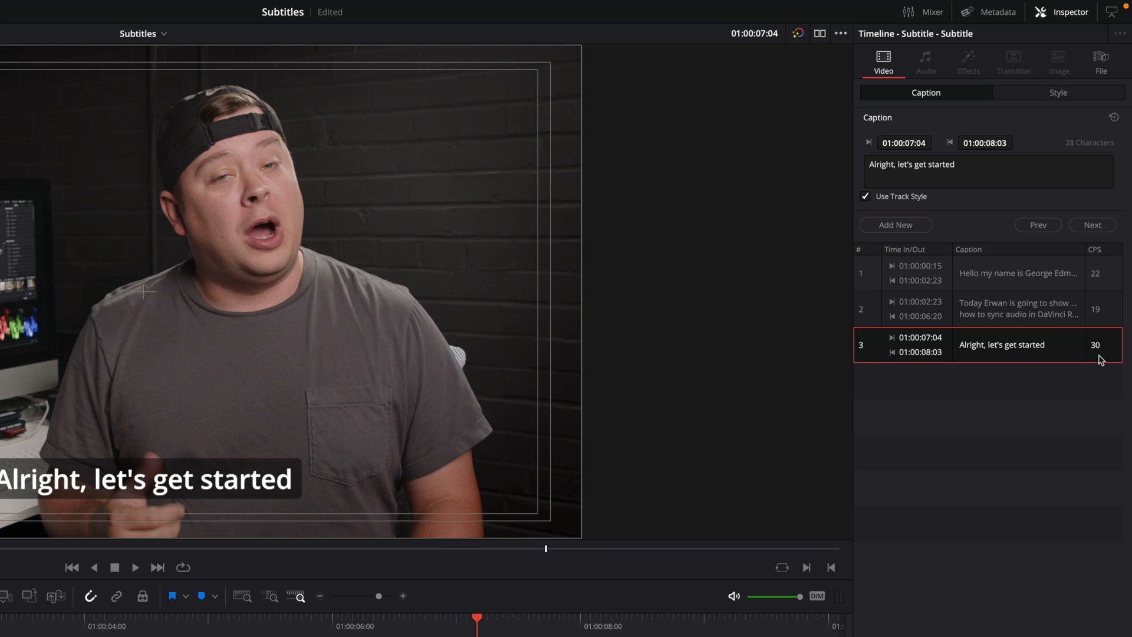
mouse_move(503, 620)
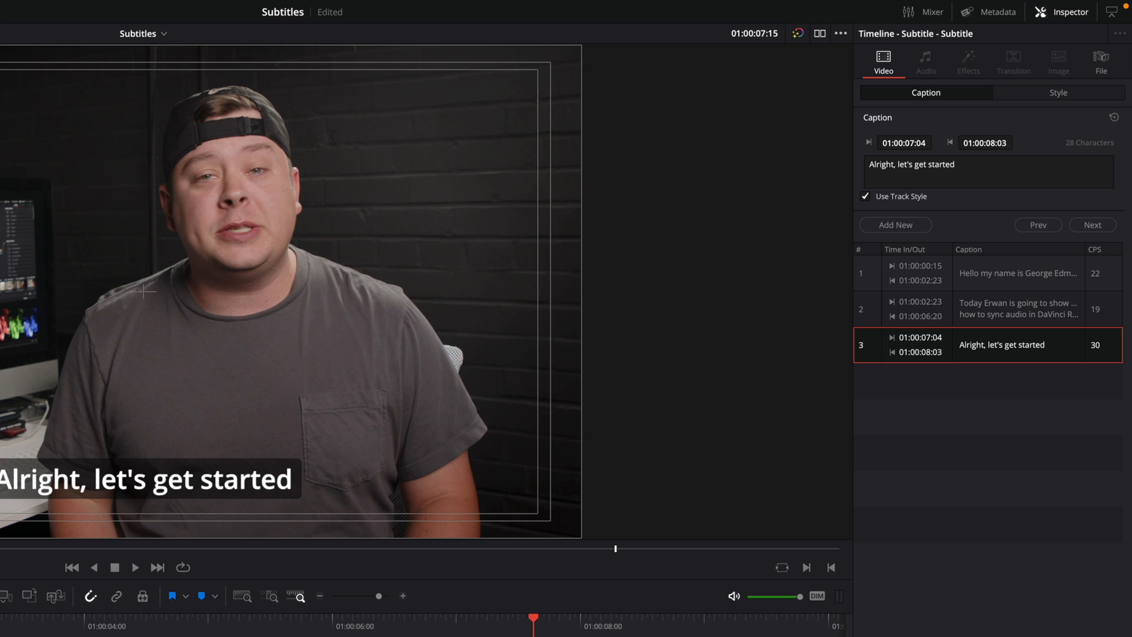
left_click(960, 167)
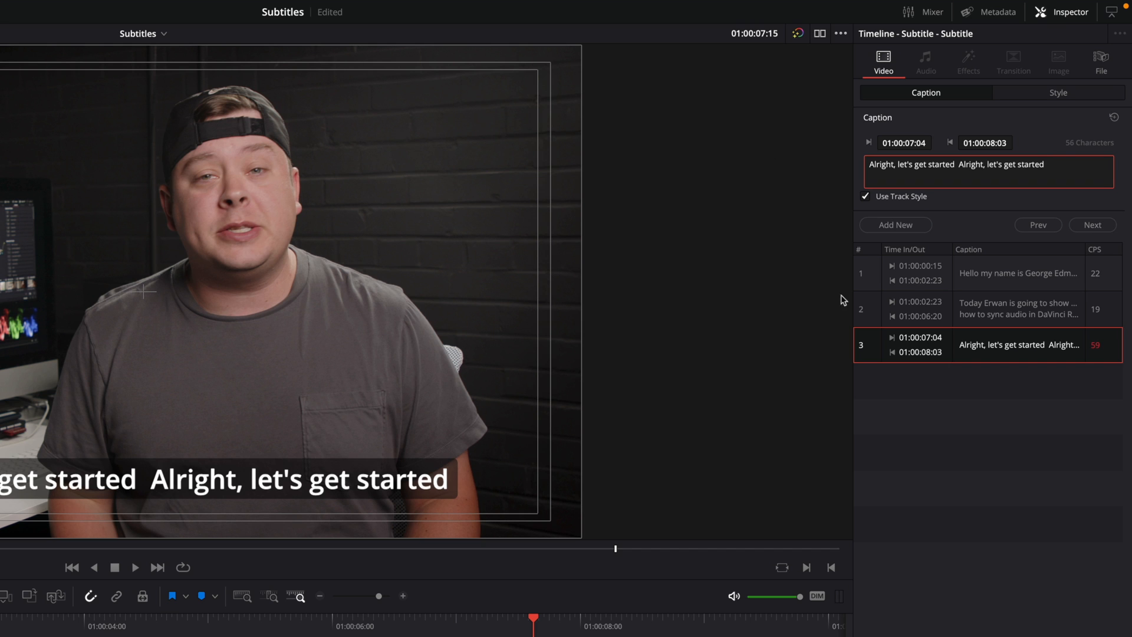
mouse_move(859, 319)
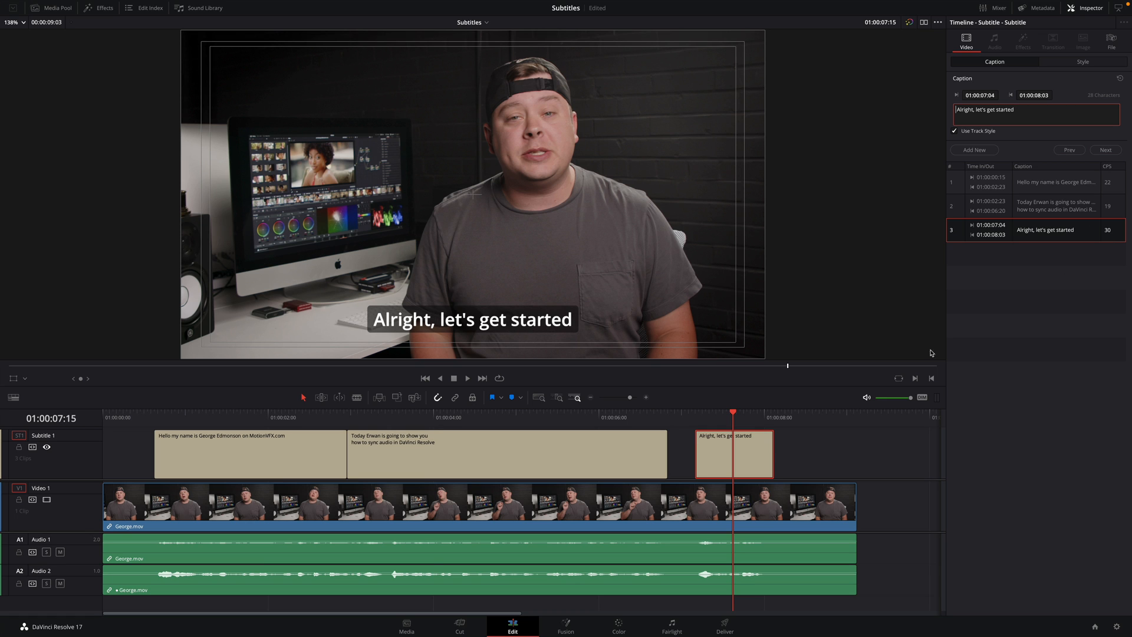
Extend the 'Alright, let's get started' clip's end, then trim it back to 01:00:08:20
left_click_drag(753, 454, 829, 454)
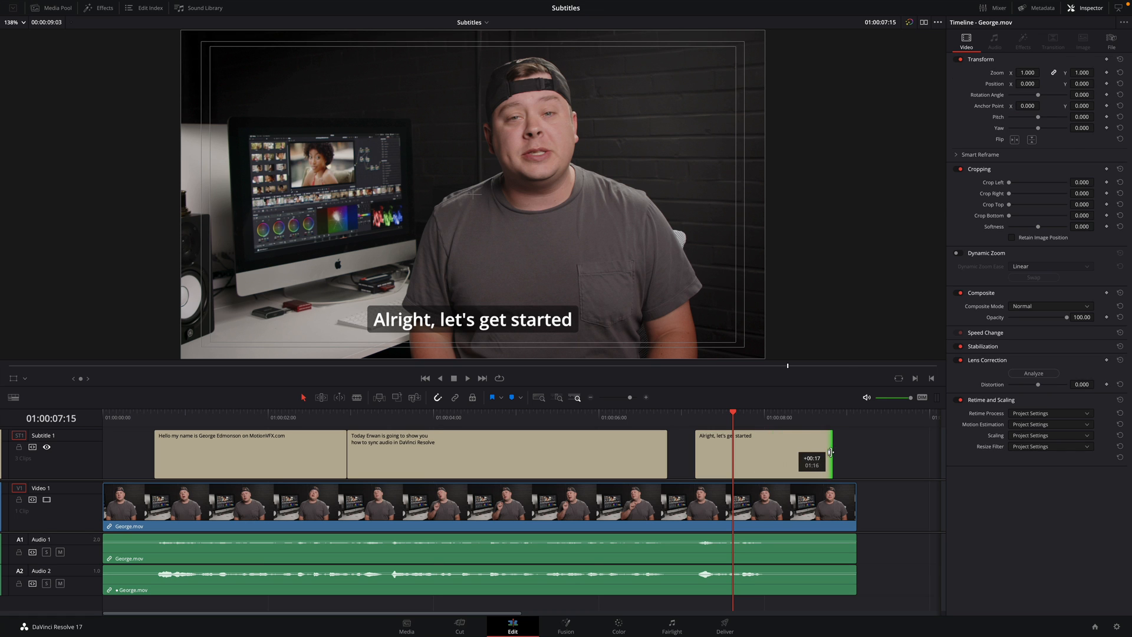
left_click(762, 453)
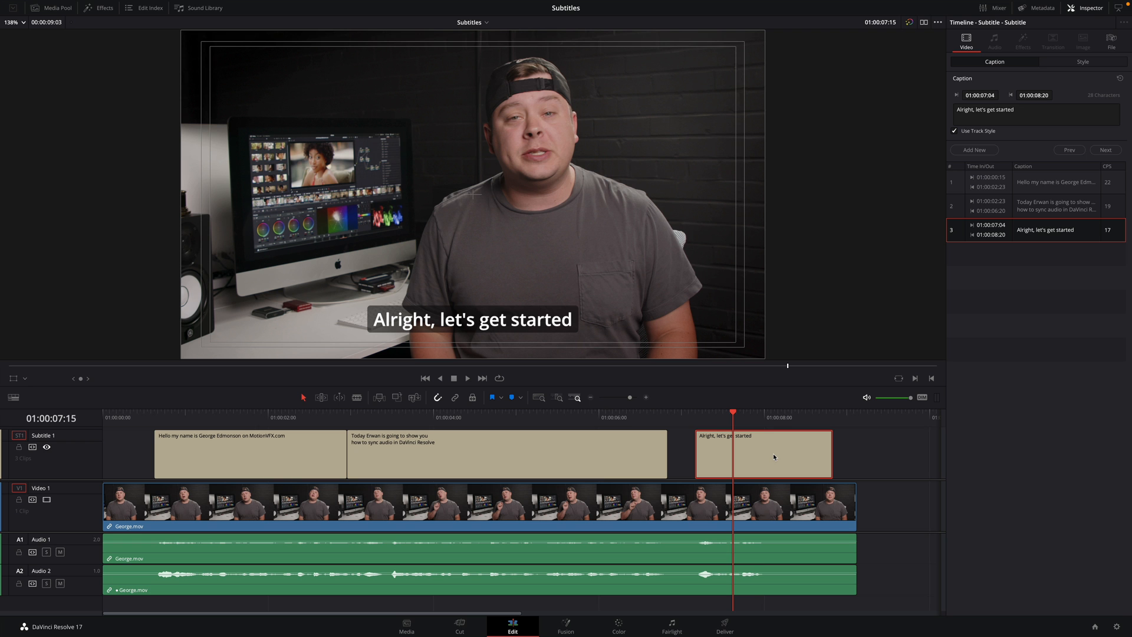
left_click_drag(830, 453, 782, 454)
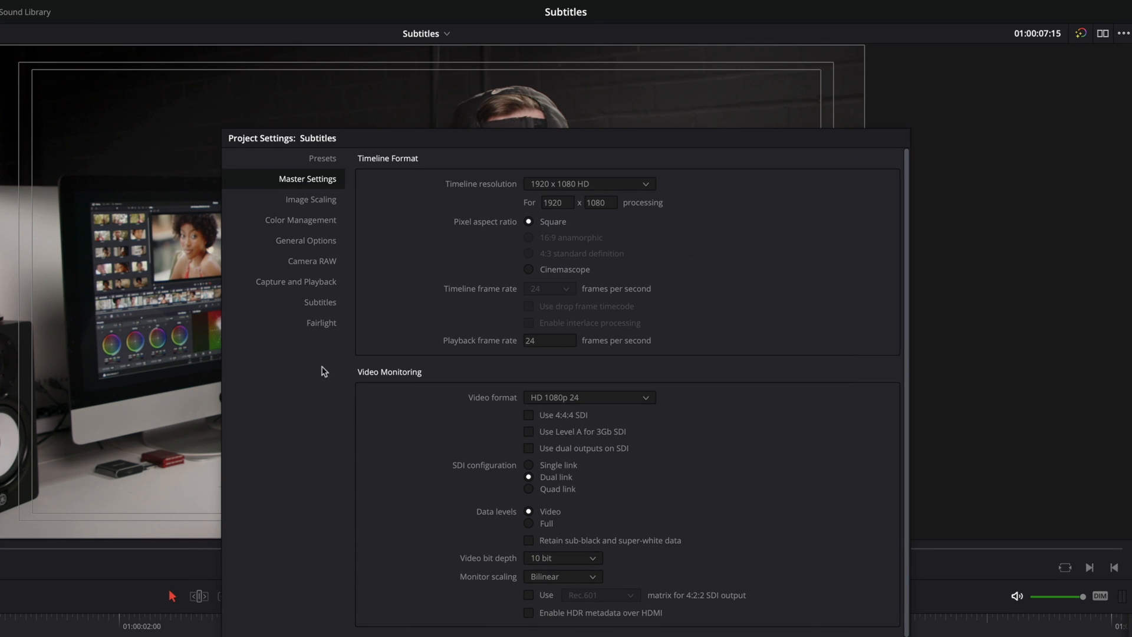
left_click(320, 301)
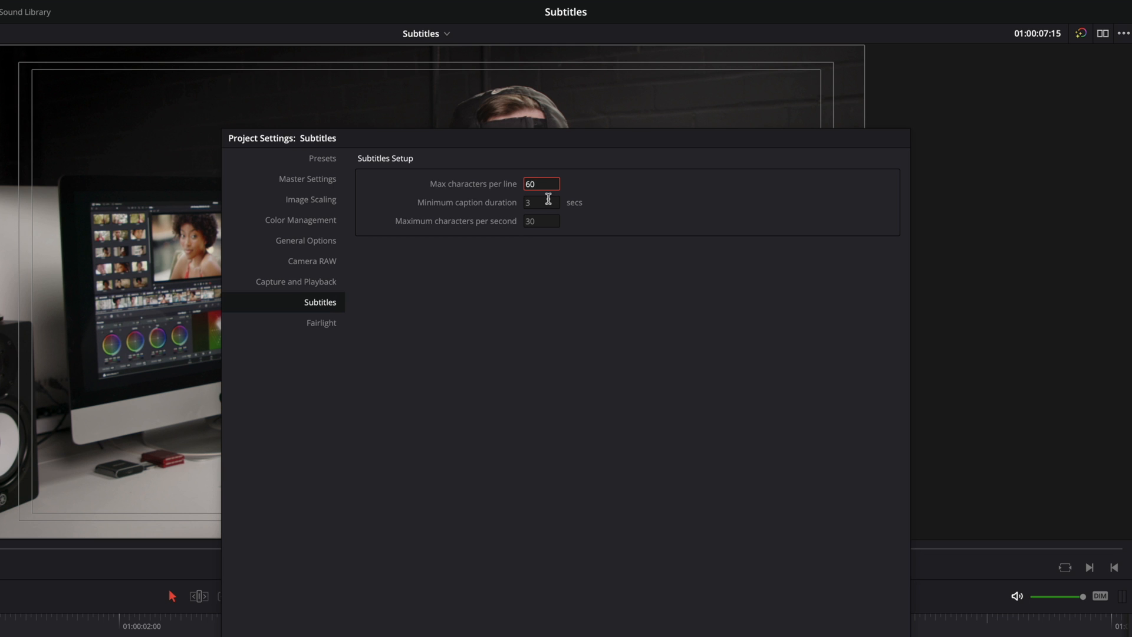
left_click(541, 202)
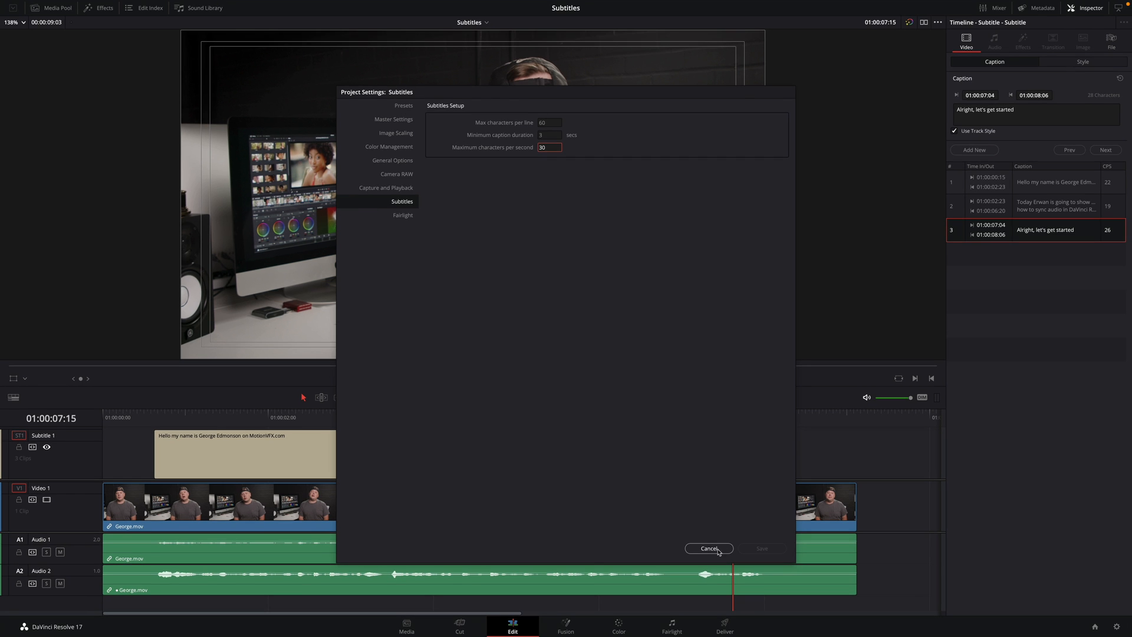
left_click(708, 549)
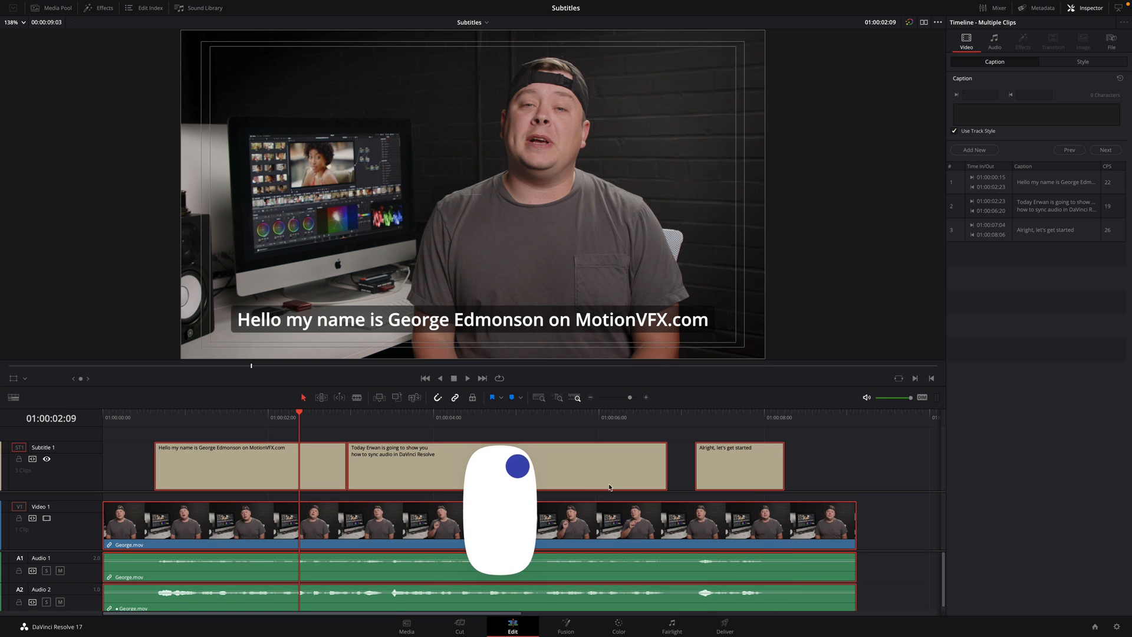
right_click(610, 488)
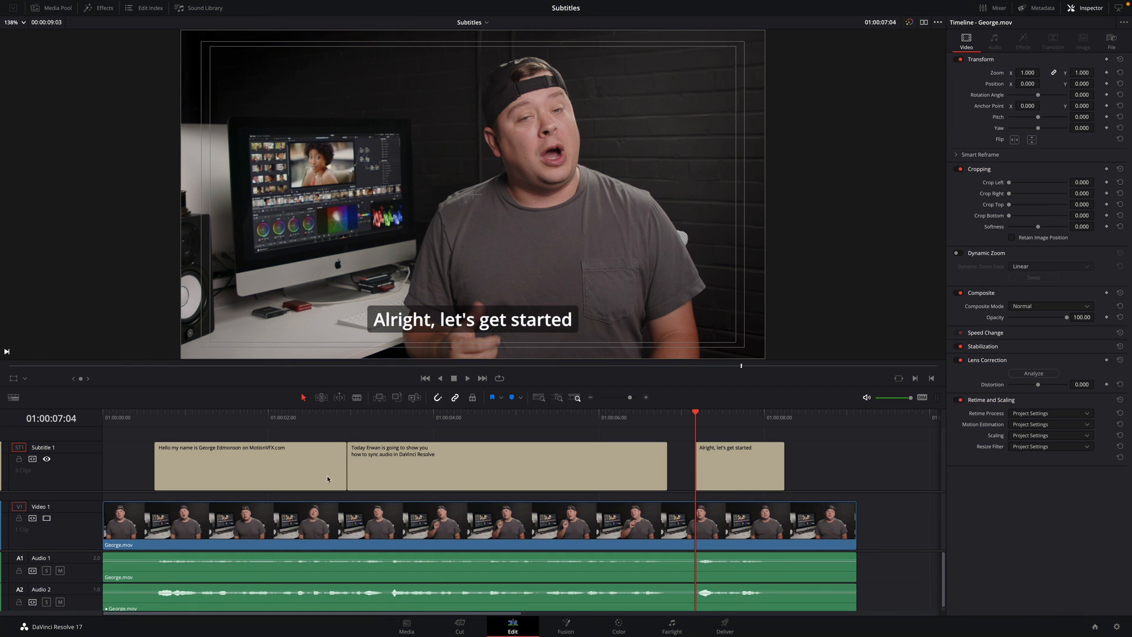
mouse_move(67, 473)
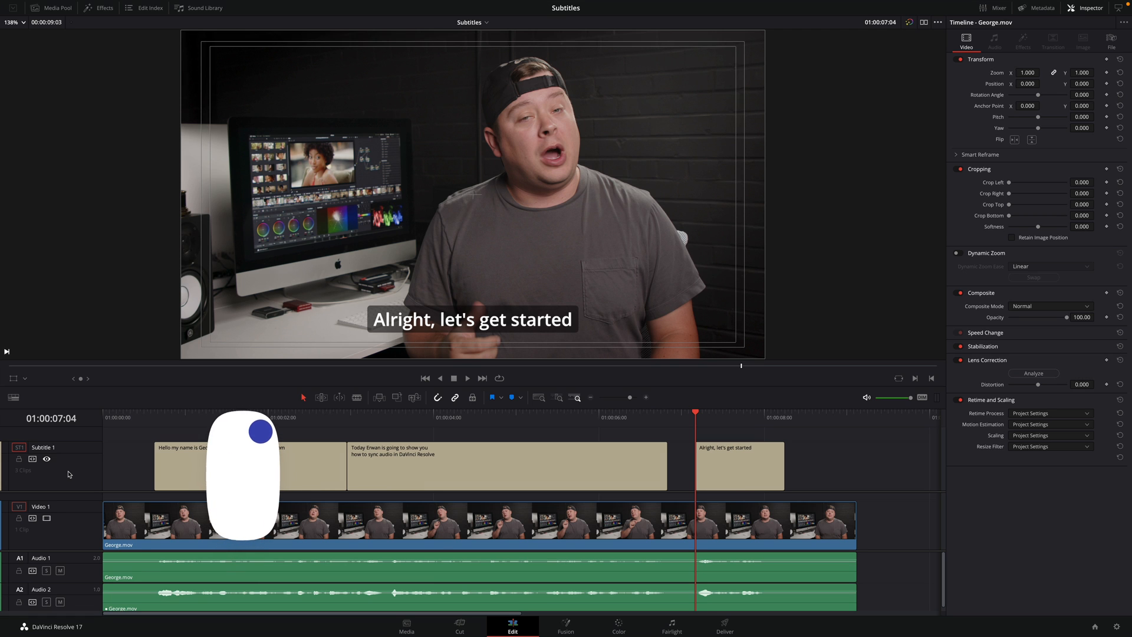
Add a second subtitle track, then hide and lock the English subtitle track
right_click(68, 474)
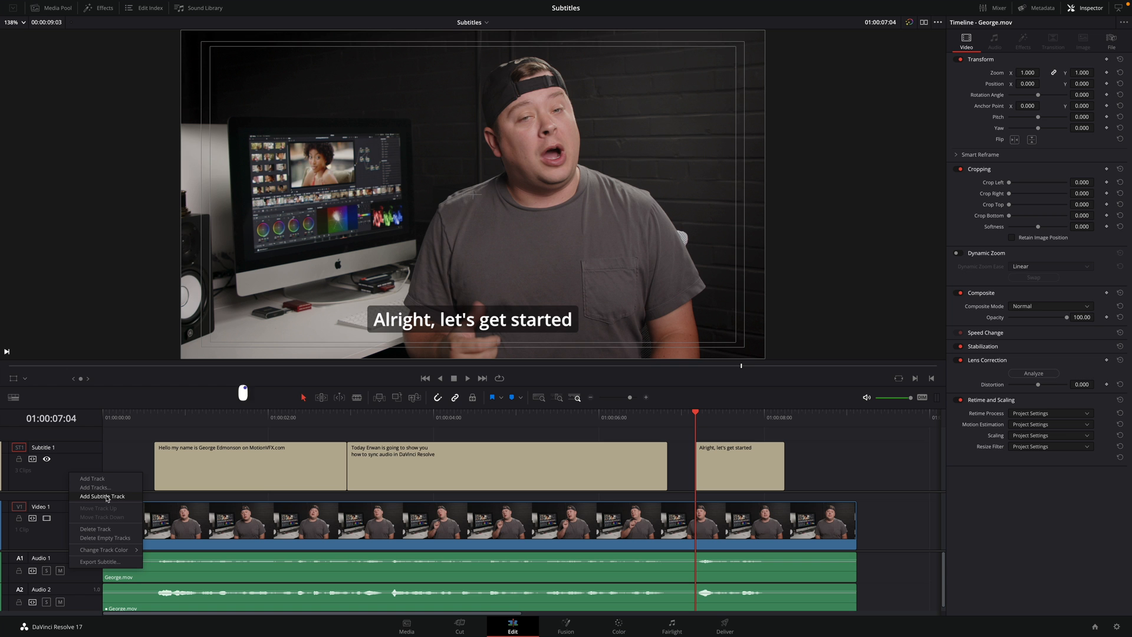
left_click(102, 496)
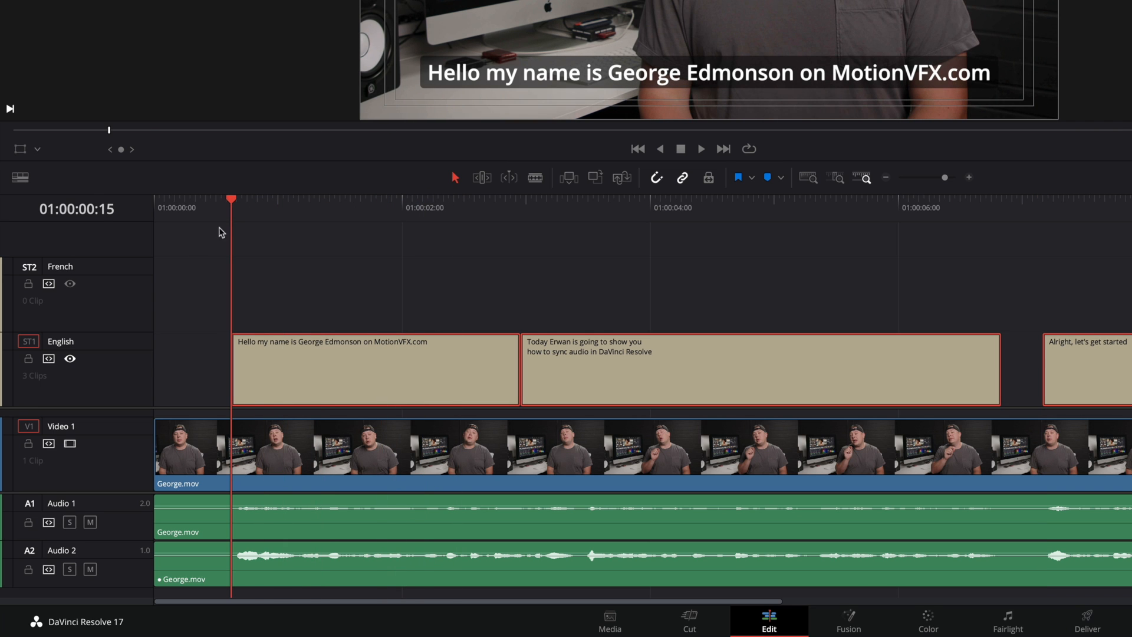
mouse_move(70, 359)
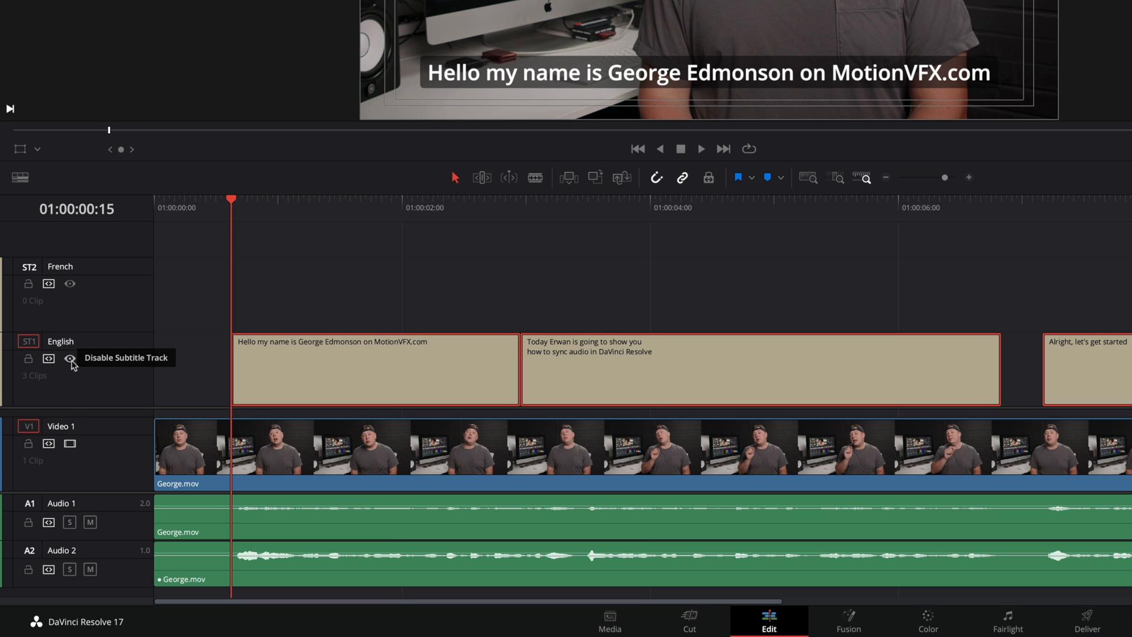
left_click(70, 359)
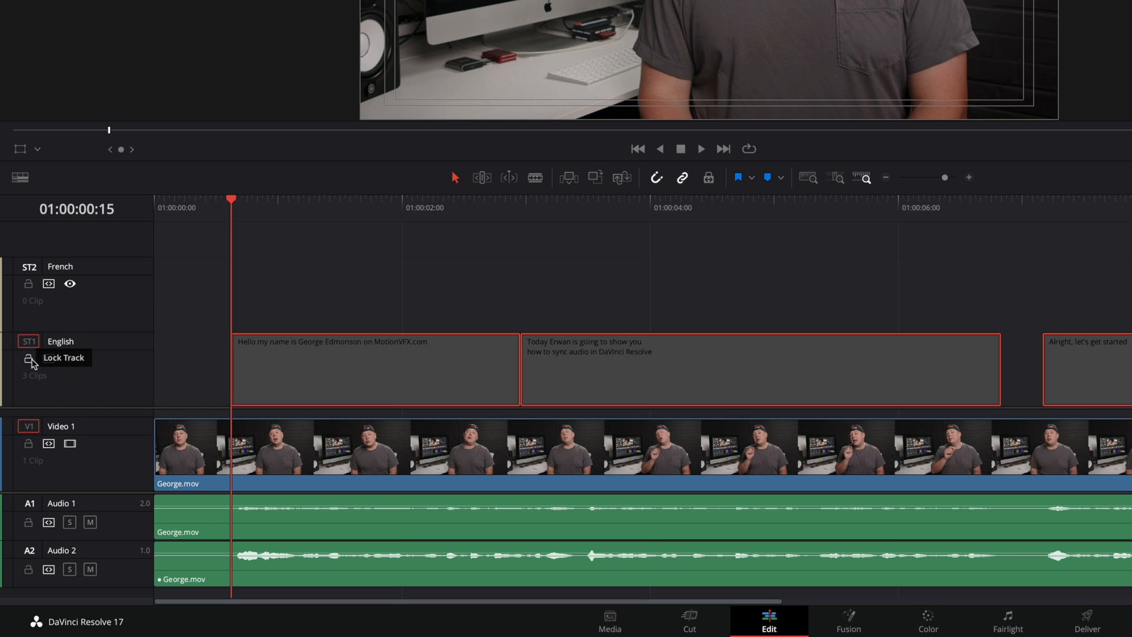
left_click(28, 359)
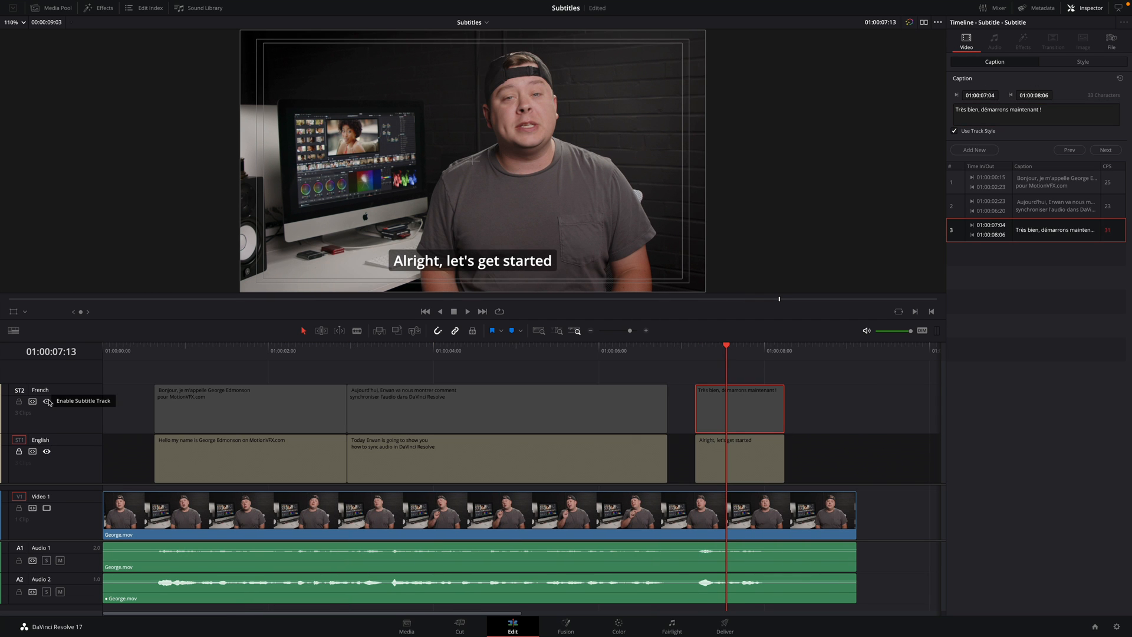
Switch the shown subtitle track and retime the last French caption to match English
left_click(261, 350)
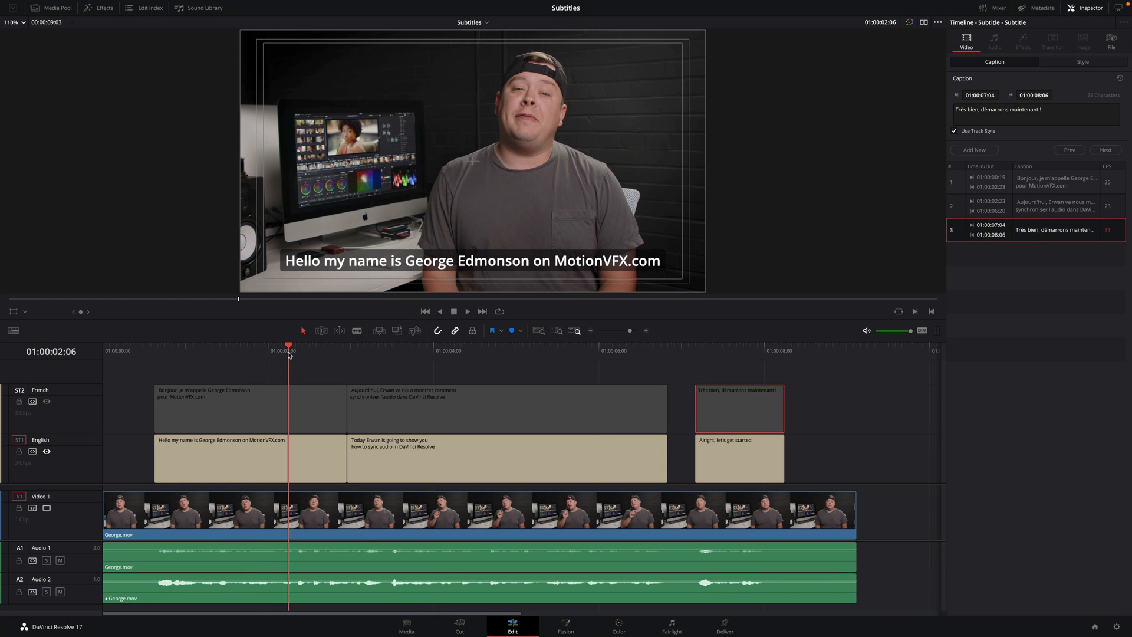
left_click(754, 344)
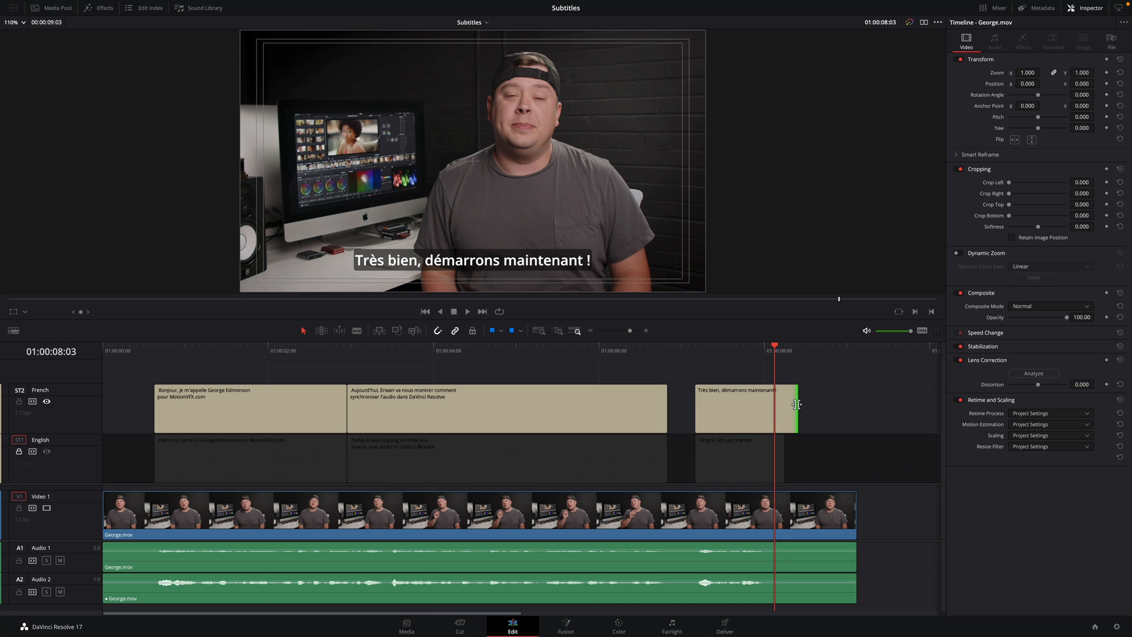
left_click(746, 404)
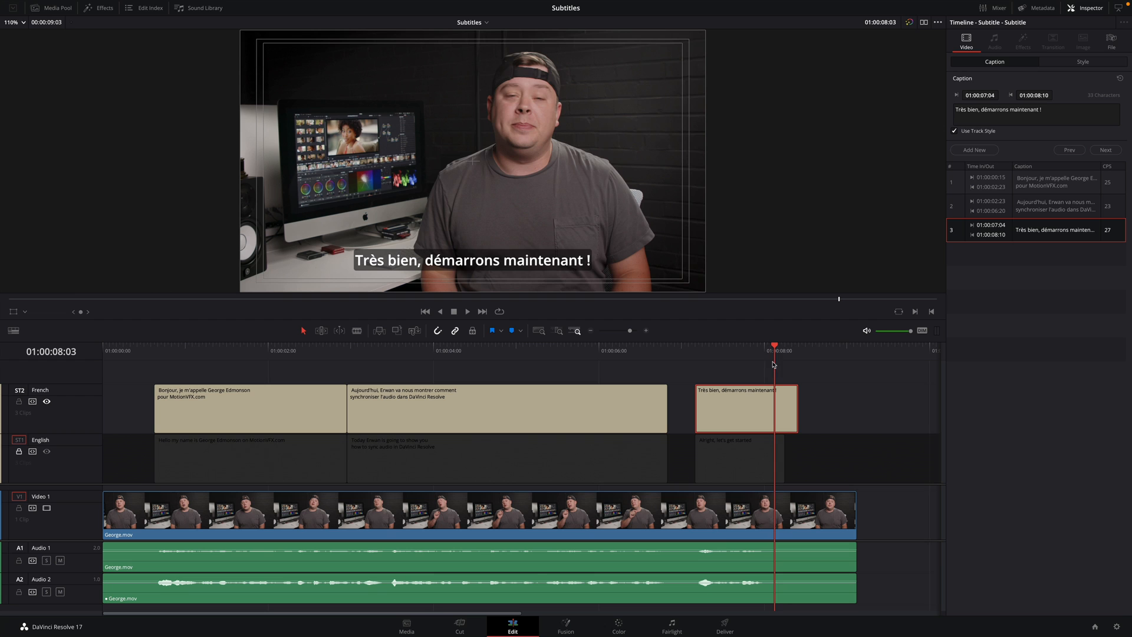
left_click(695, 350)
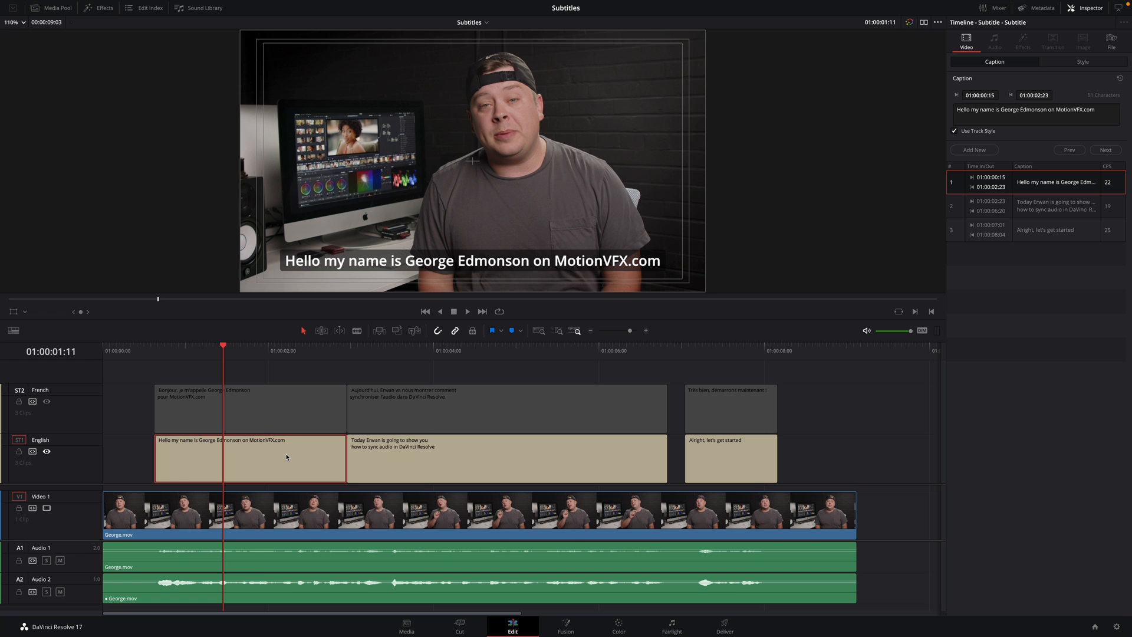
mouse_move(272, 459)
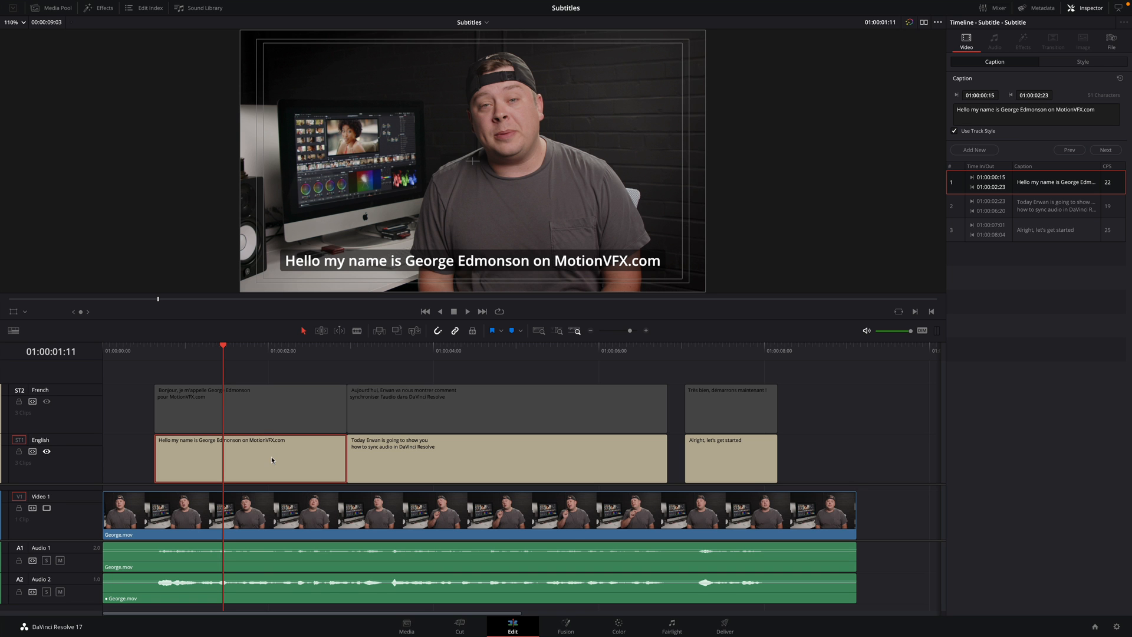
mouse_move(118, 44)
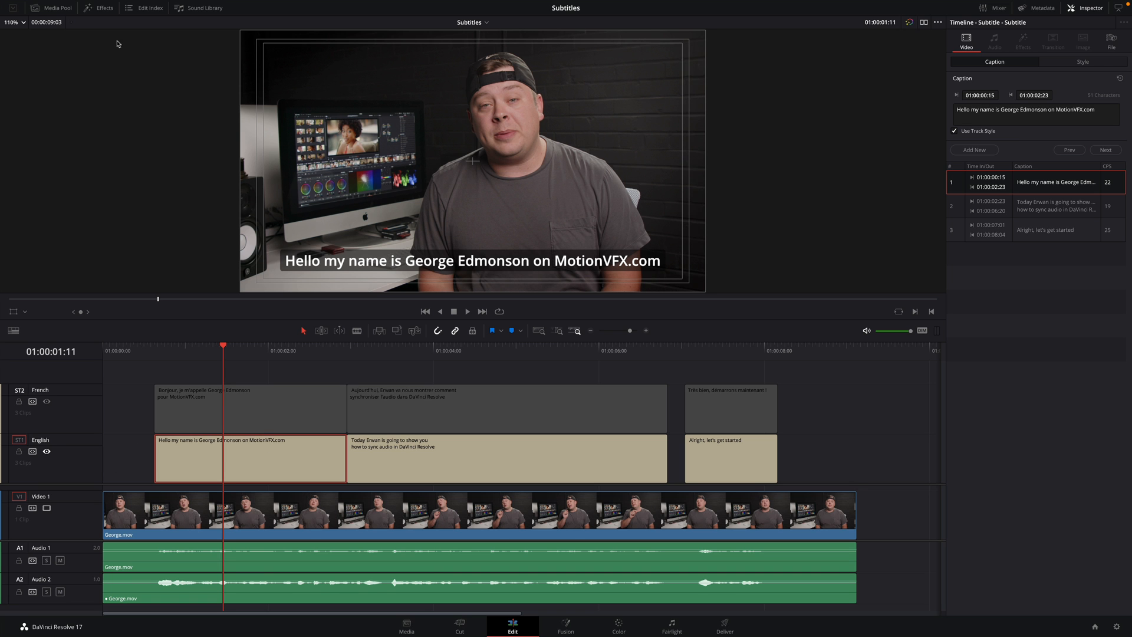
left_click(125, 7)
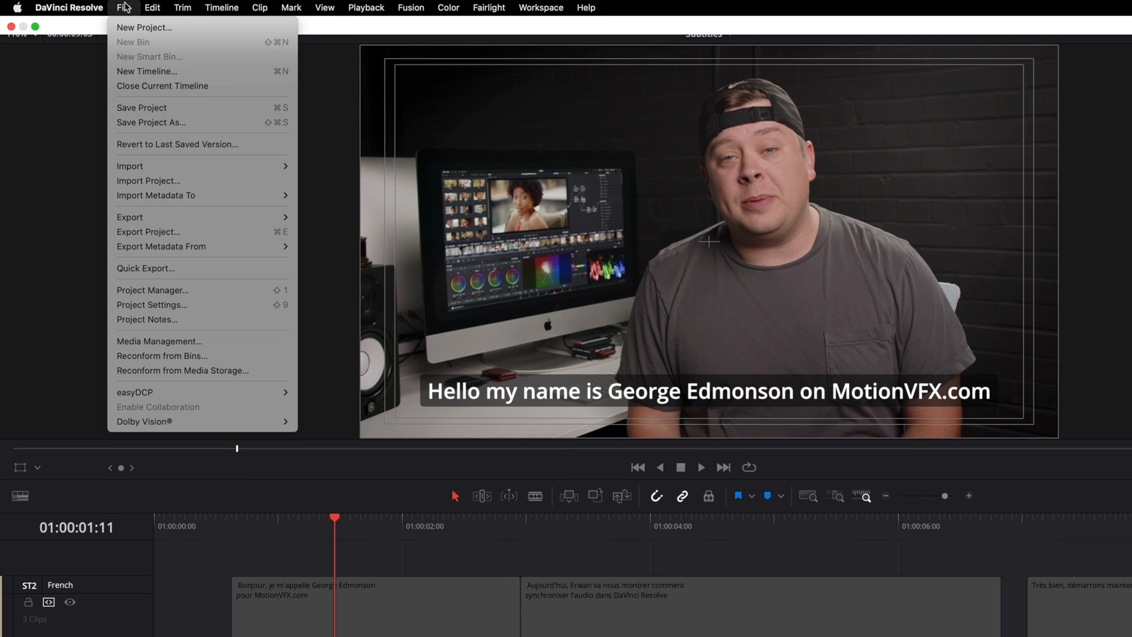
mouse_move(129, 216)
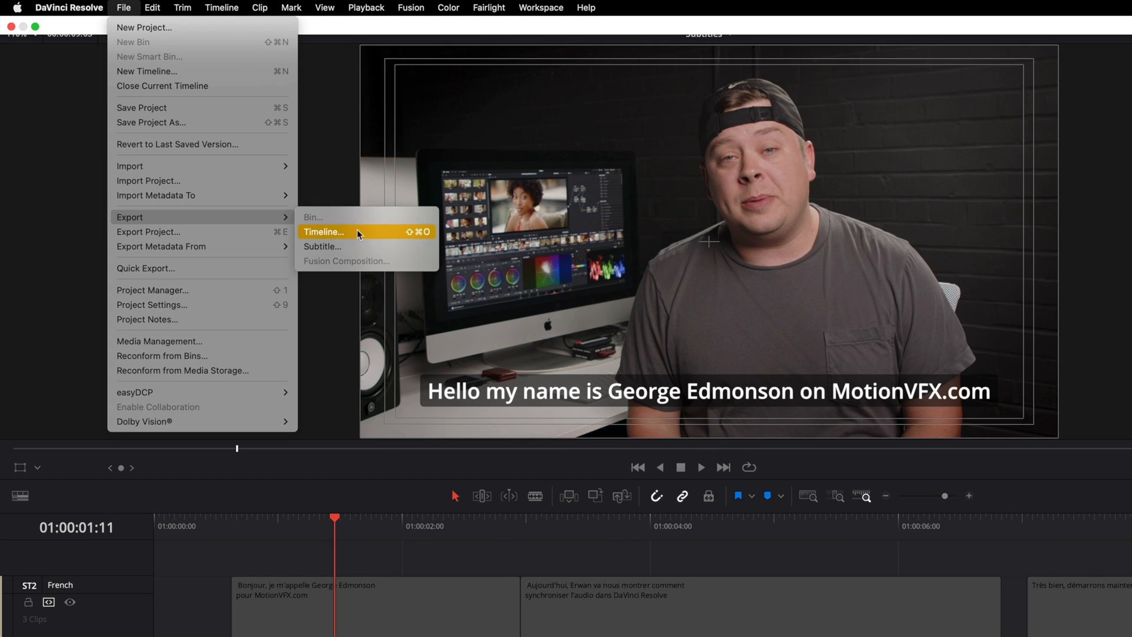
Save the English subtitle track as English.srt in the Export Subtitles folder
left_click(322, 246)
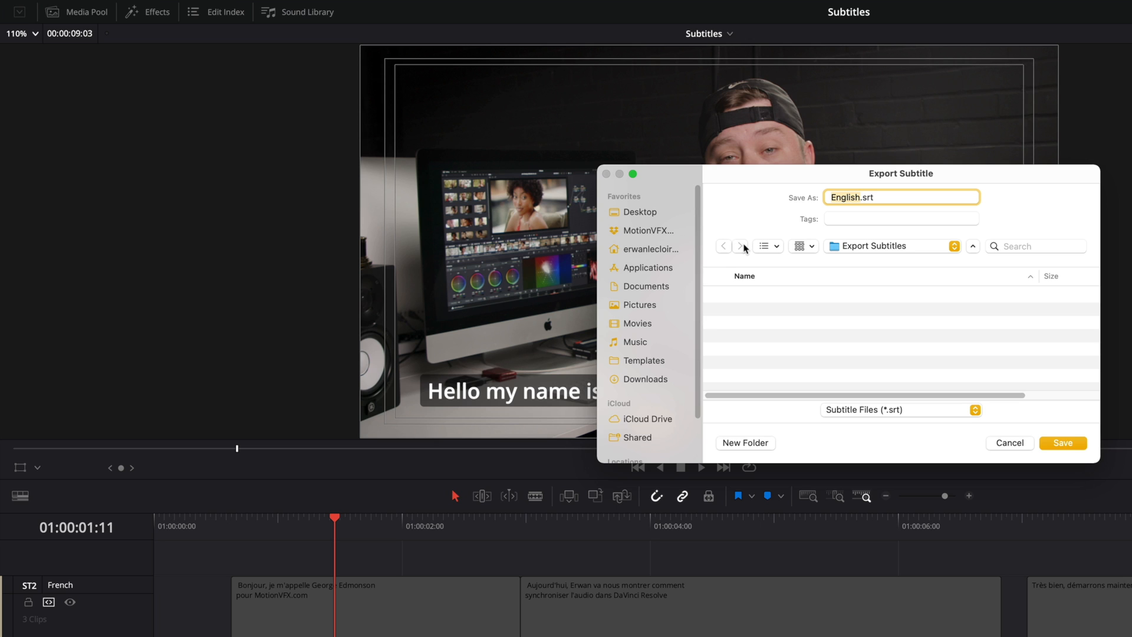
mouse_move(860, 208)
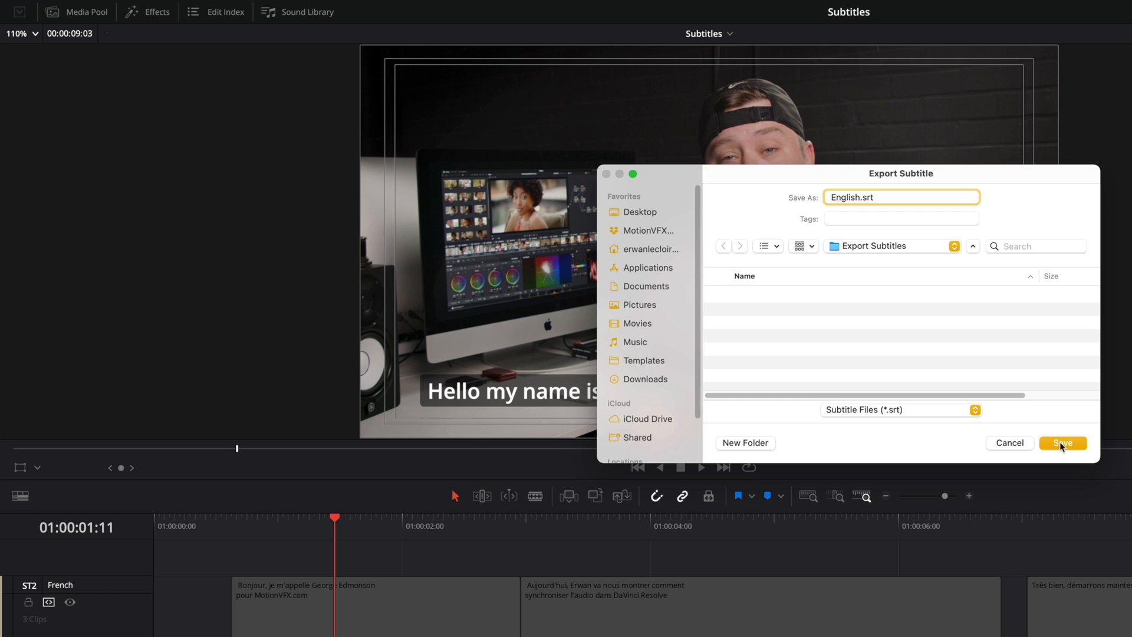
left_click(1061, 443)
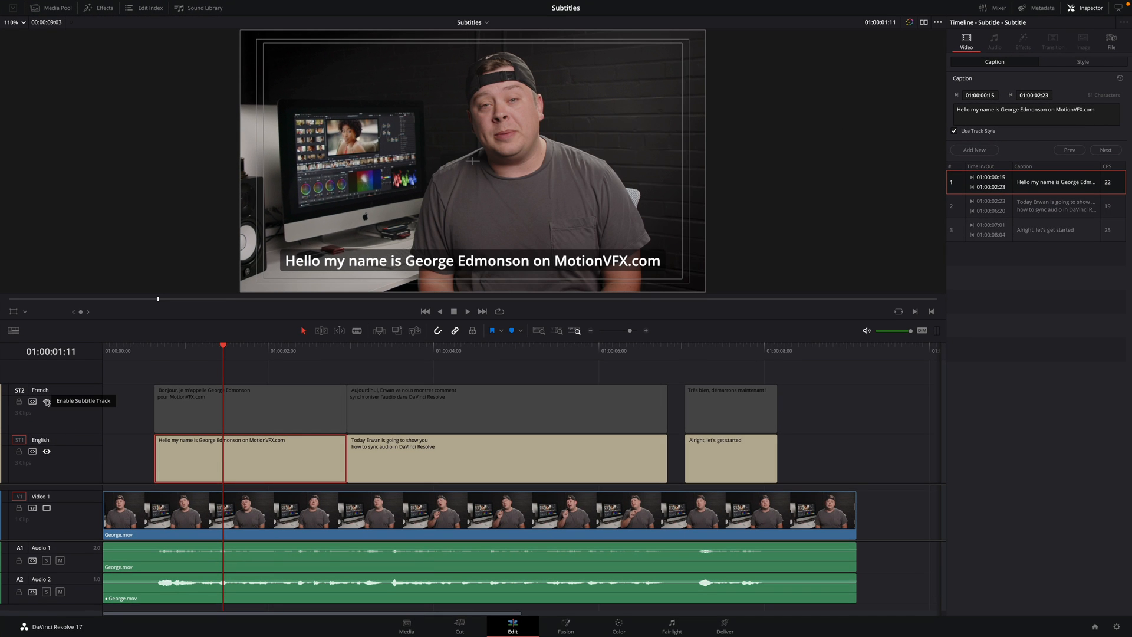
Enable the French subtitle track and review the subtitle format options for French.srt
left_click(46, 402)
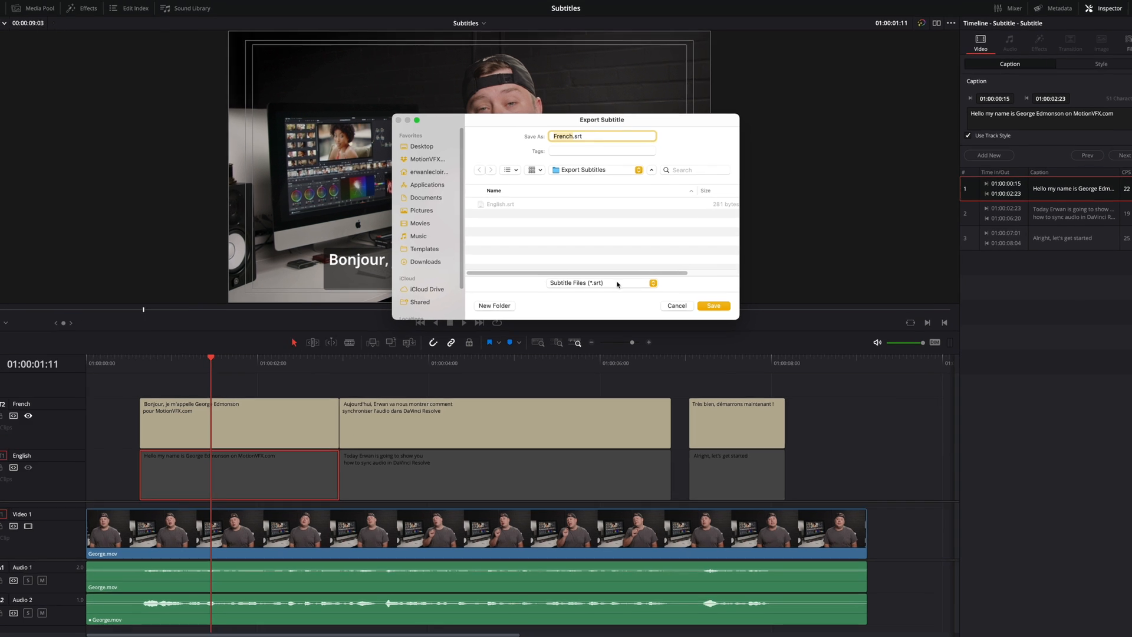
left_click(599, 282)
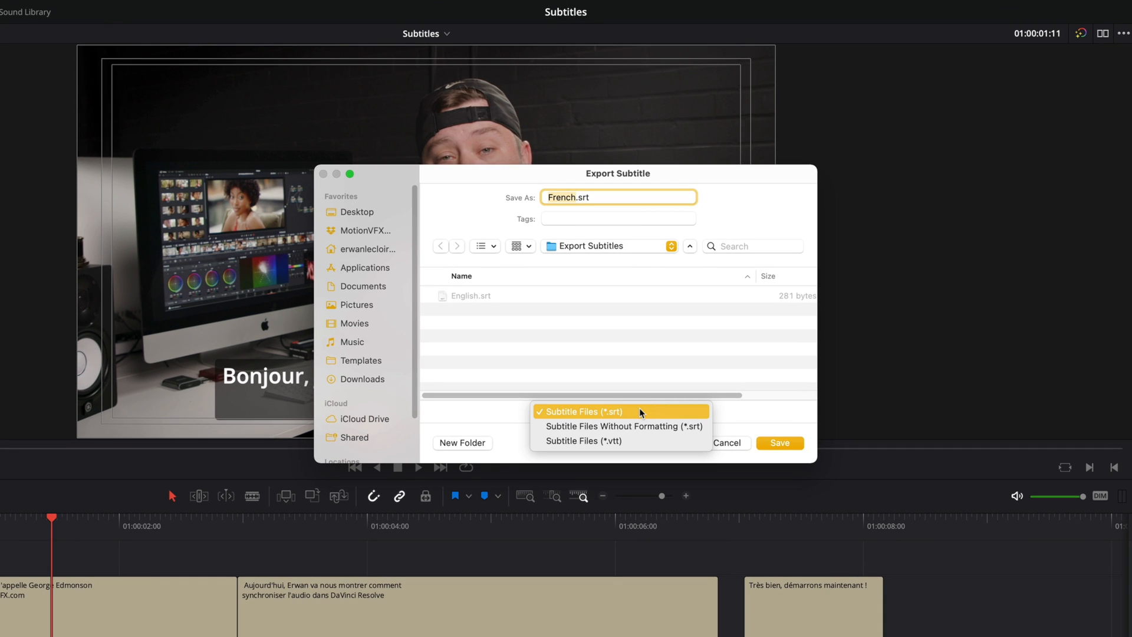
mouse_move(638, 425)
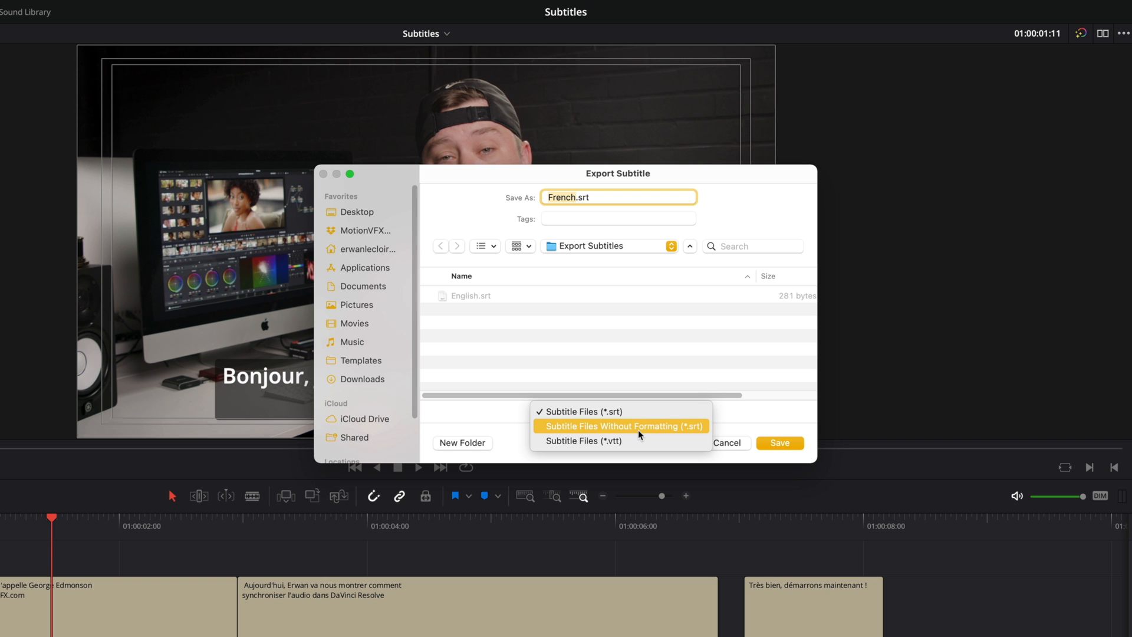
mouse_move(610, 441)
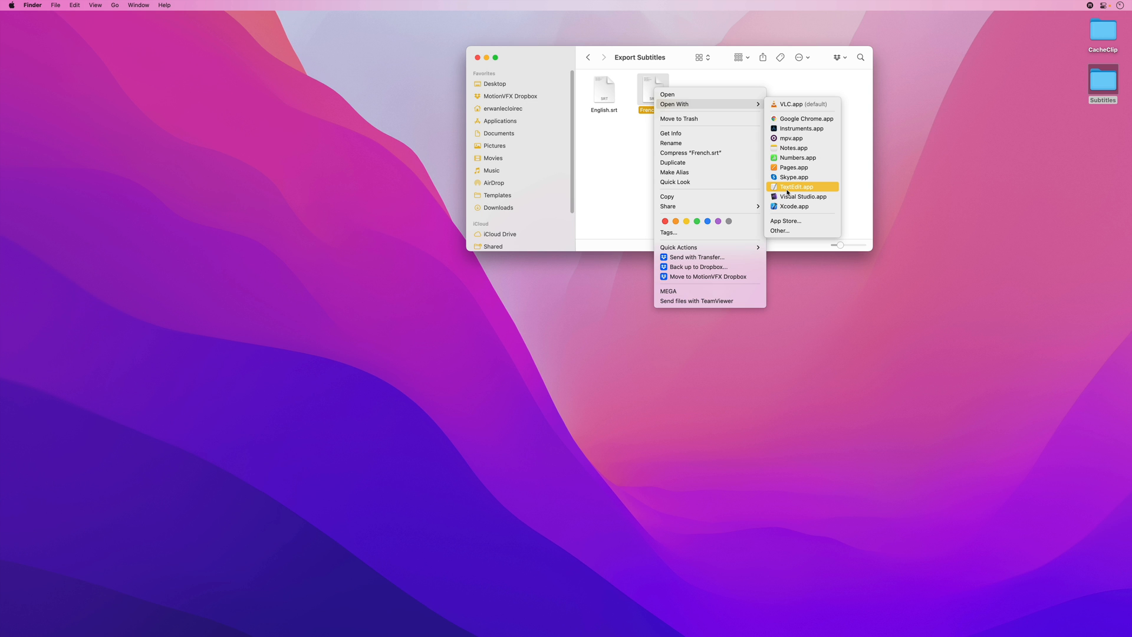
Open French.srt with TextEdit.app to inspect its captions
left_click(795, 186)
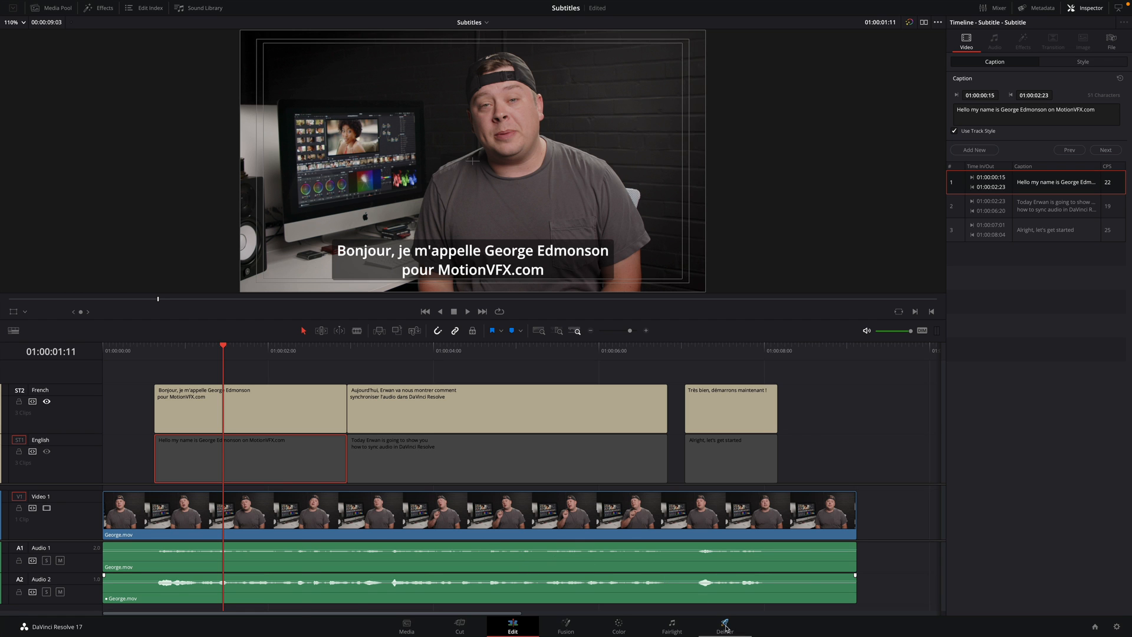
On the Deliver page, export subtitles as separate SRT files with English and French included
left_click(724, 625)
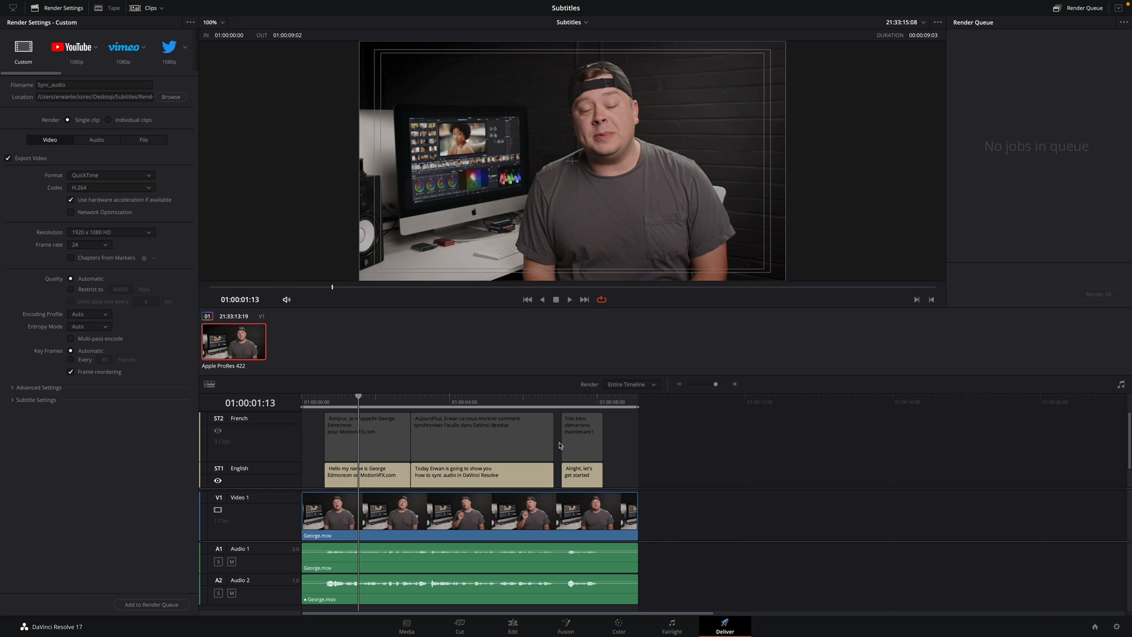
mouse_move(26, 92)
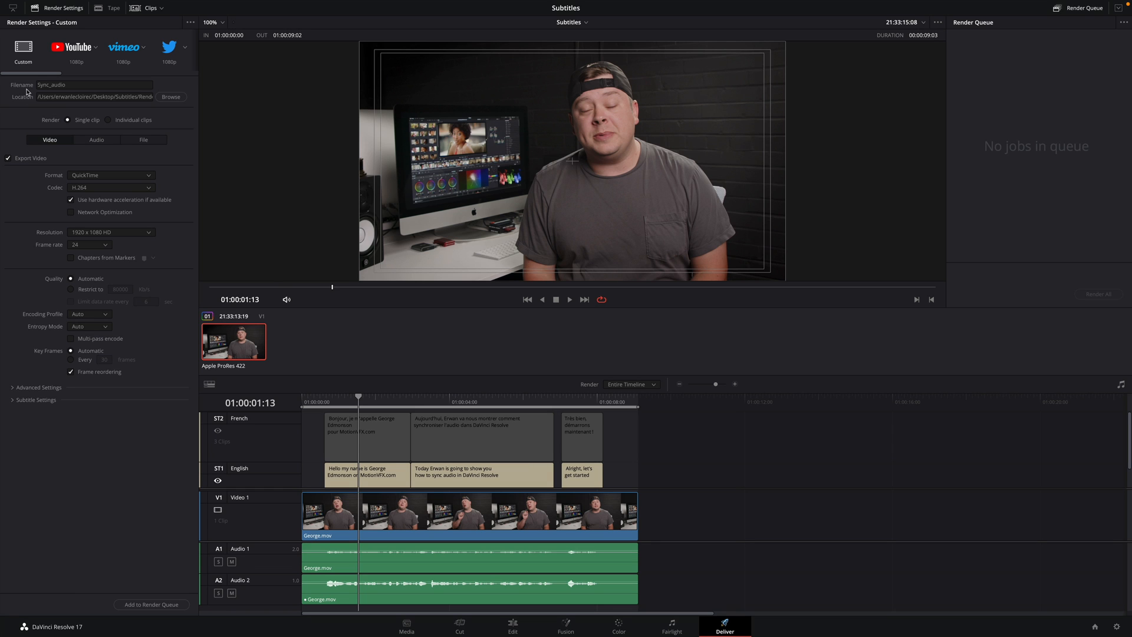
mouse_move(12, 411)
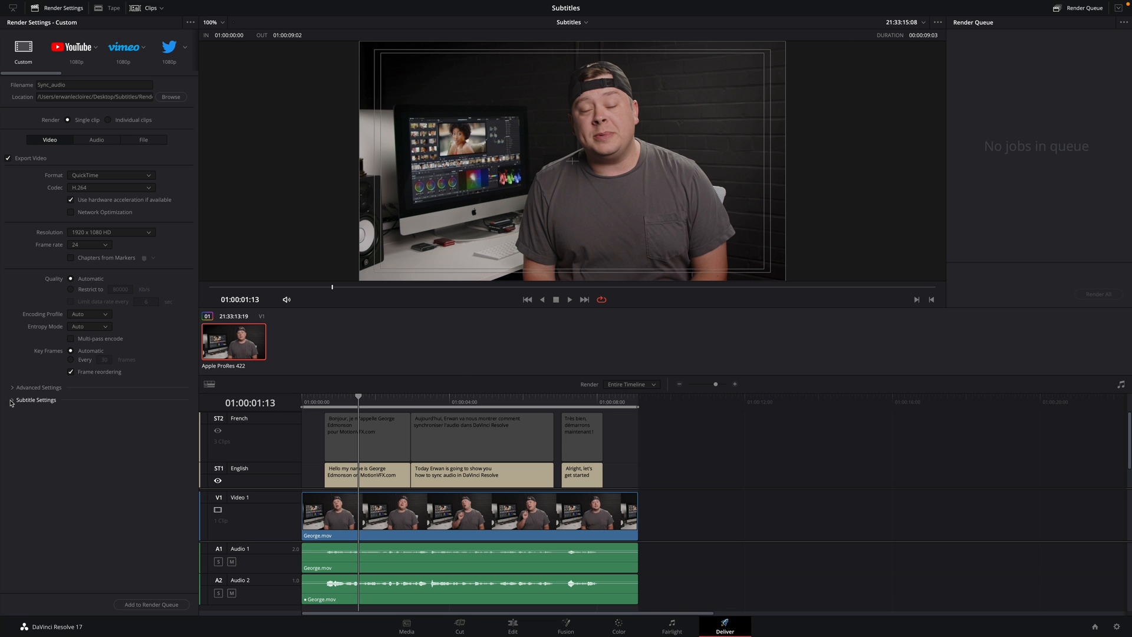
left_click(36, 400)
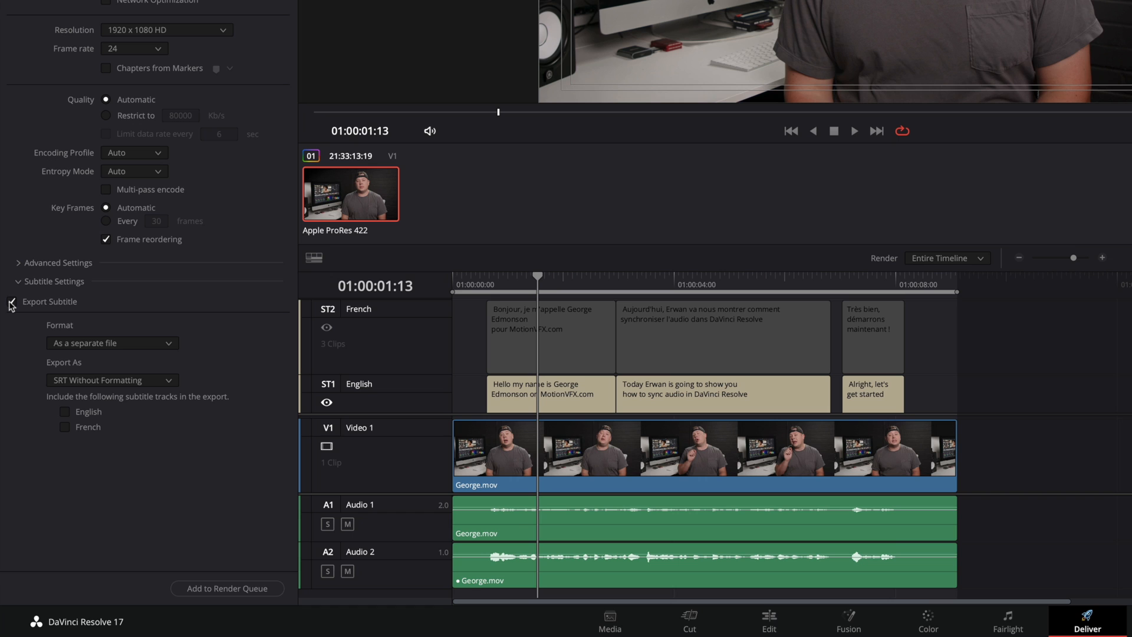
left_click(112, 342)
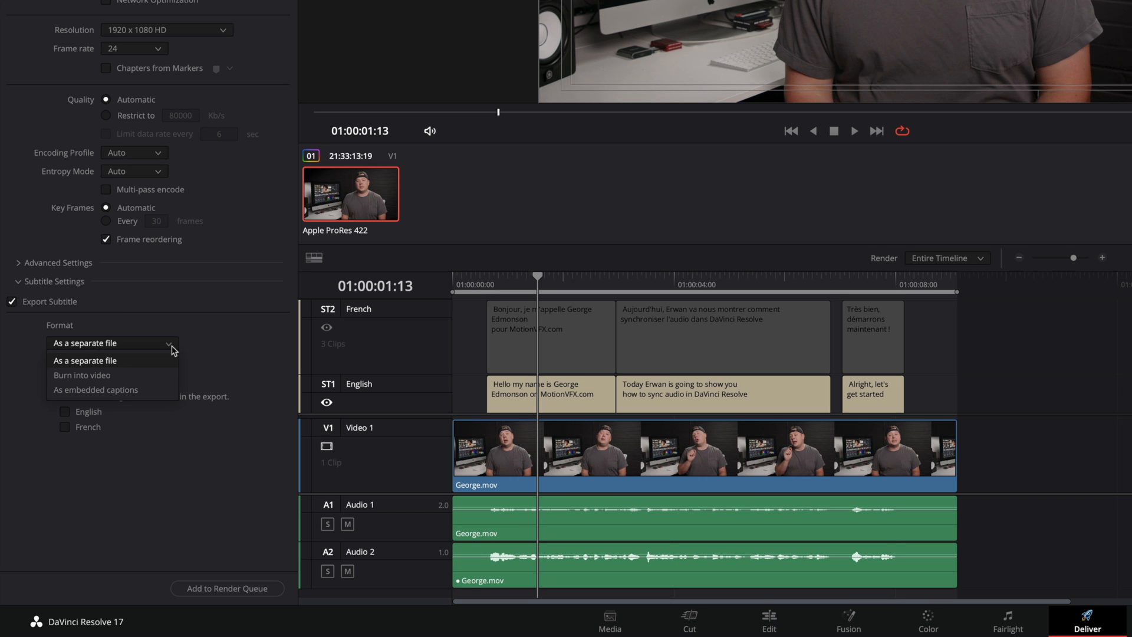
mouse_move(142, 364)
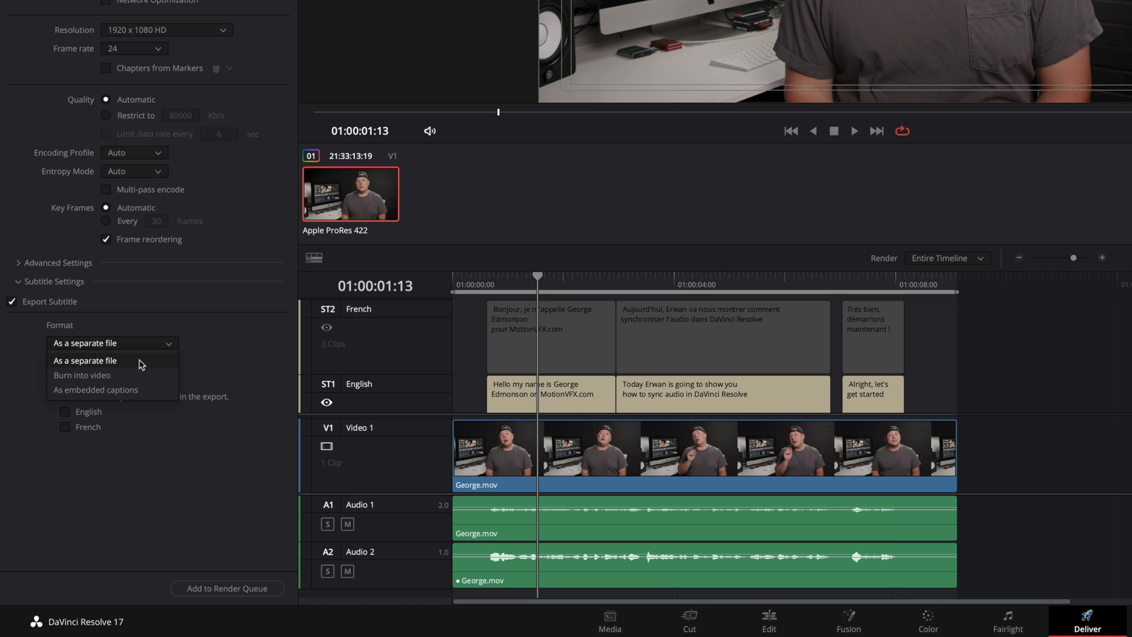
left_click(84, 360)
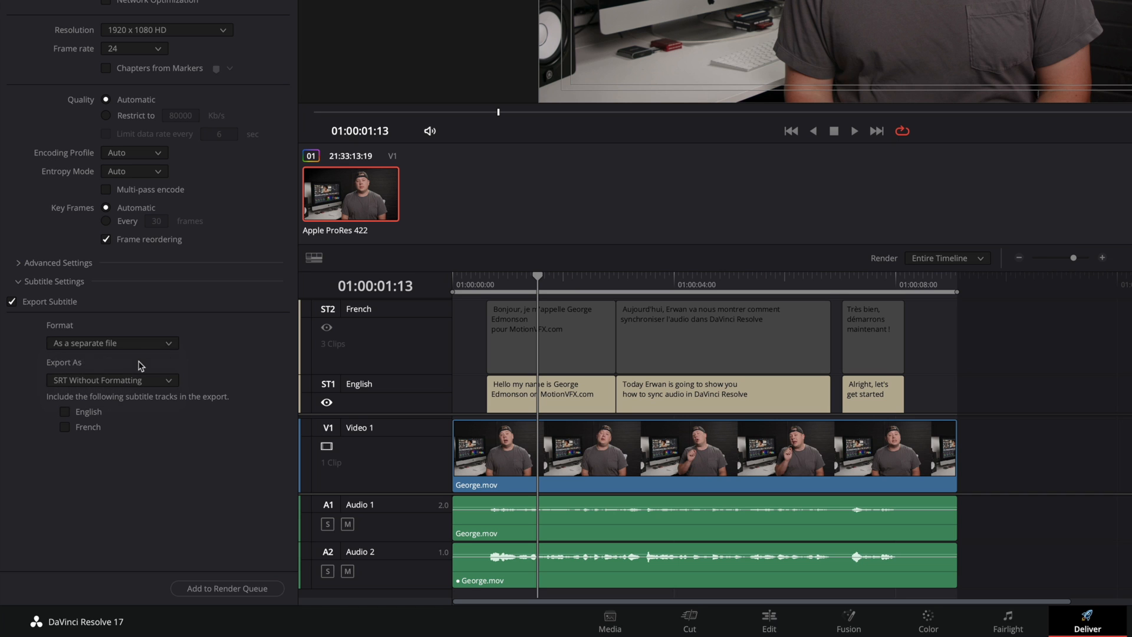
left_click(112, 380)
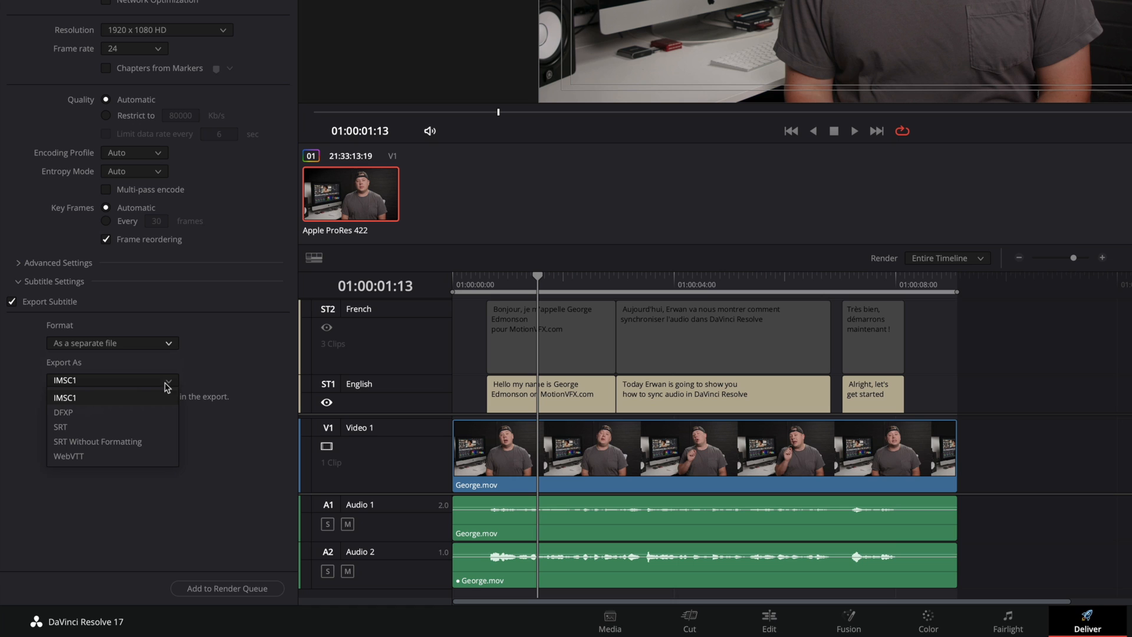
mouse_move(68, 456)
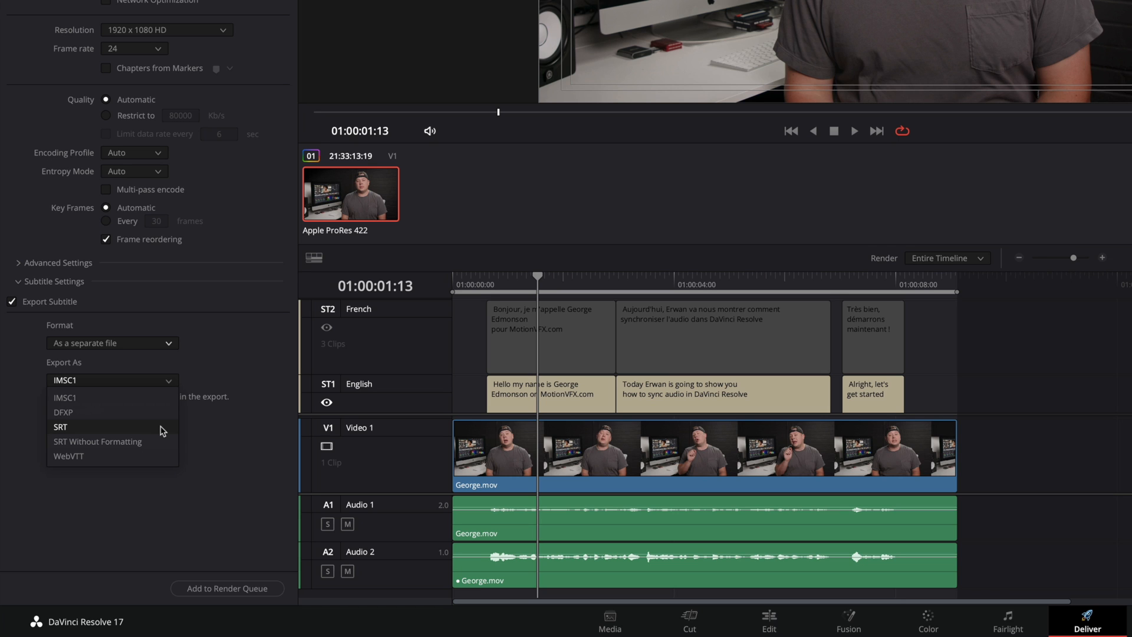
left_click(61, 425)
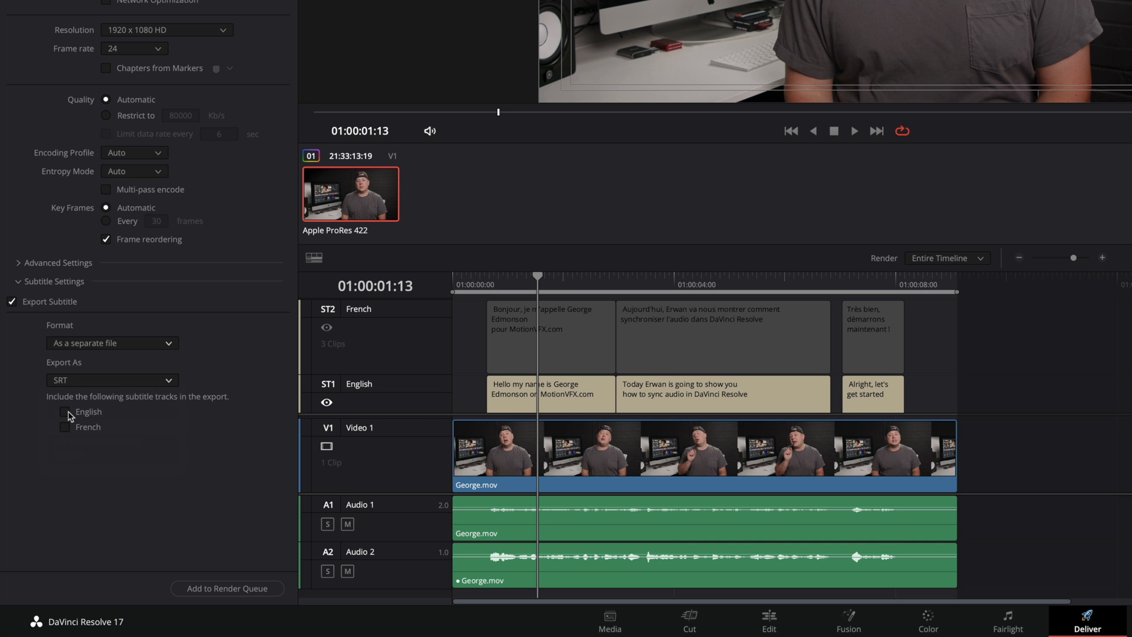
left_click(65, 411)
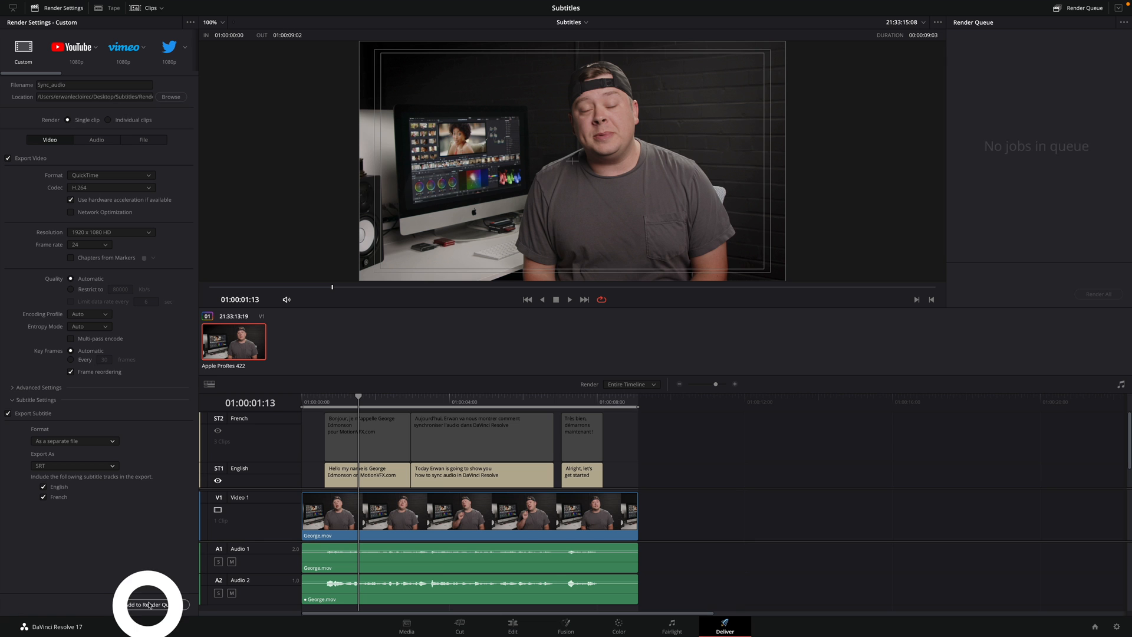
Queue and render Sync_audio.mov, then preview and dismiss it in Finder
left_click(147, 605)
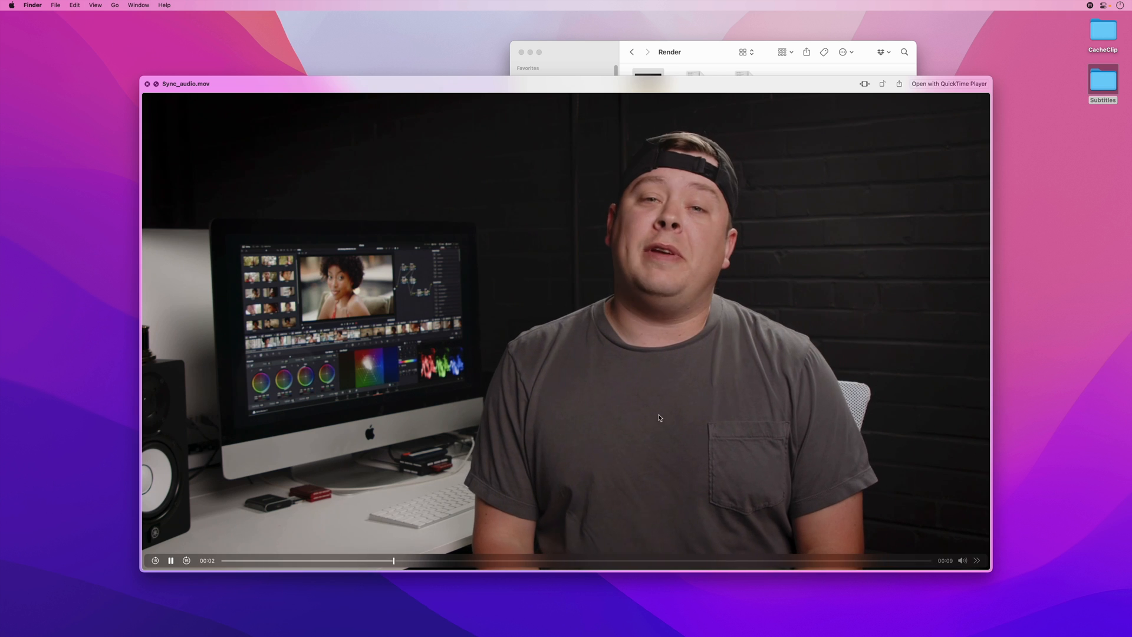
left_click(696, 83)
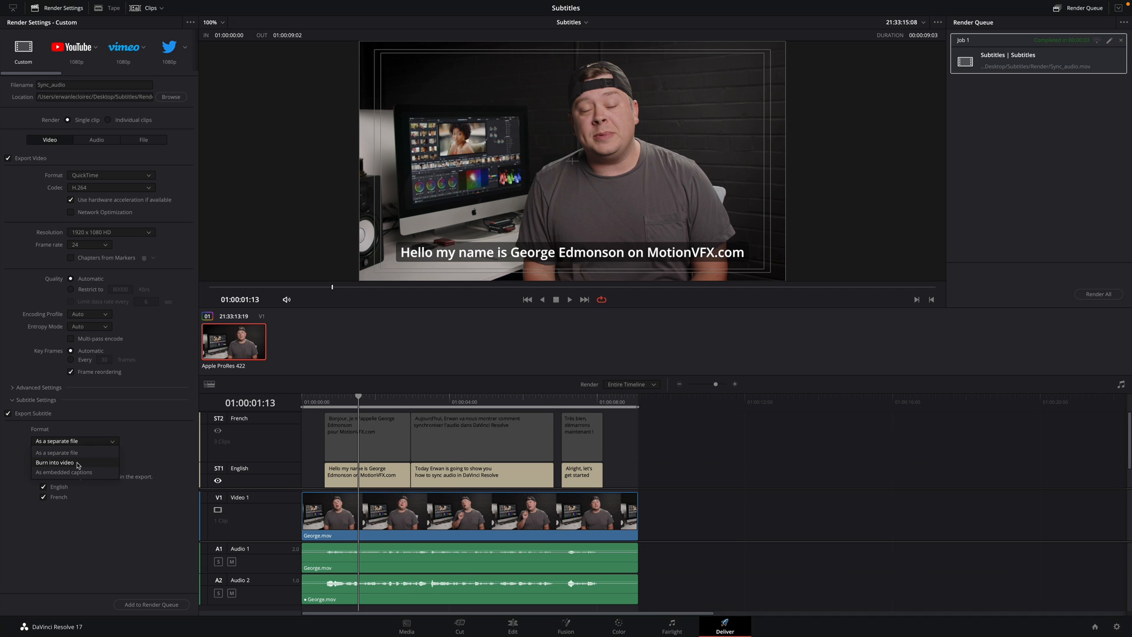
Set subtitle export to 'Burn into video' and name the render Burnin
left_click(55, 462)
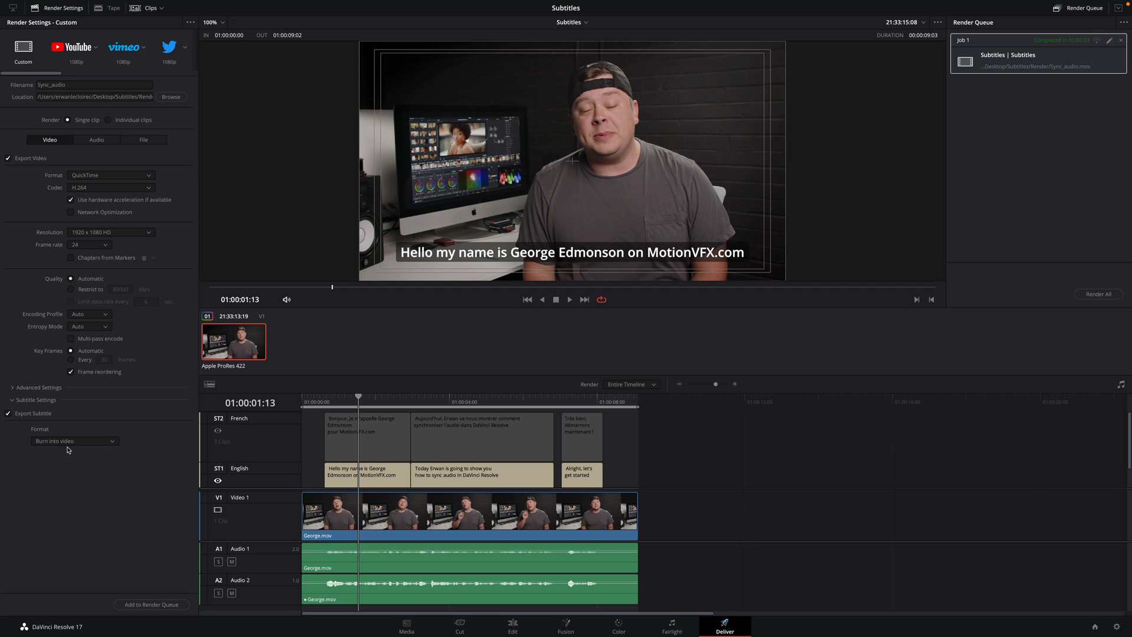
mouse_move(128, 480)
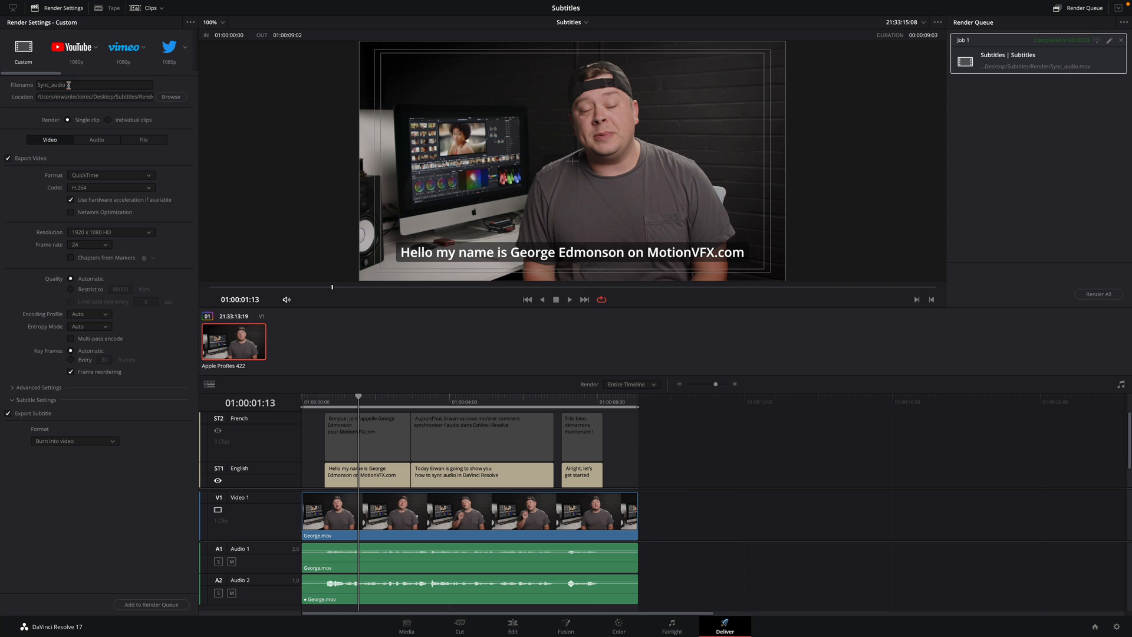
left_click(152, 604)
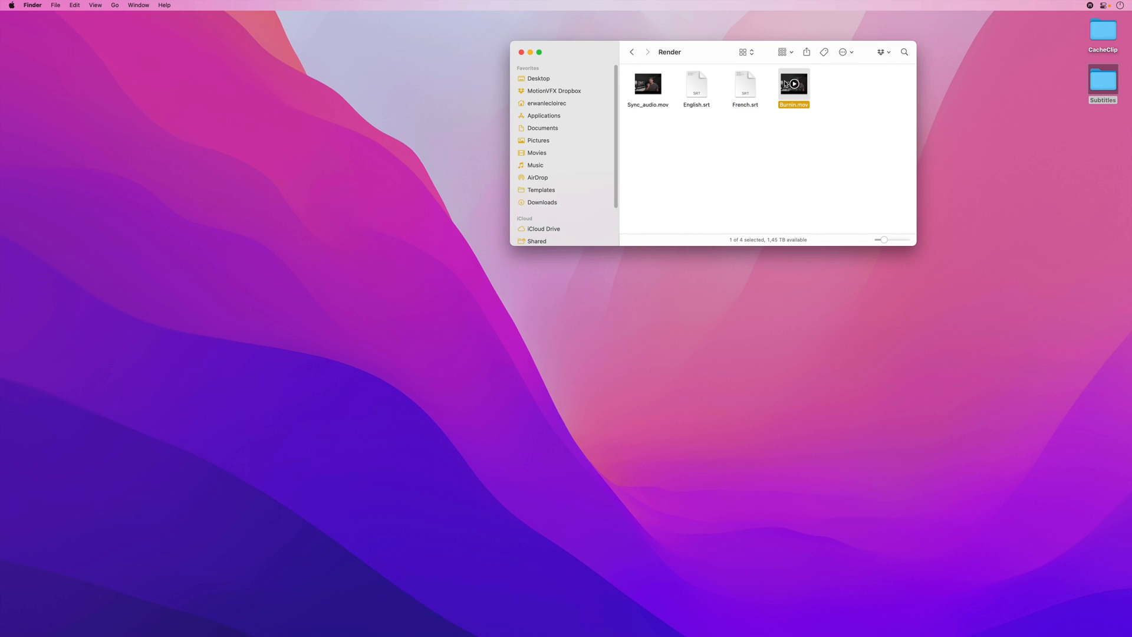
Double-click Burnin.mov in the Render folder to view the burned-in subtitles
double_click(792, 84)
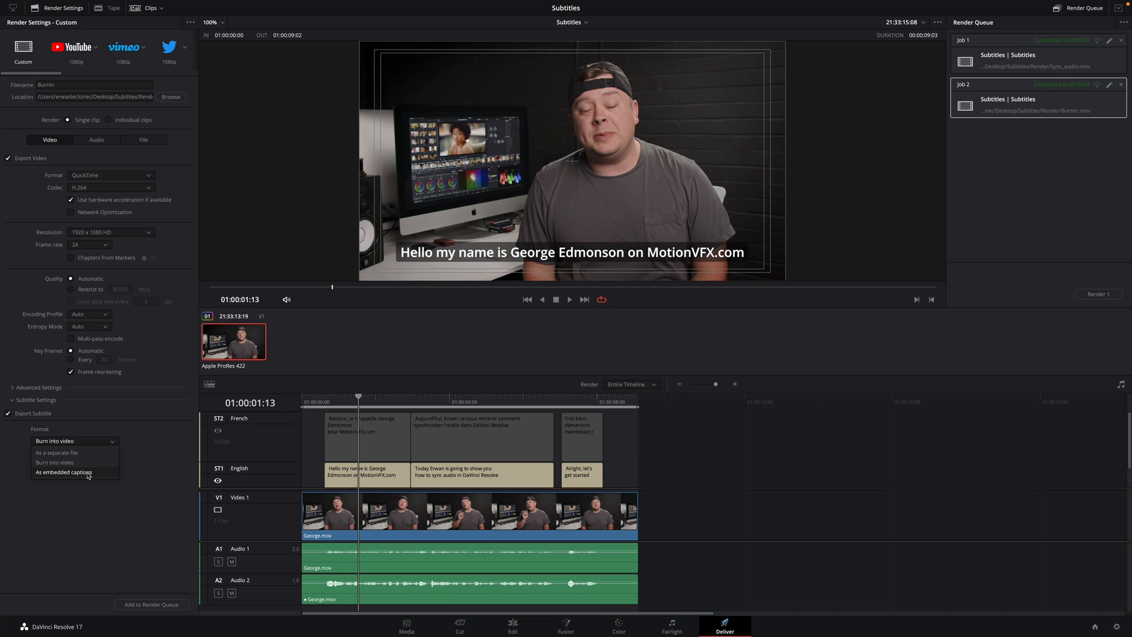
Choose 'As embedded captions' and queue the render named caption
left_click(64, 472)
type("caption")
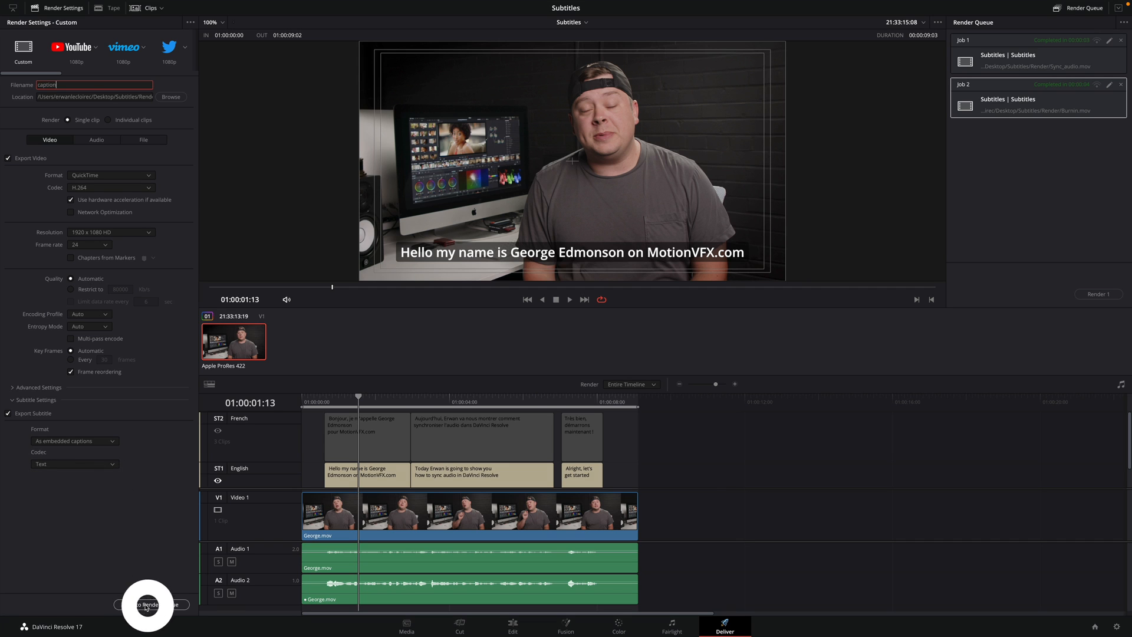
left_click(148, 605)
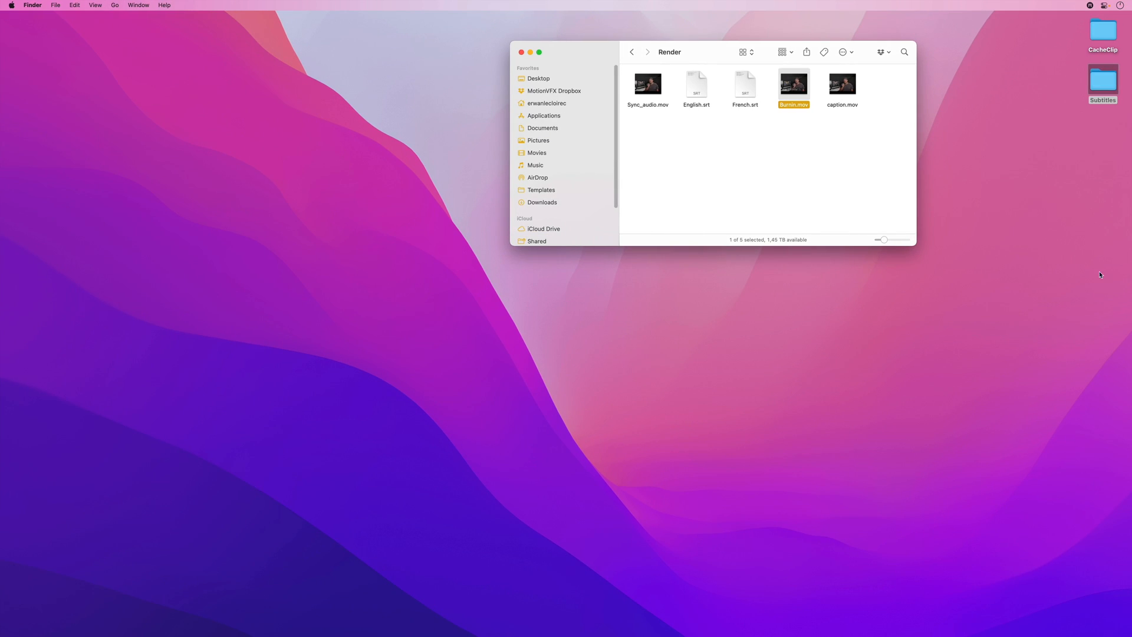
Quick Look caption.mov, then bring up its context menu to open with VLC
left_click(842, 84)
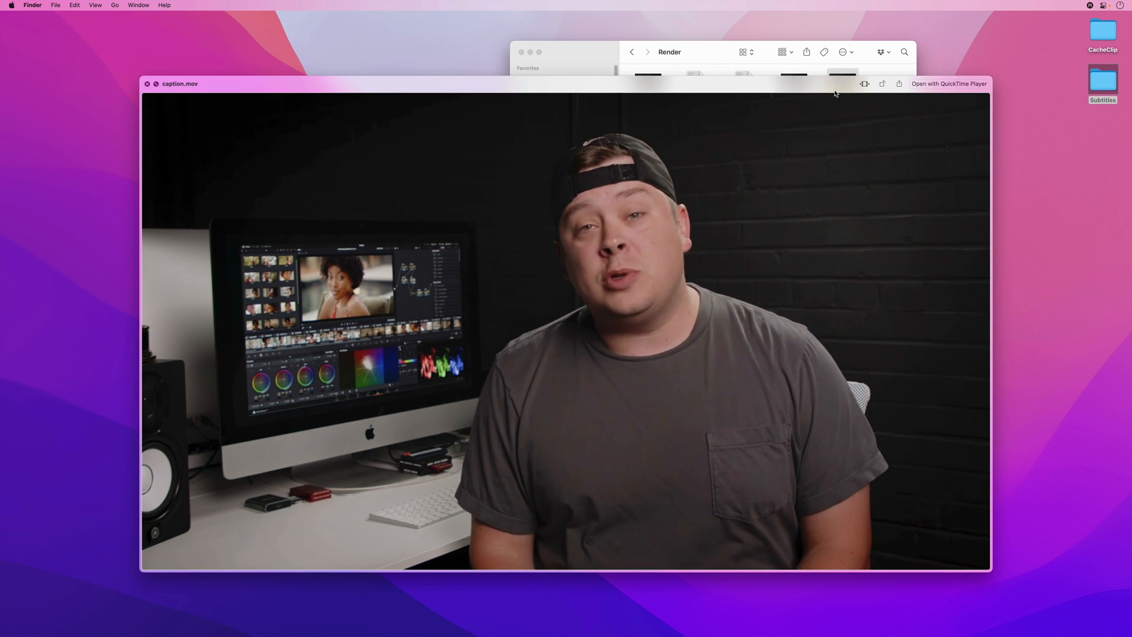
right_click(842, 85)
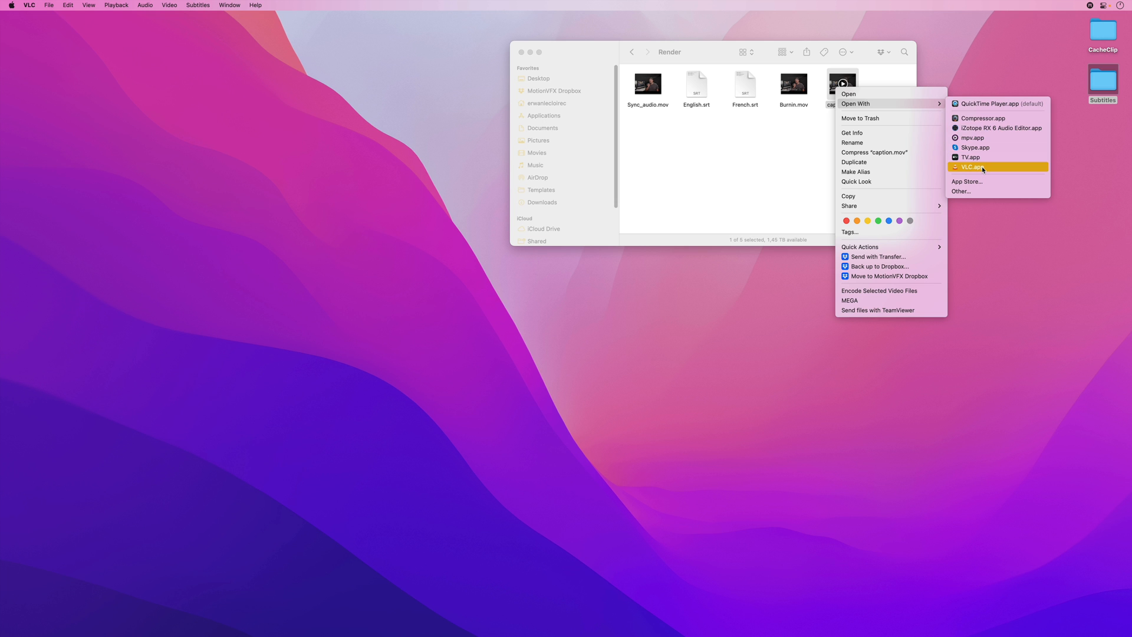
Open caption.mov in VLC, enable Track 1 - [English] subtitles, play, then pause
left_click(971, 167)
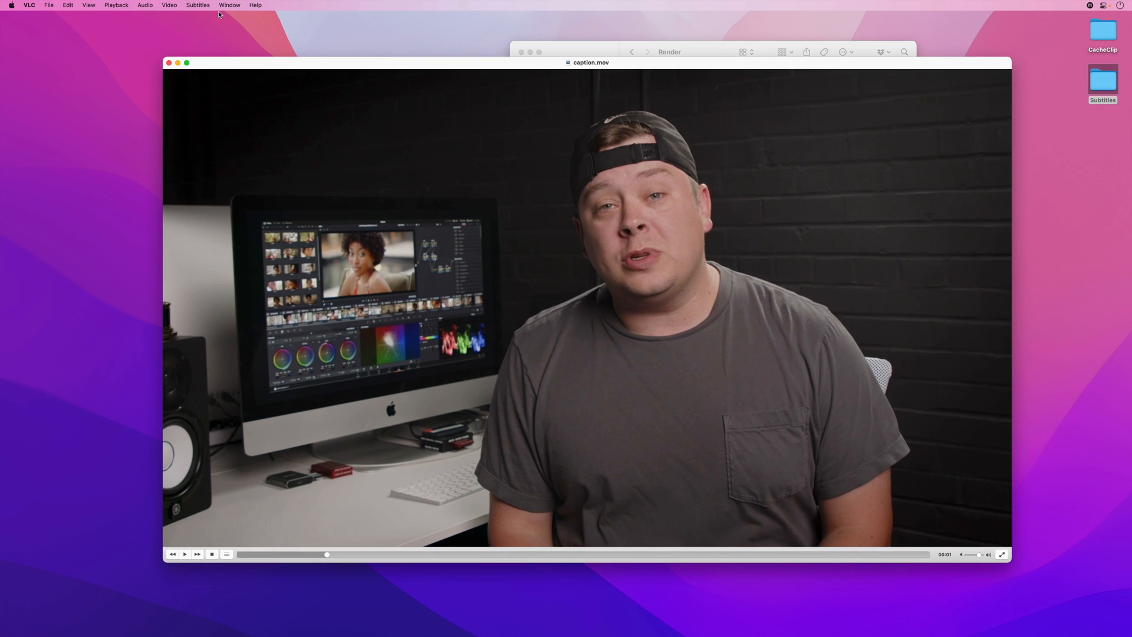
left_click(198, 5)
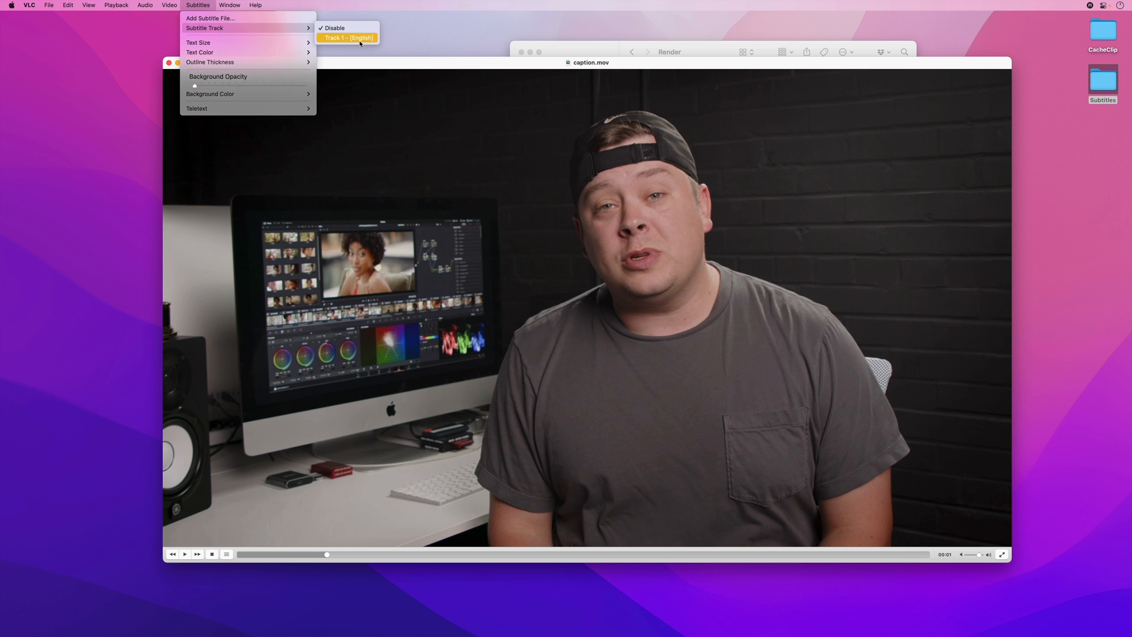
left_click(348, 38)
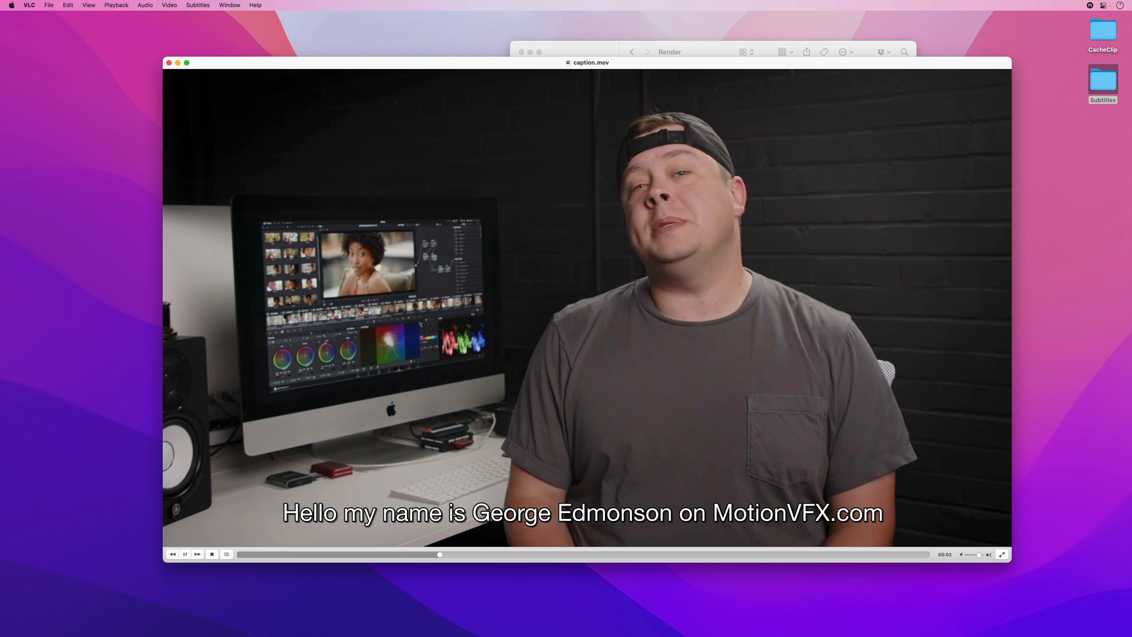
left_click(184, 553)
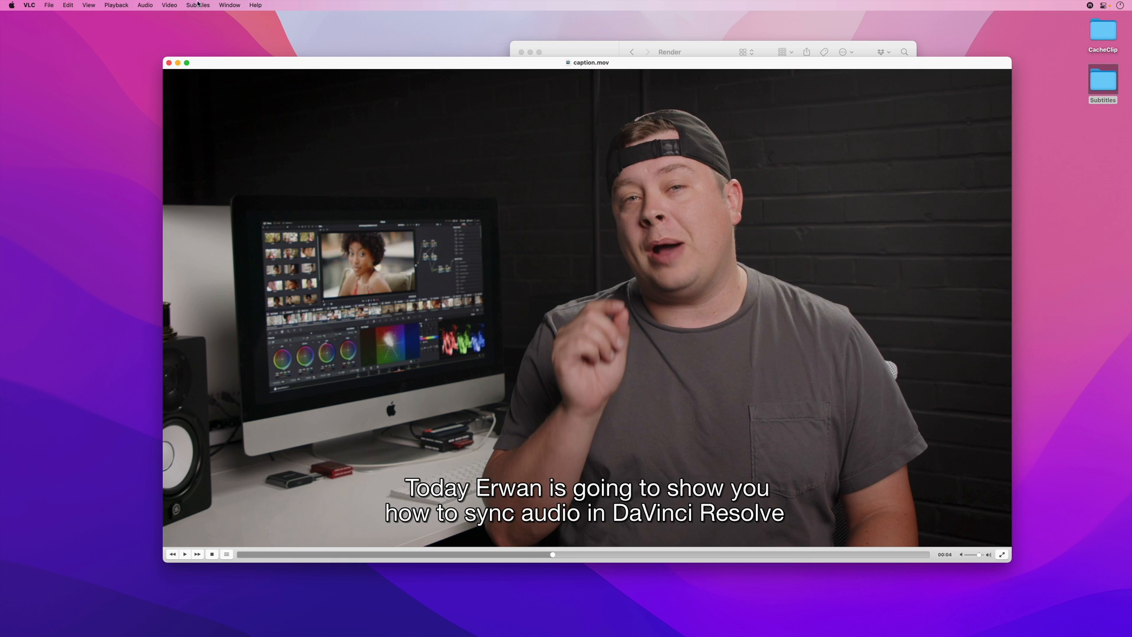
left_click(198, 6)
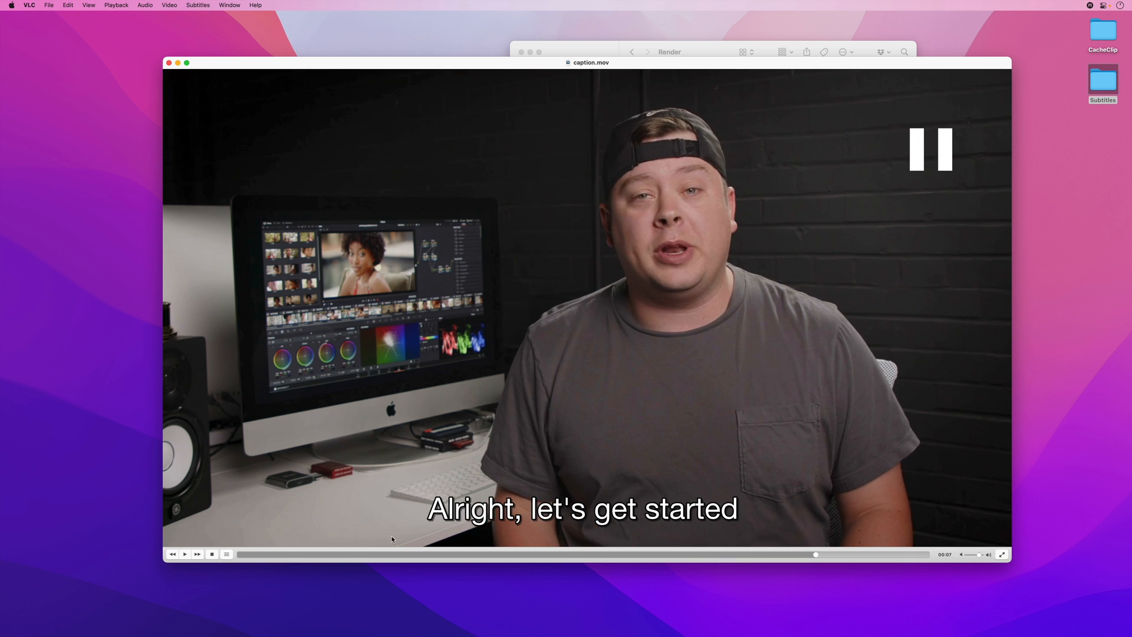
left_click(198, 5)
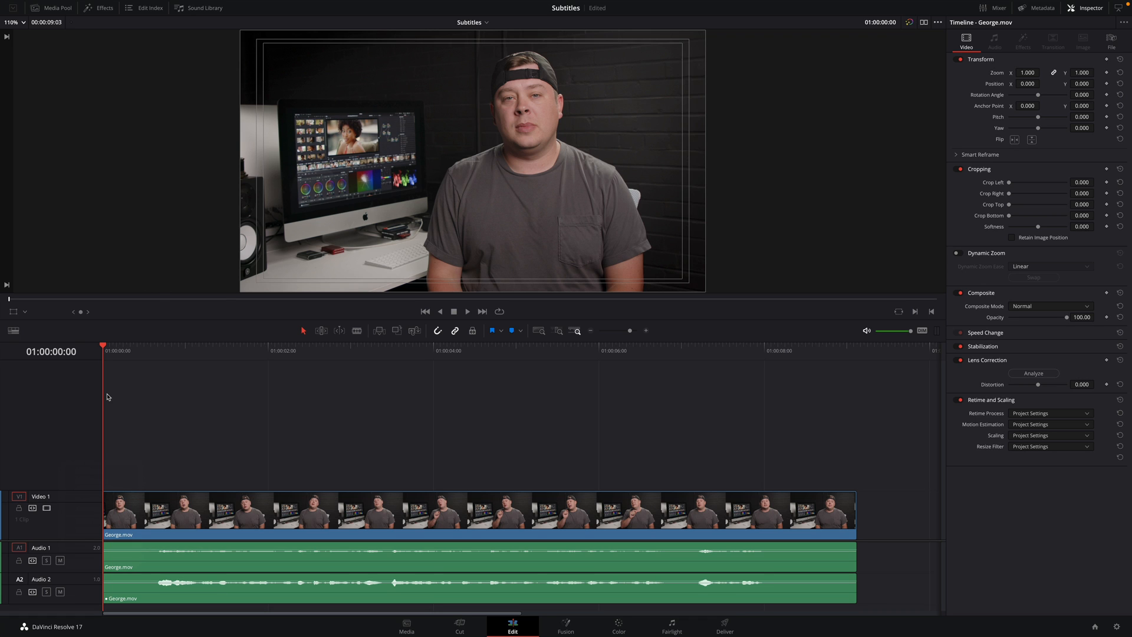
mouse_move(110, 429)
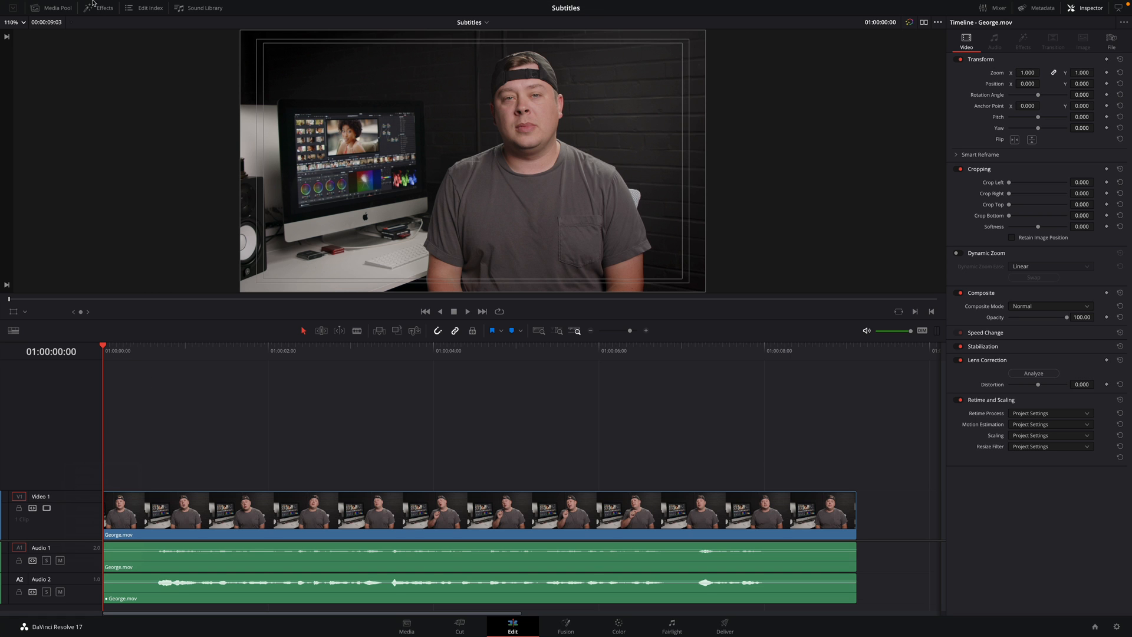
Import English.srt from Desktop/Subtitles/Render through File > Import > Subtitle
left_click(83, 5)
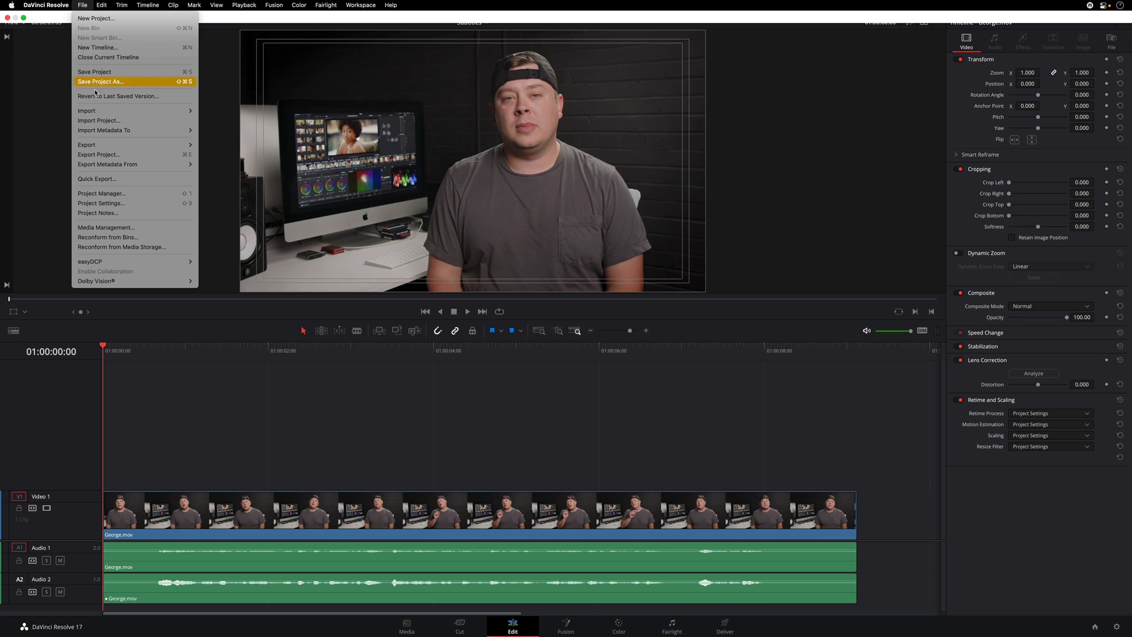
mouse_move(87, 111)
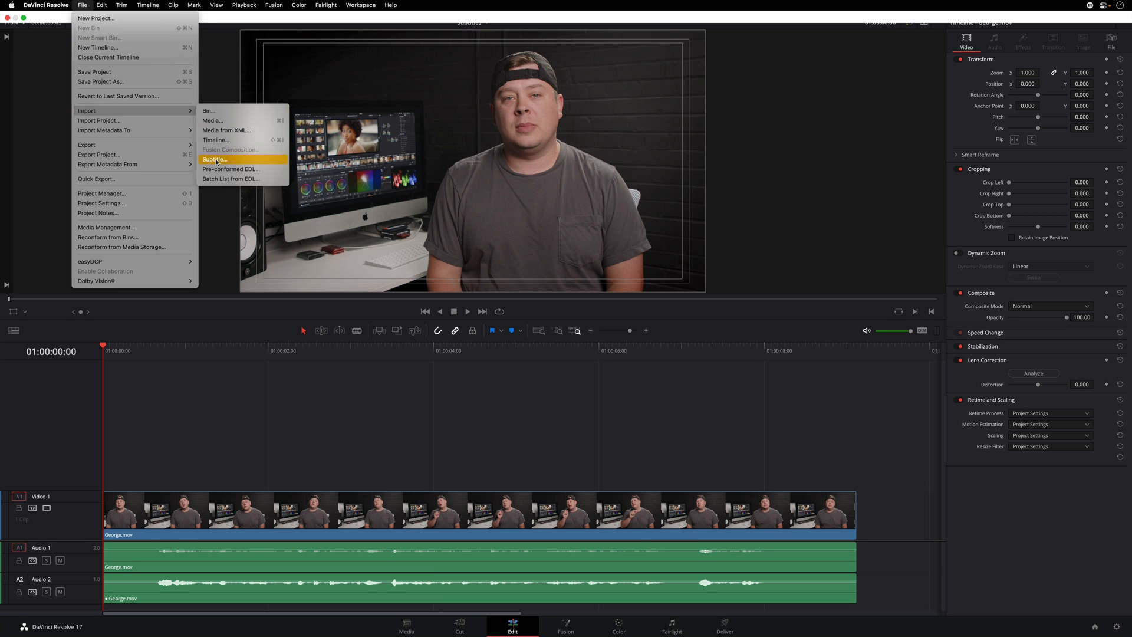
left_click(214, 159)
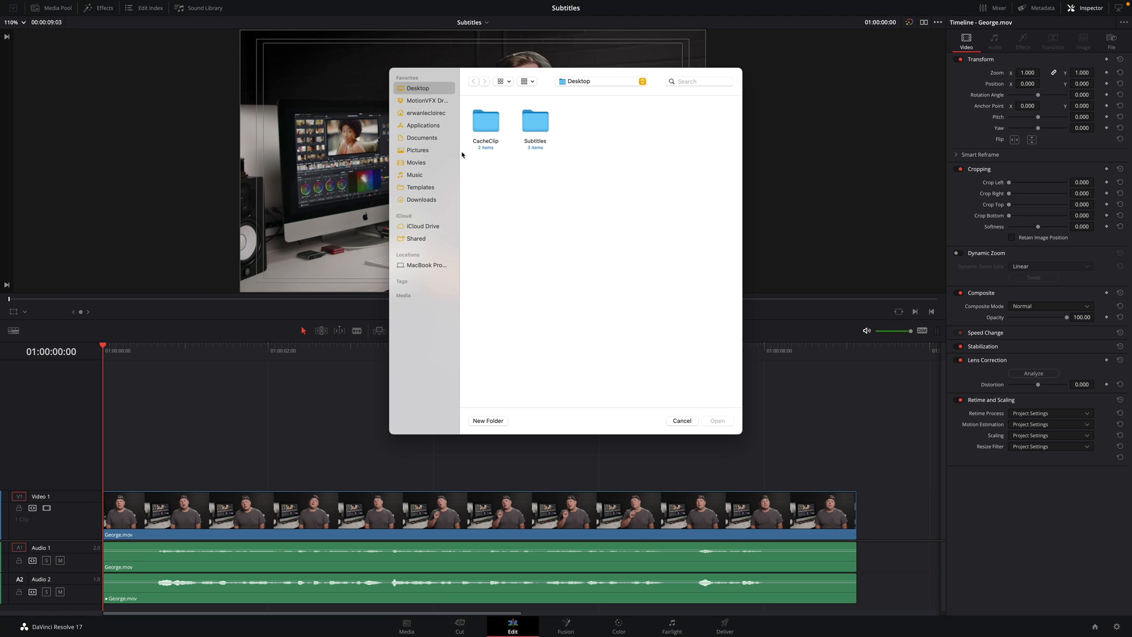
double_click(534, 120)
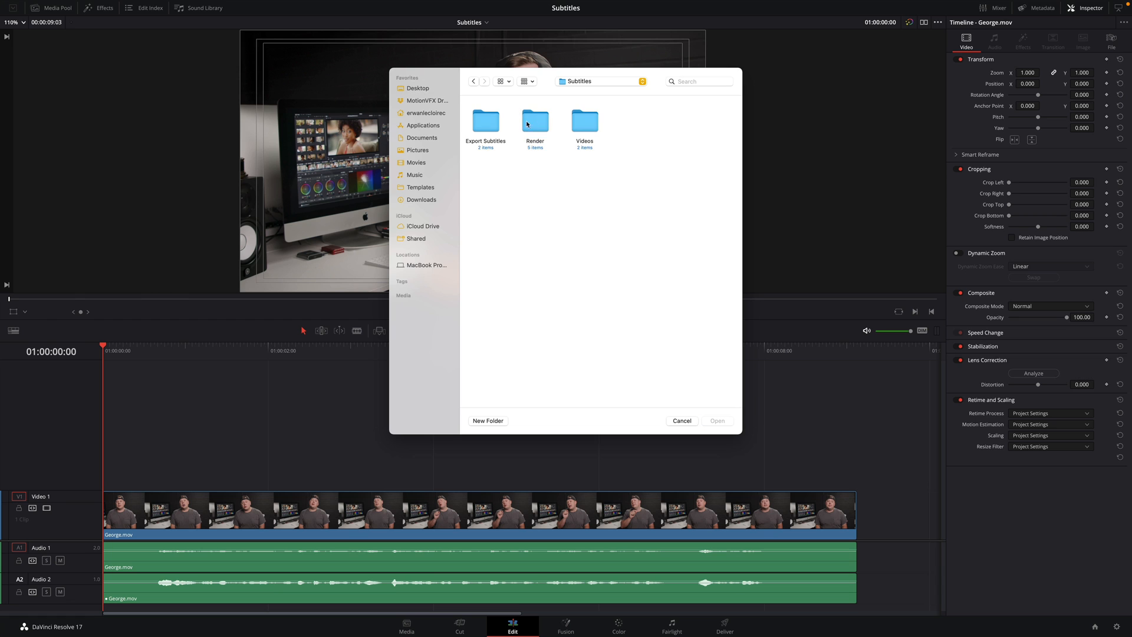
double_click(535, 120)
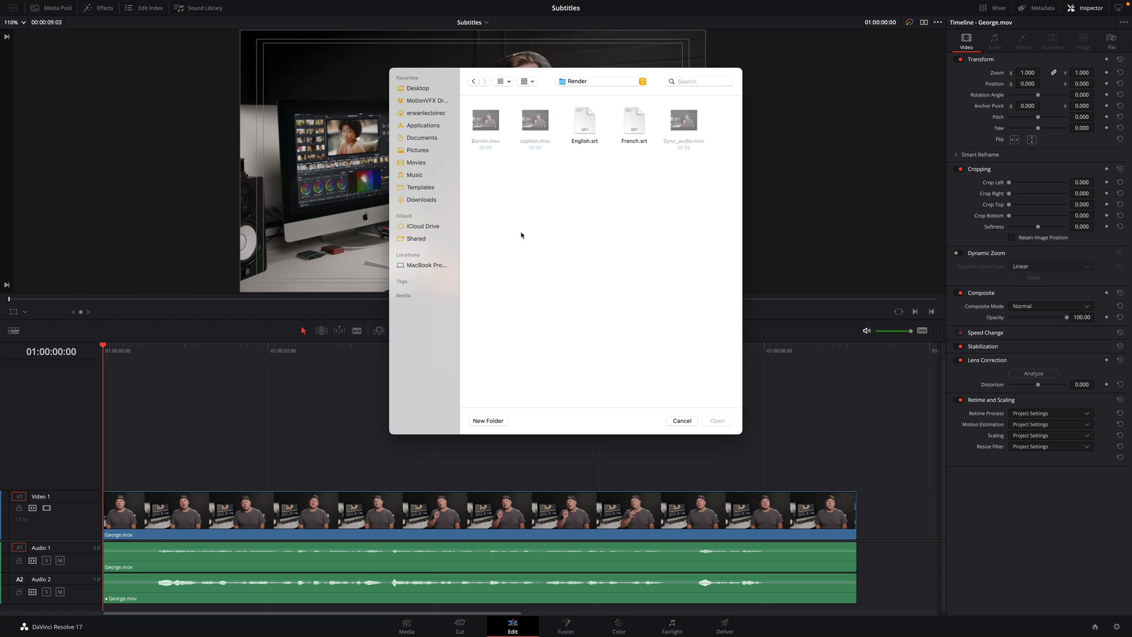
left_click(681, 421)
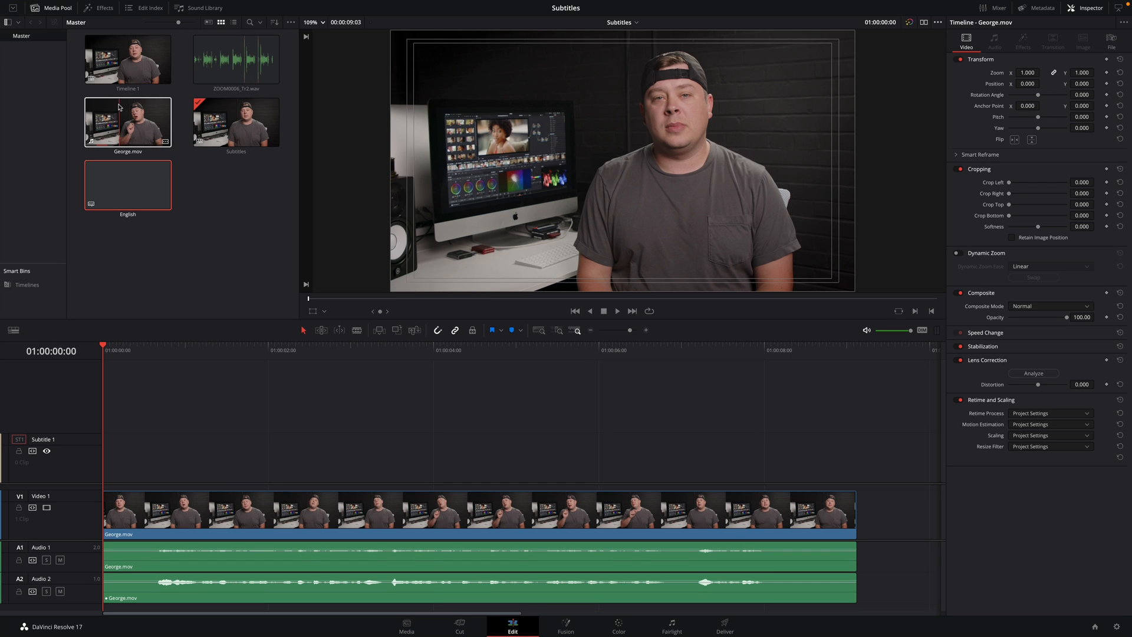
left_click(158, 350)
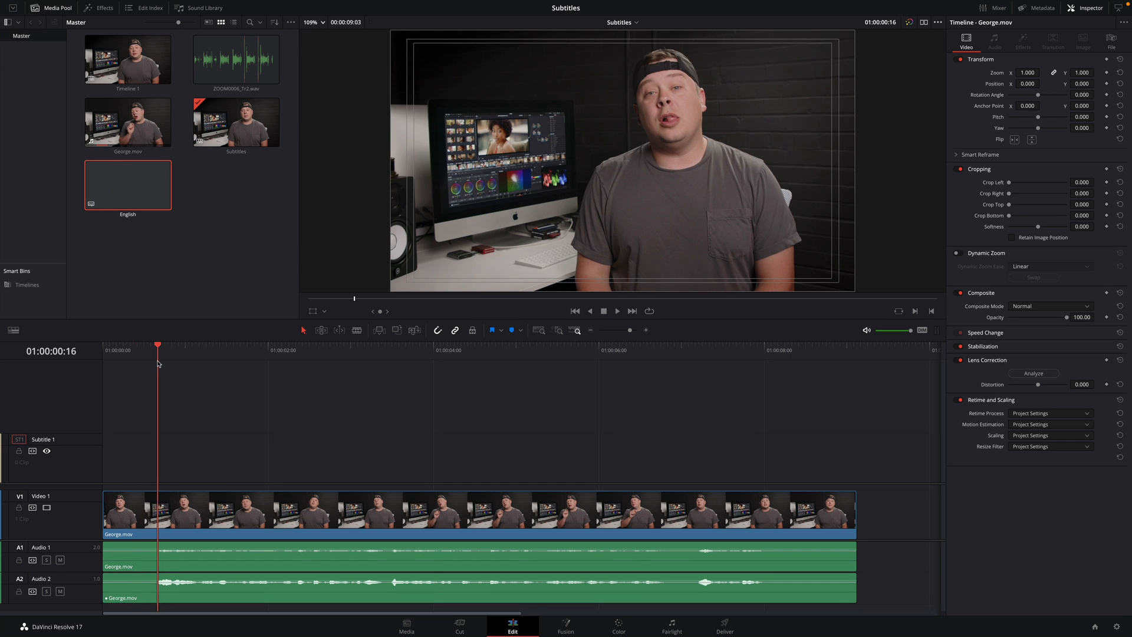